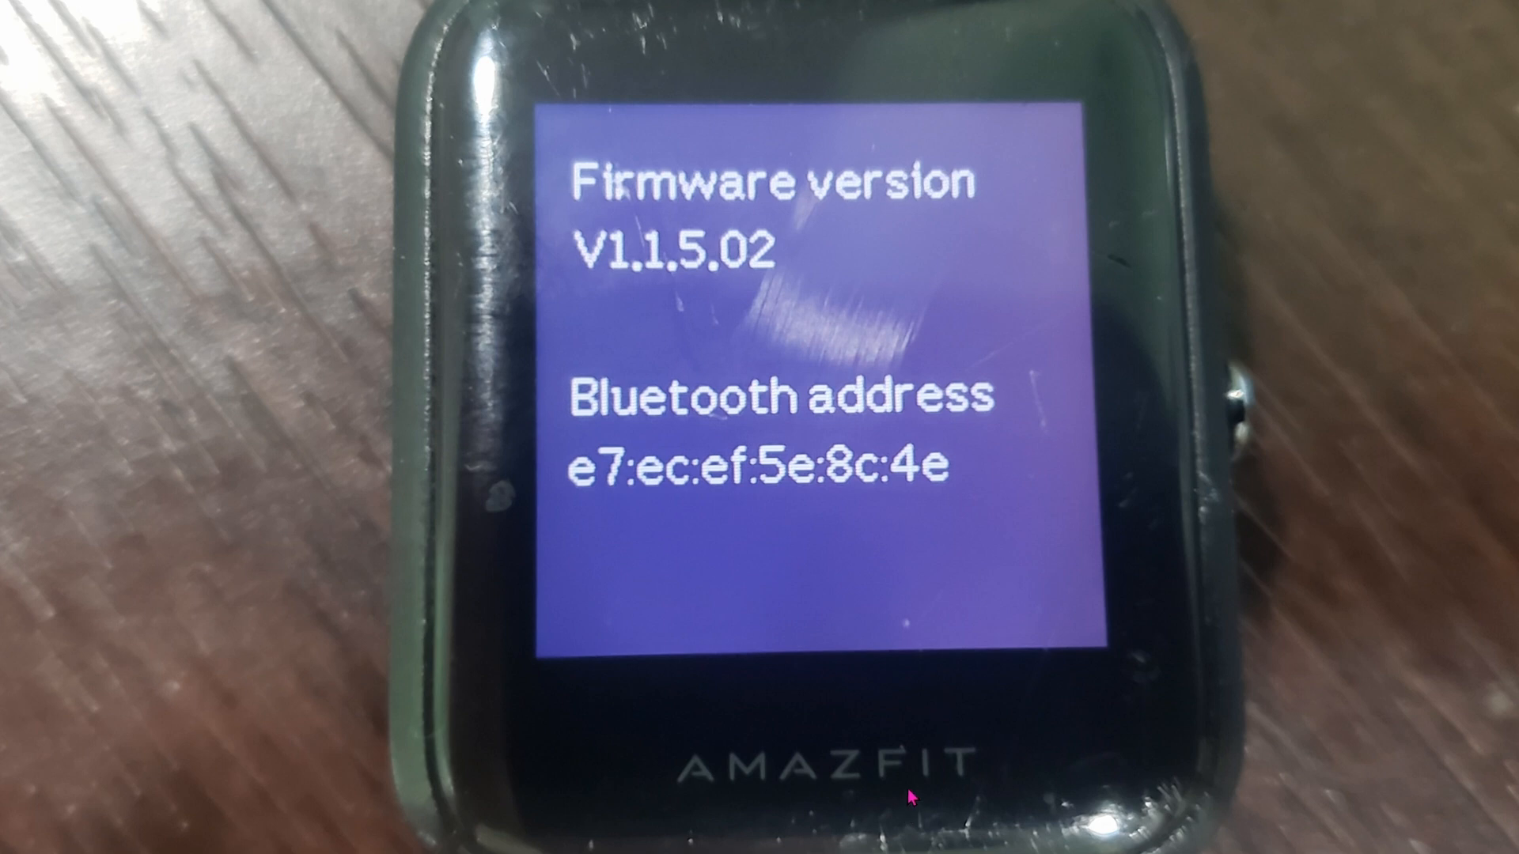
pyautogui.moveTo(842, 647)
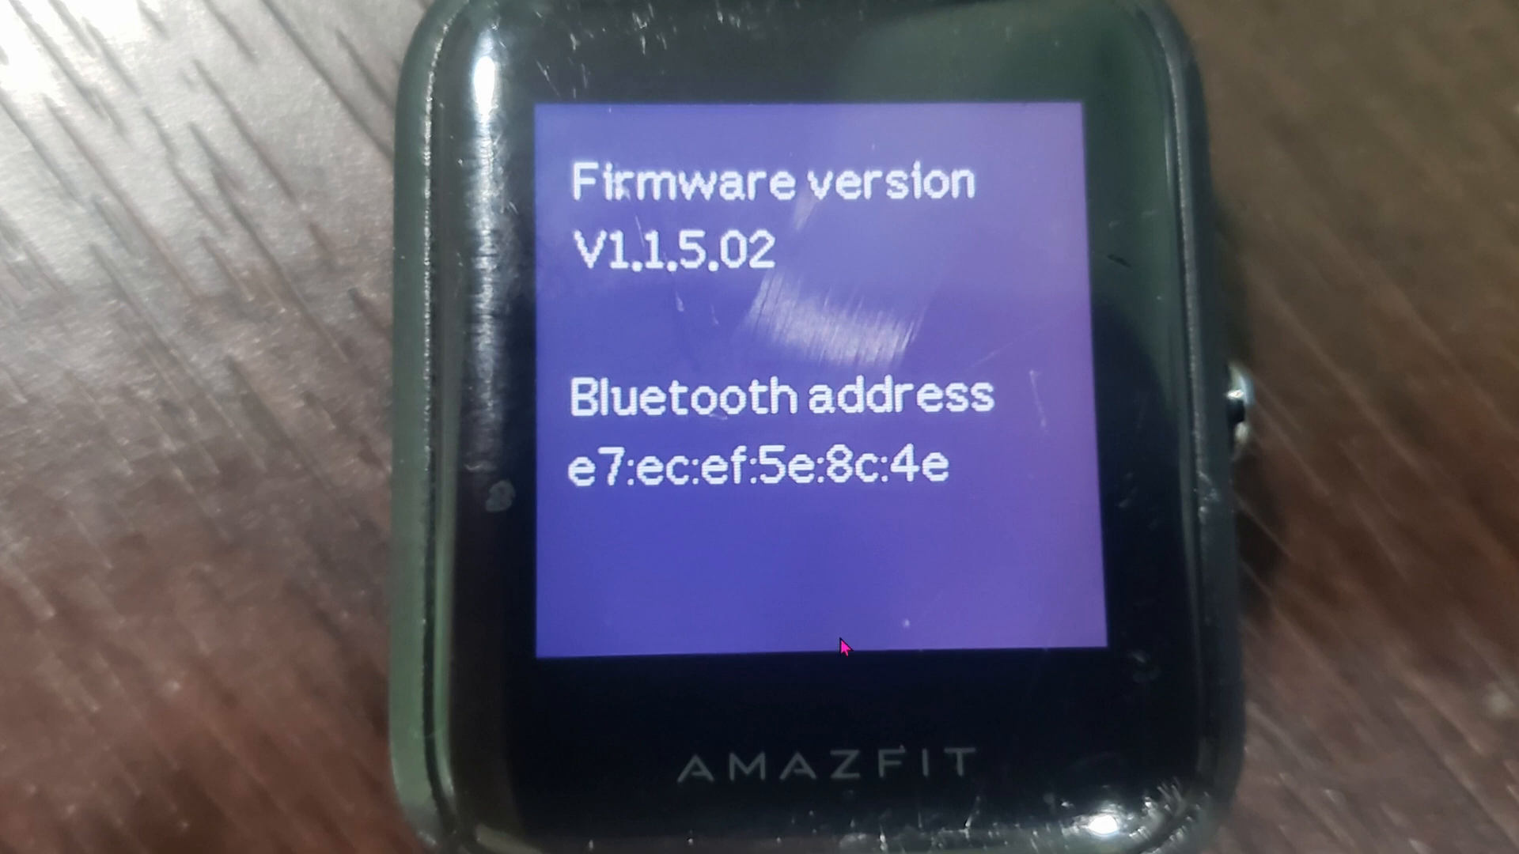
pyautogui.moveTo(649, 552)
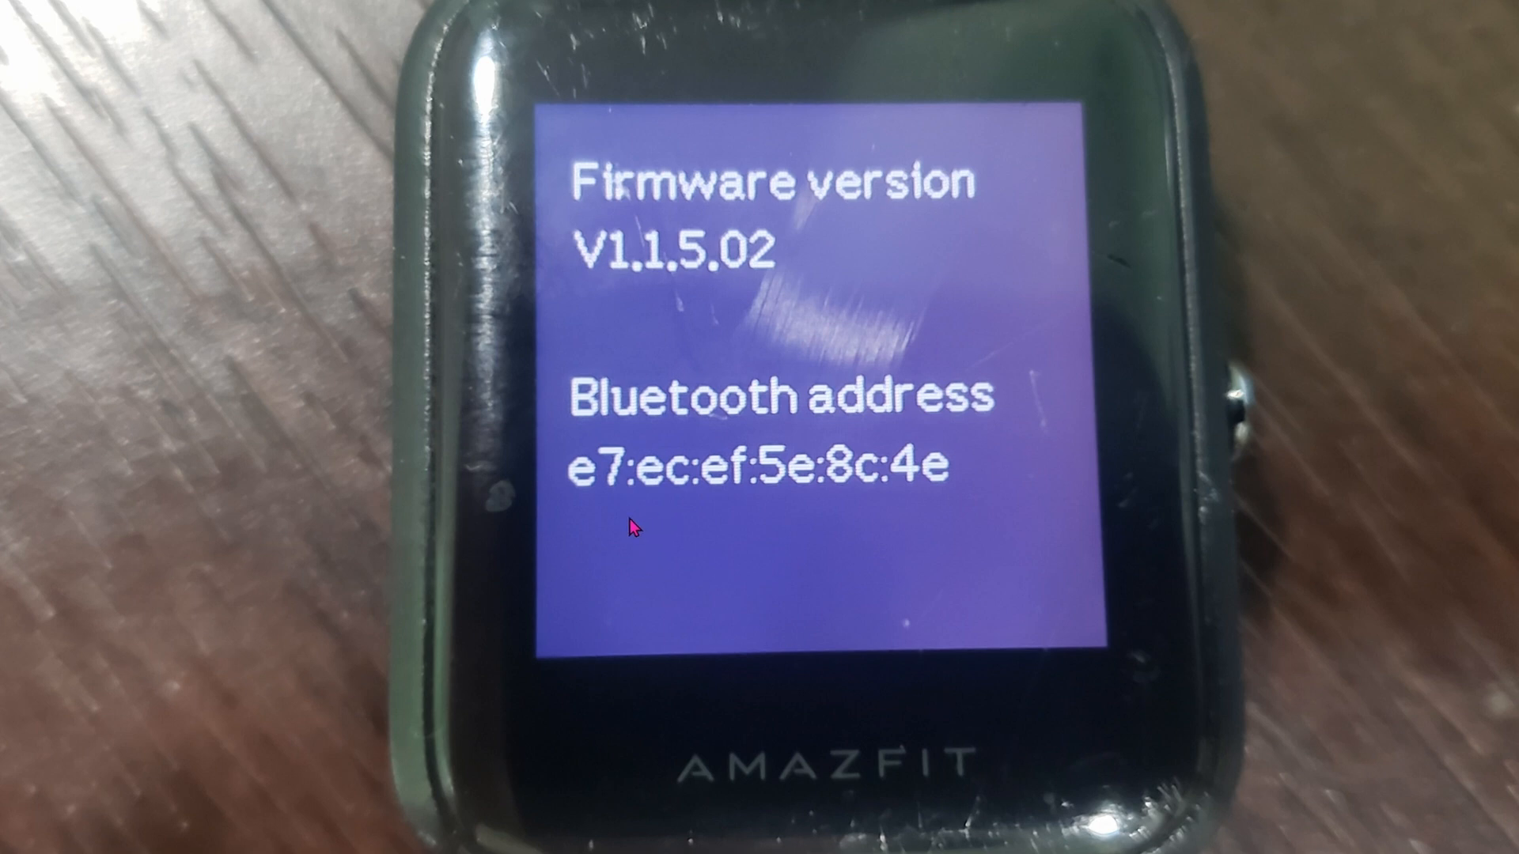
pyautogui.moveTo(695, 499)
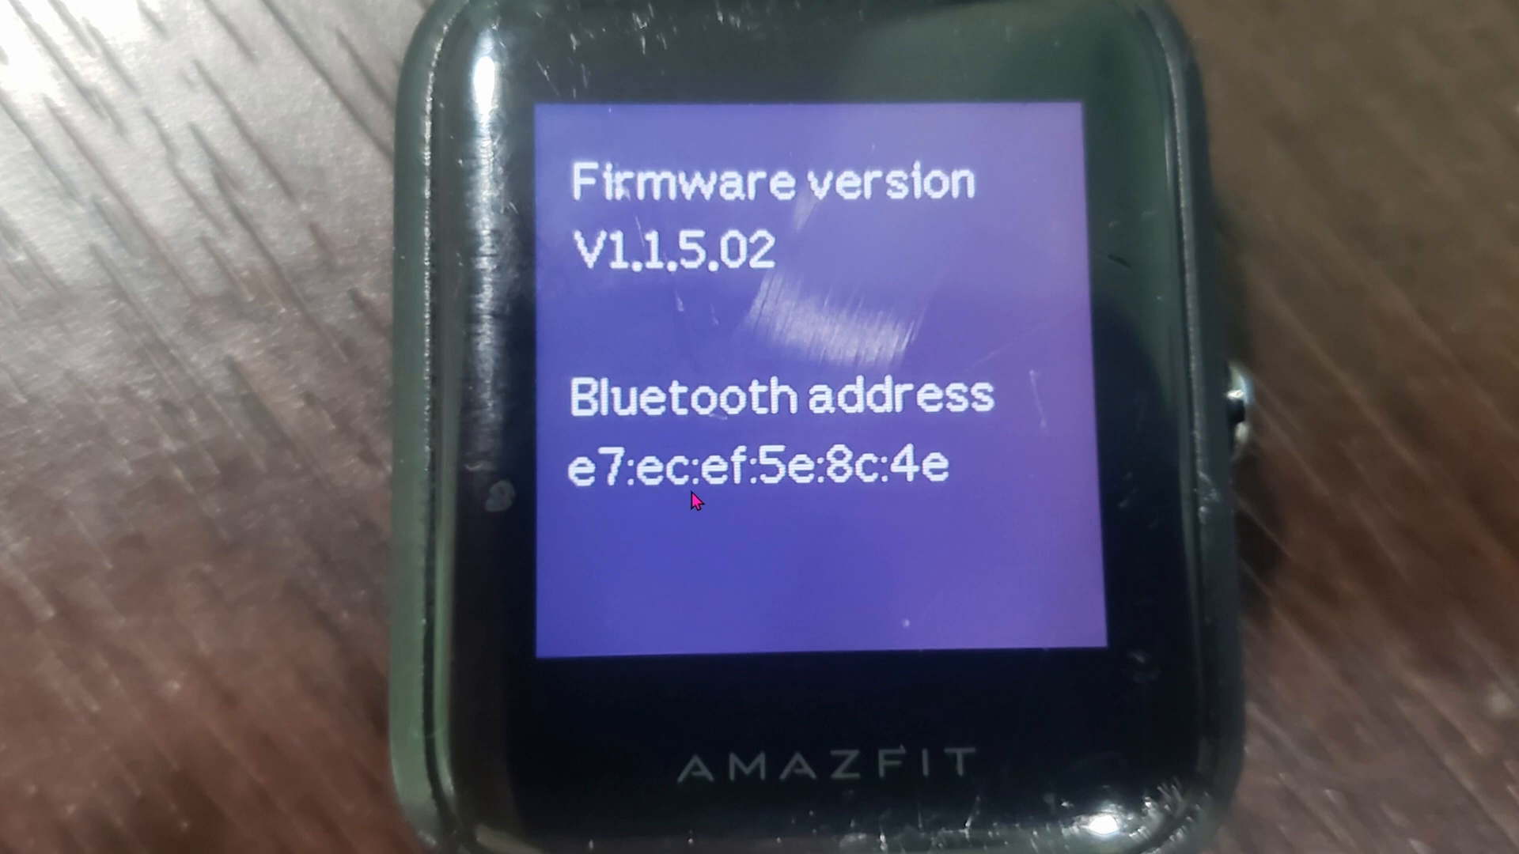
pyautogui.moveTo(1007, 484)
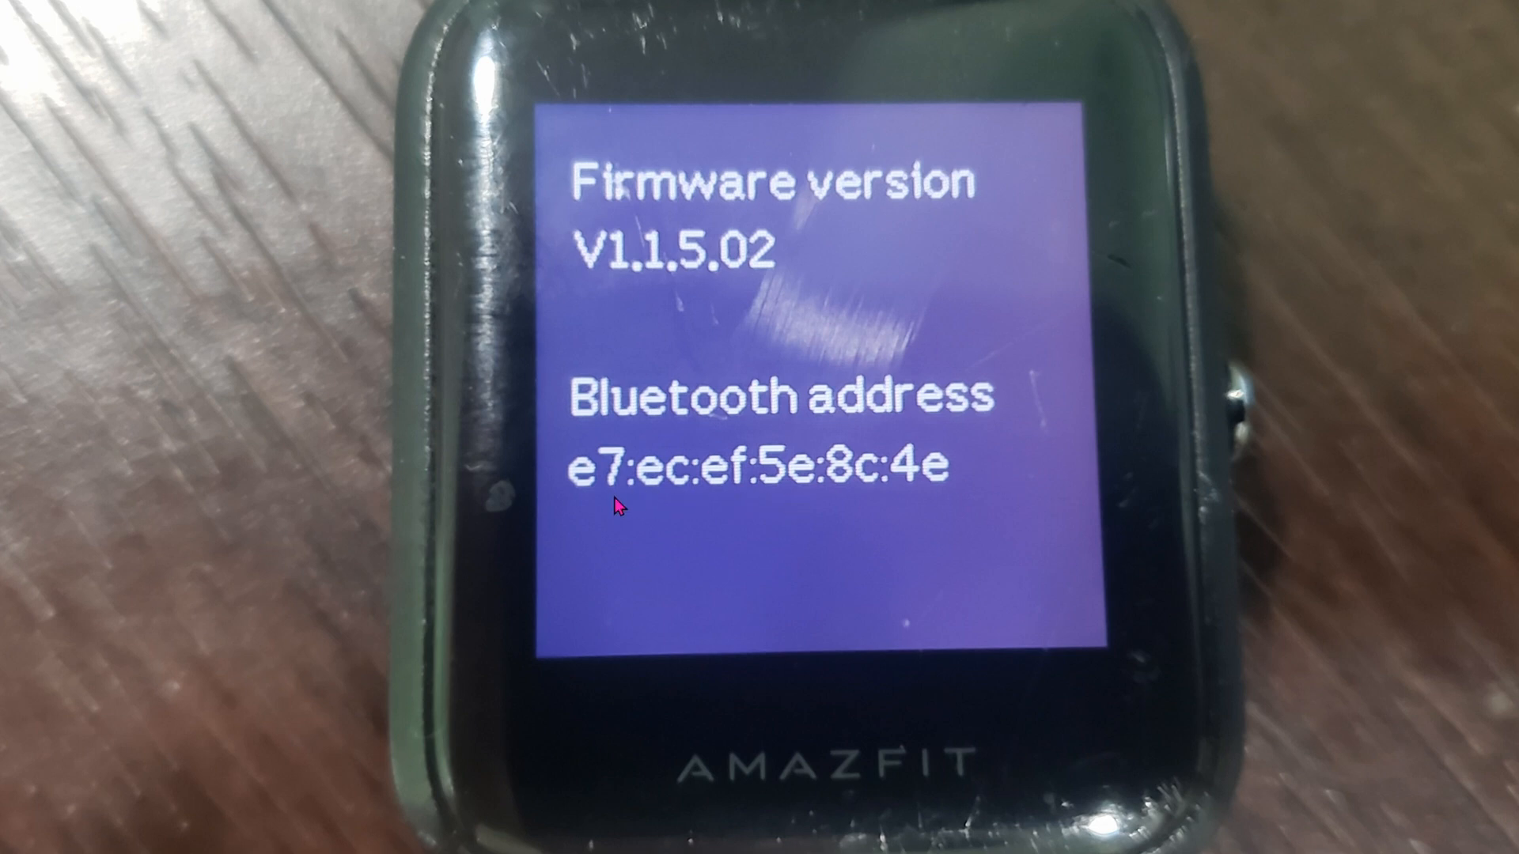
pyautogui.moveTo(994, 504)
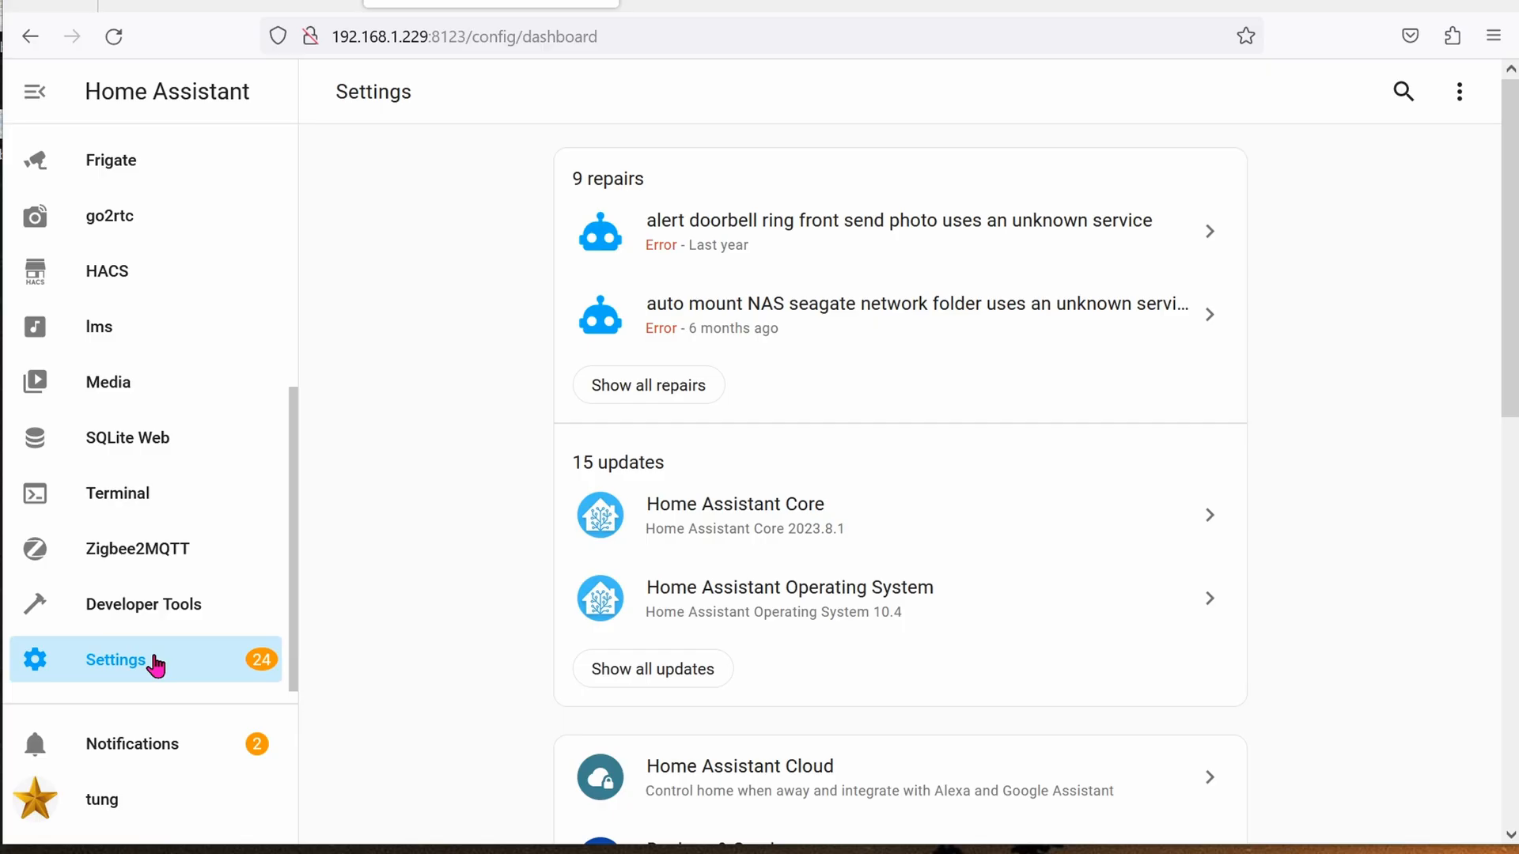
# Search the MQTT devices for 'basement' and open the ESPresense basement device page
pyautogui.scroll(-3)
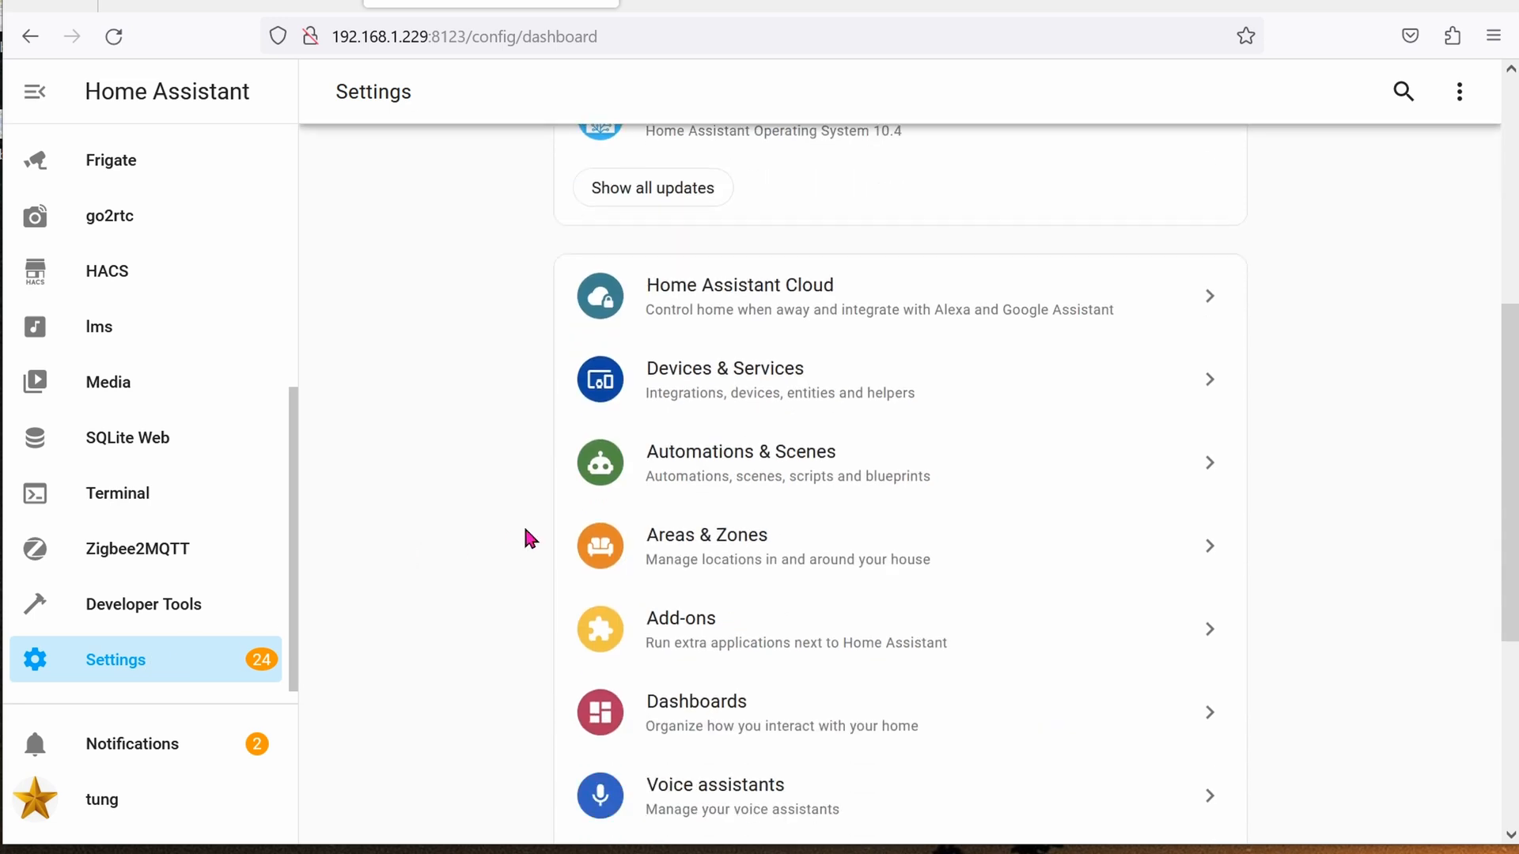
pyautogui.moveTo(634, 397)
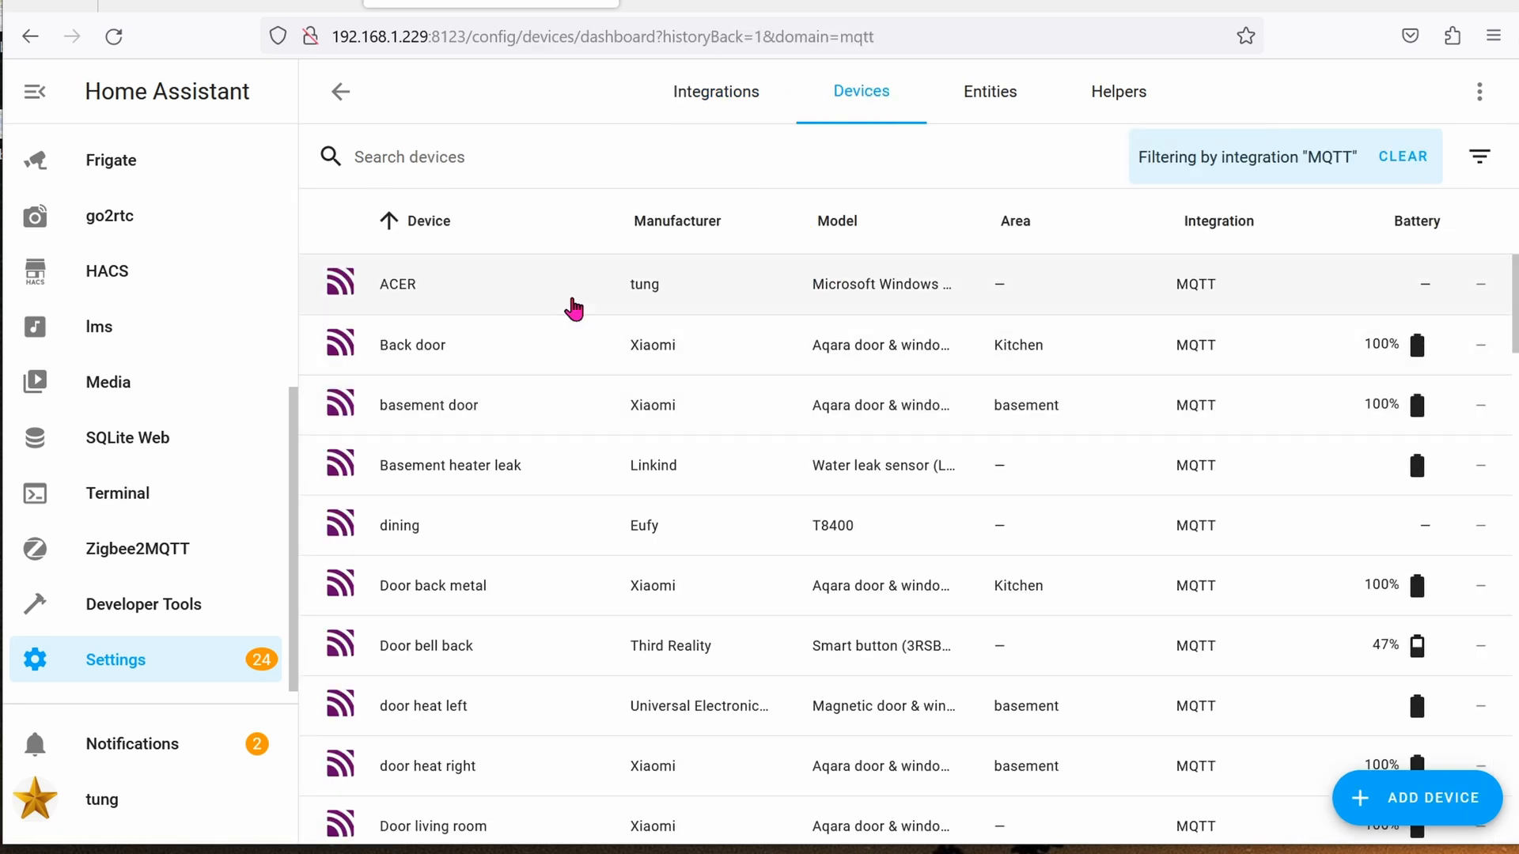
pyautogui.write('b')
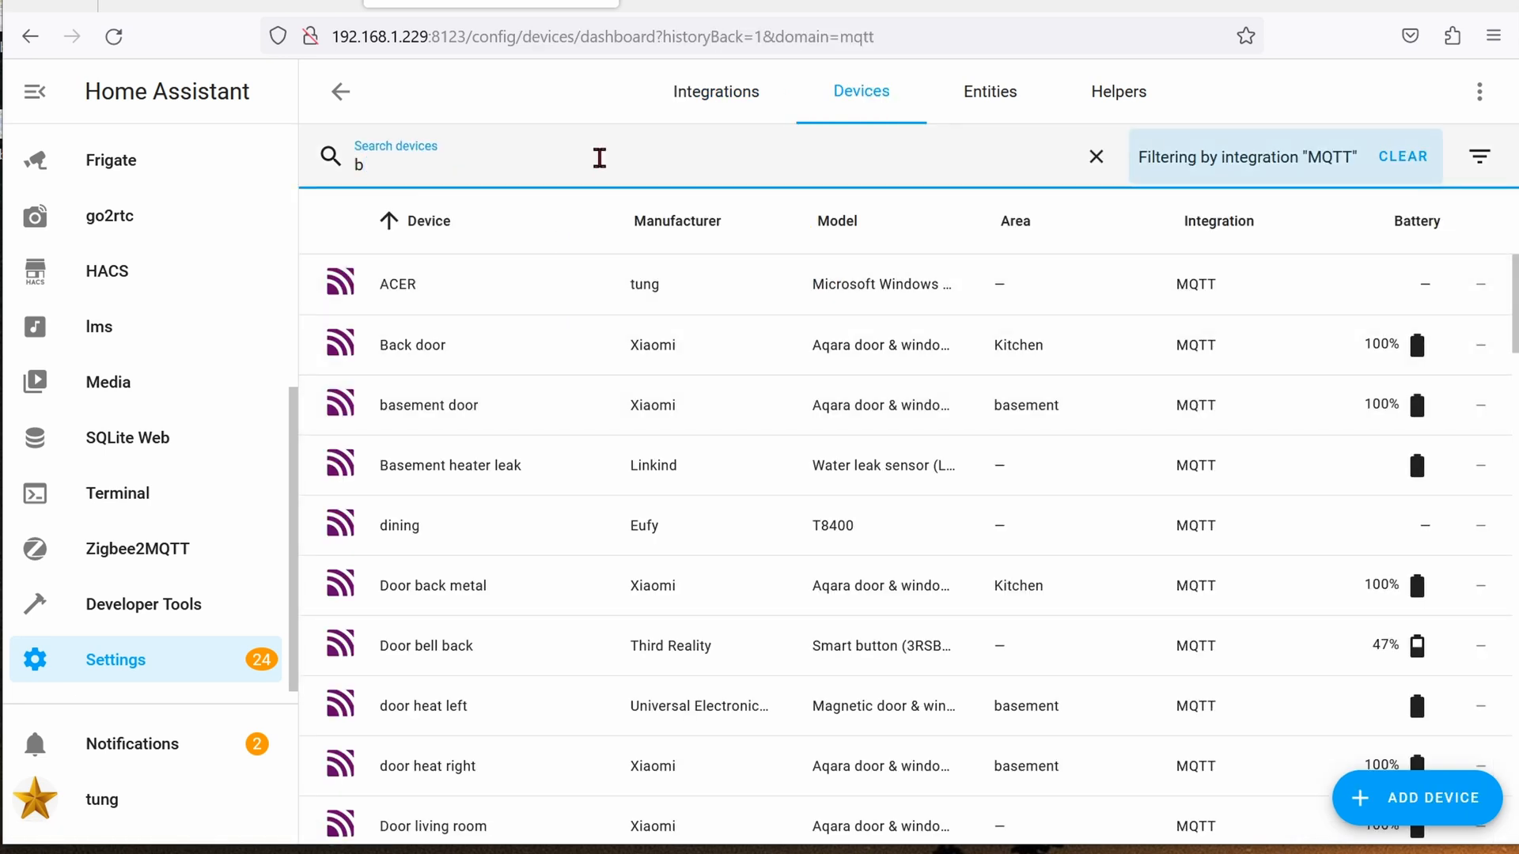
pyautogui.write('asement')
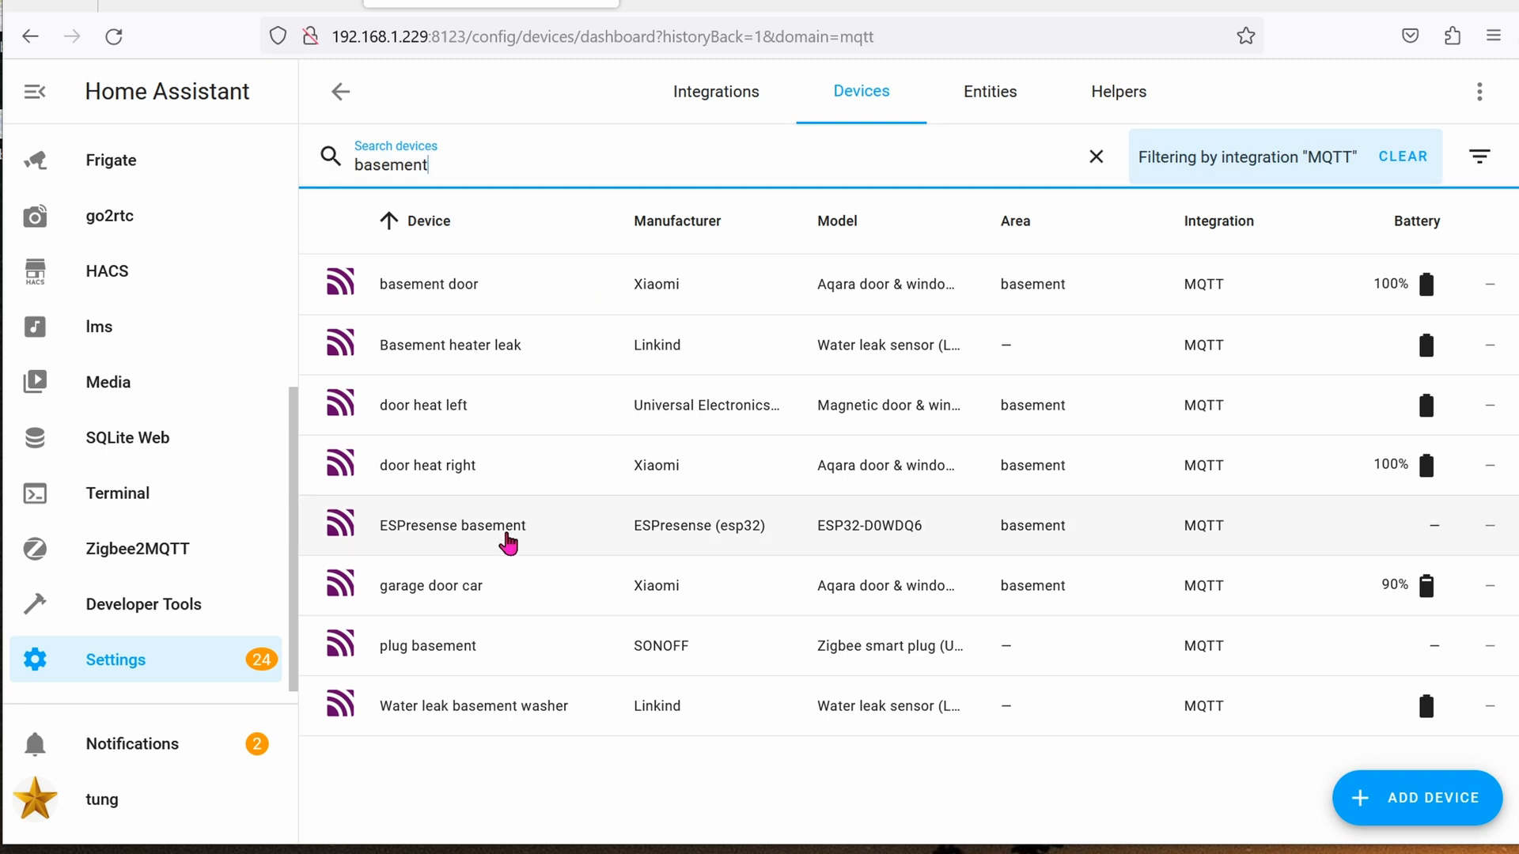
pyautogui.click(453, 525)
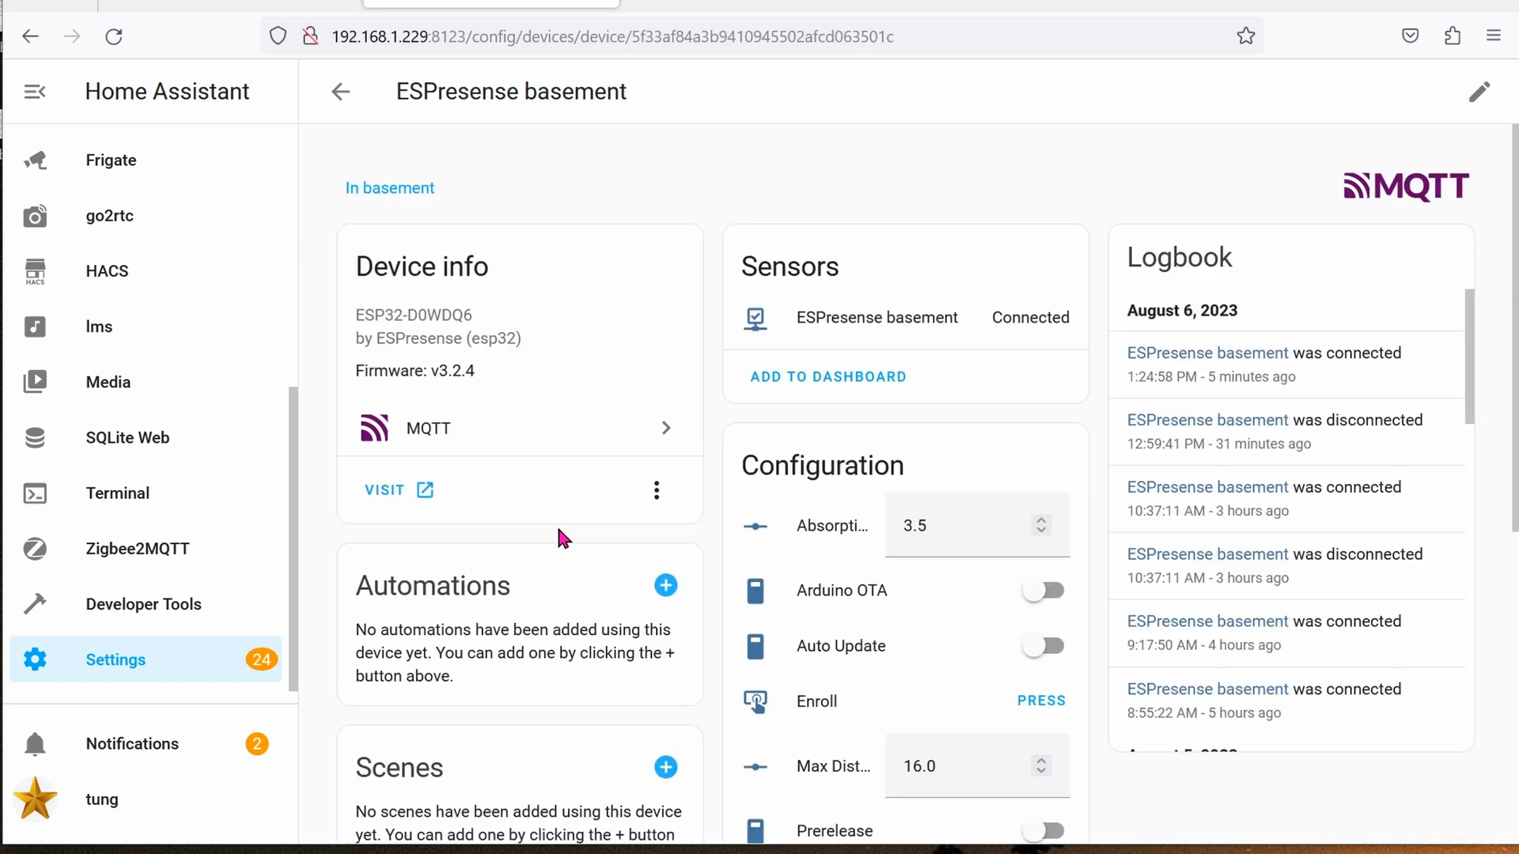
pyautogui.moveTo(384, 491)
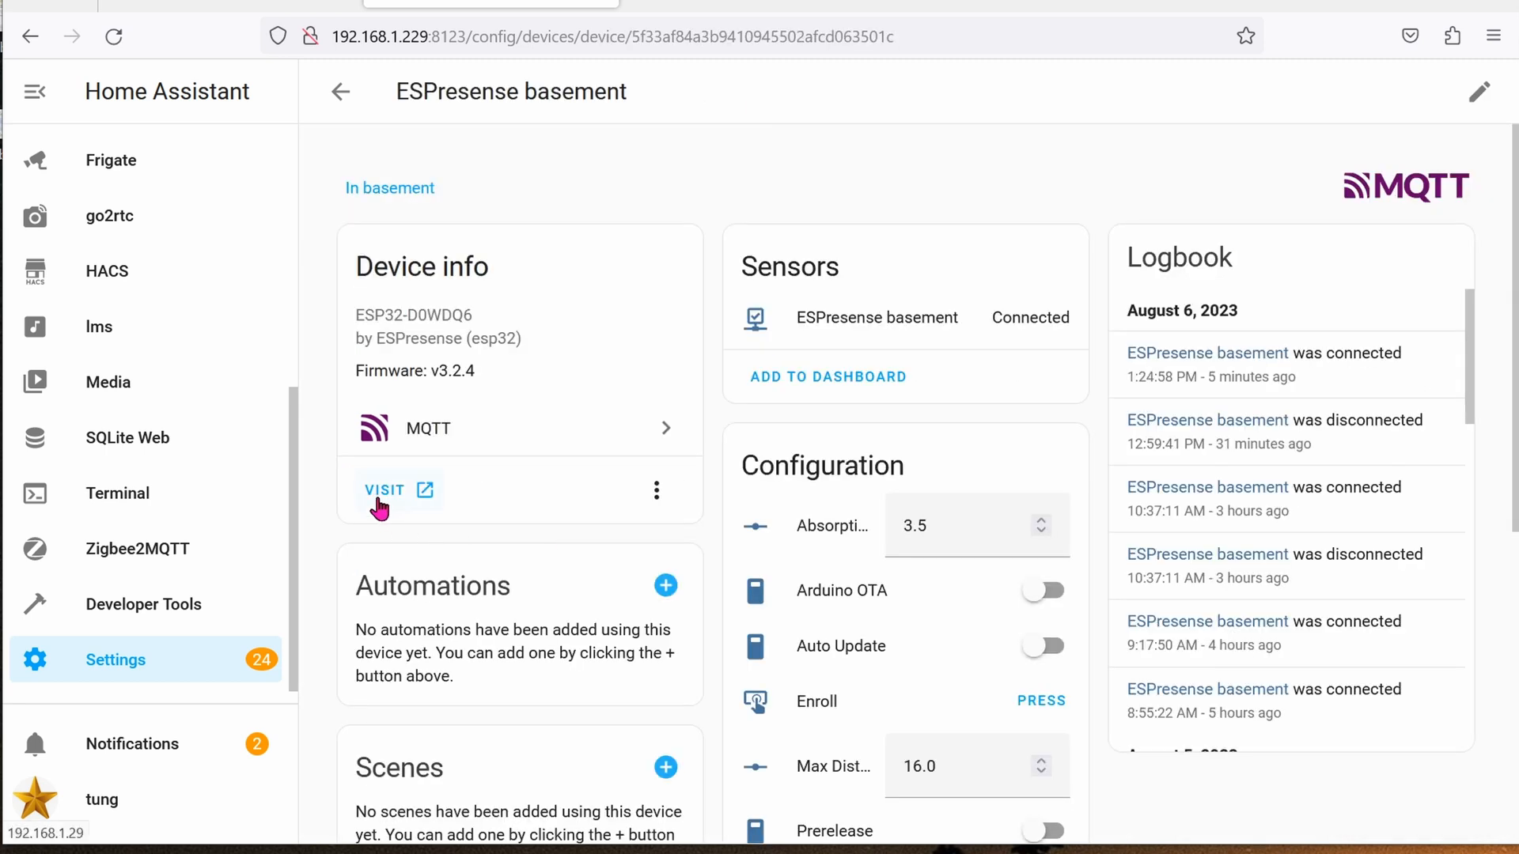
# Visit the basement node's own configuration page and review its Known BLE mac addresses
pyautogui.click(384, 489)
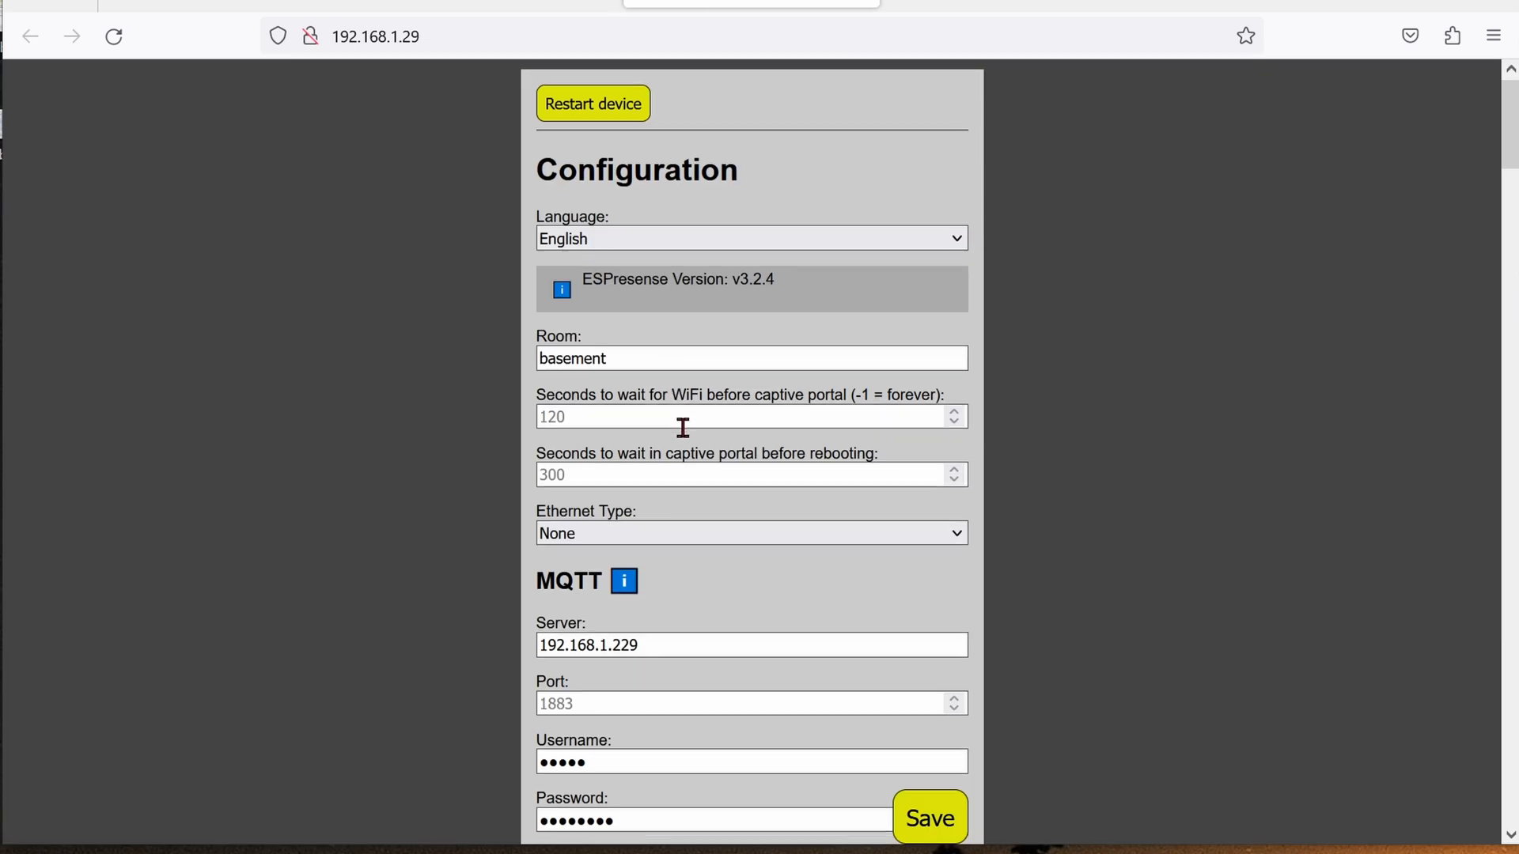
pyautogui.scroll(-3)
pyautogui.write('known')
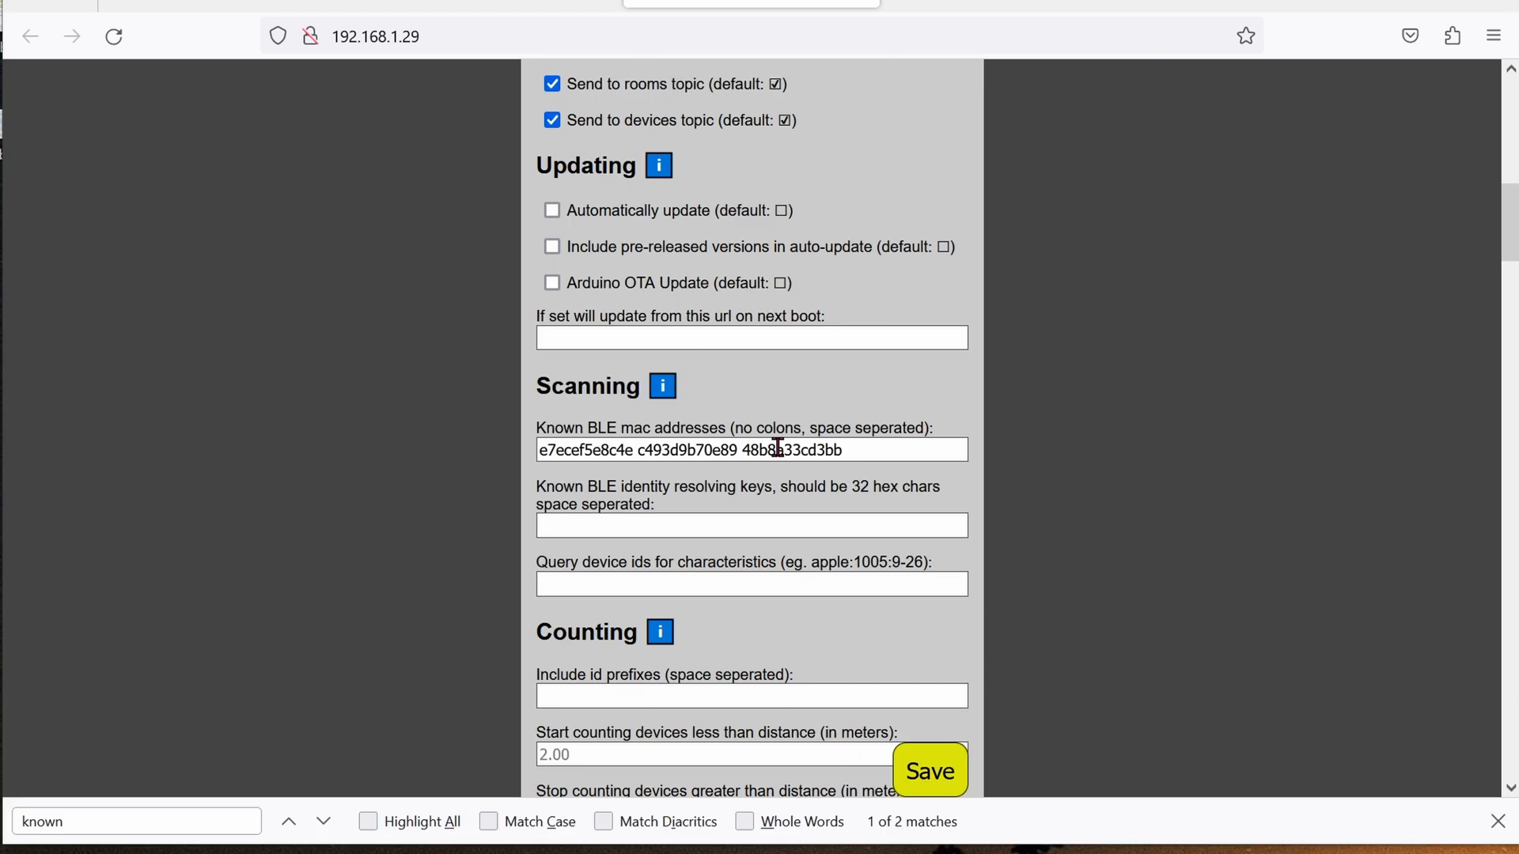
pyautogui.moveTo(651, 429)
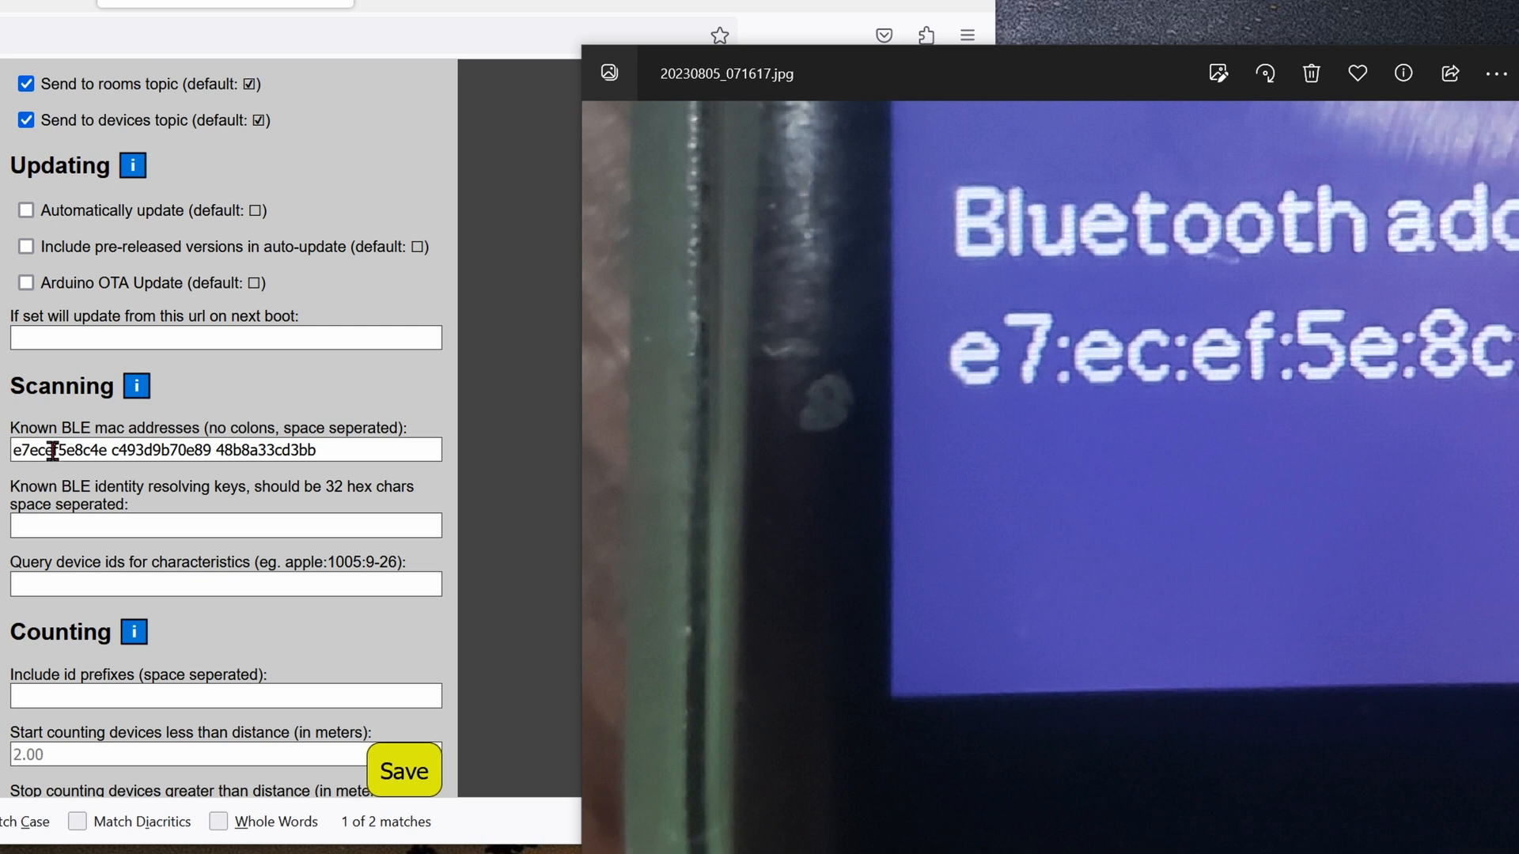
pyautogui.moveTo(100, 482)
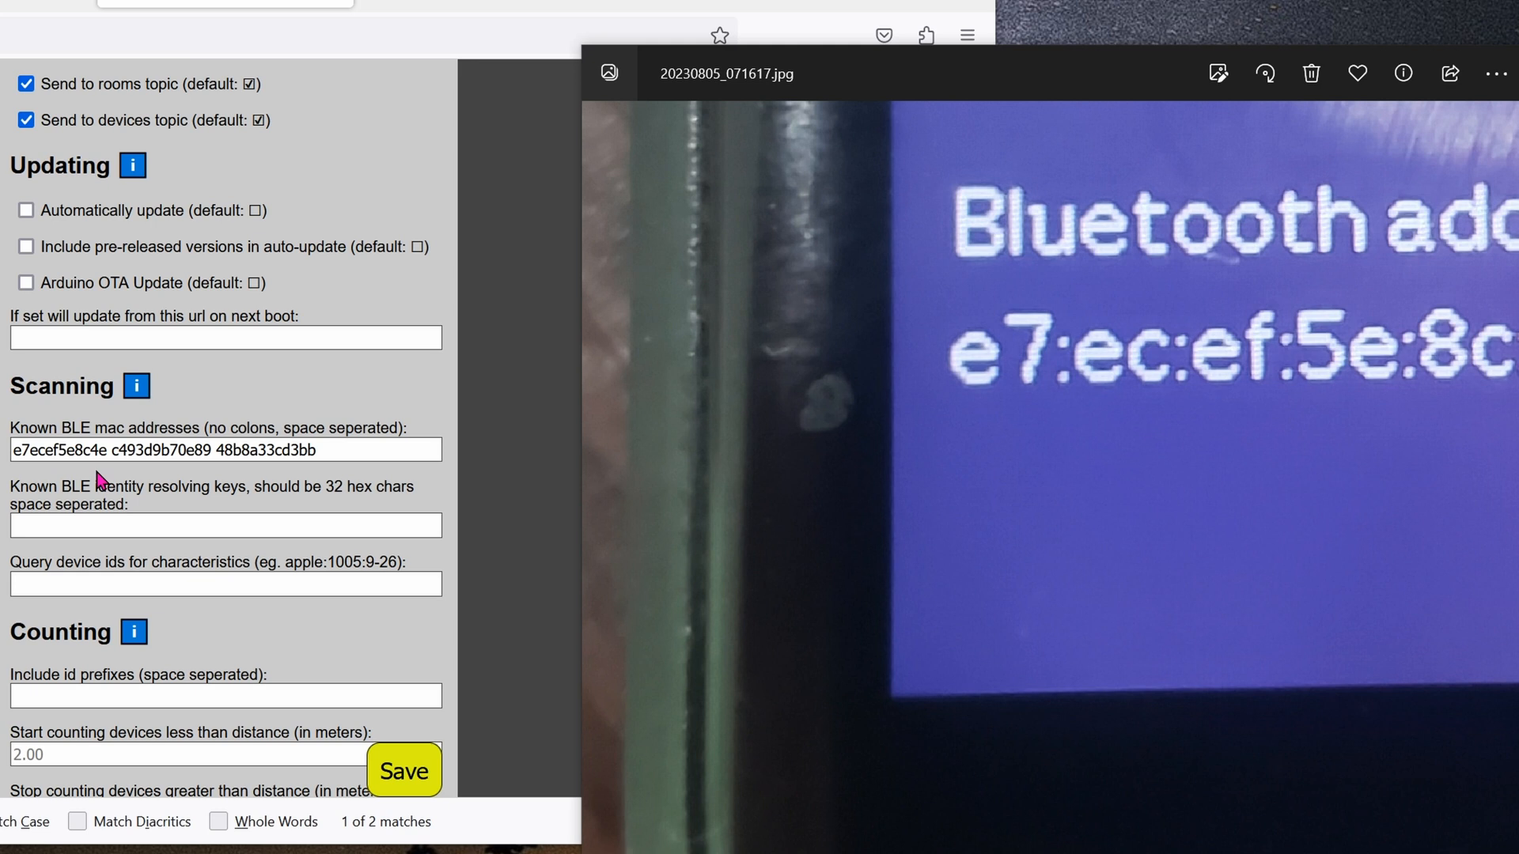
pyautogui.moveTo(66, 478)
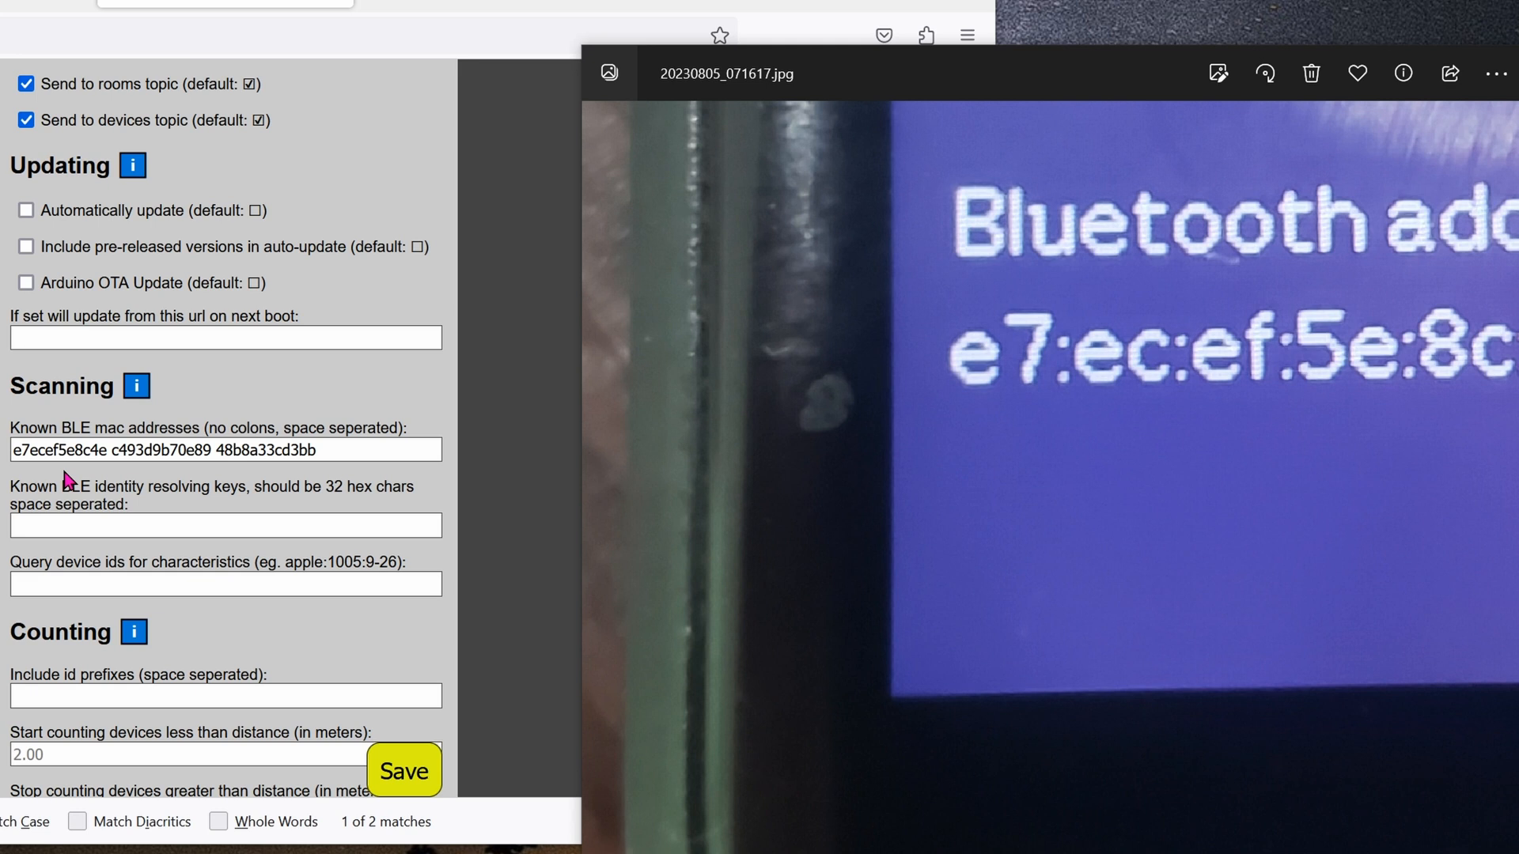
pyautogui.moveTo(394, 698)
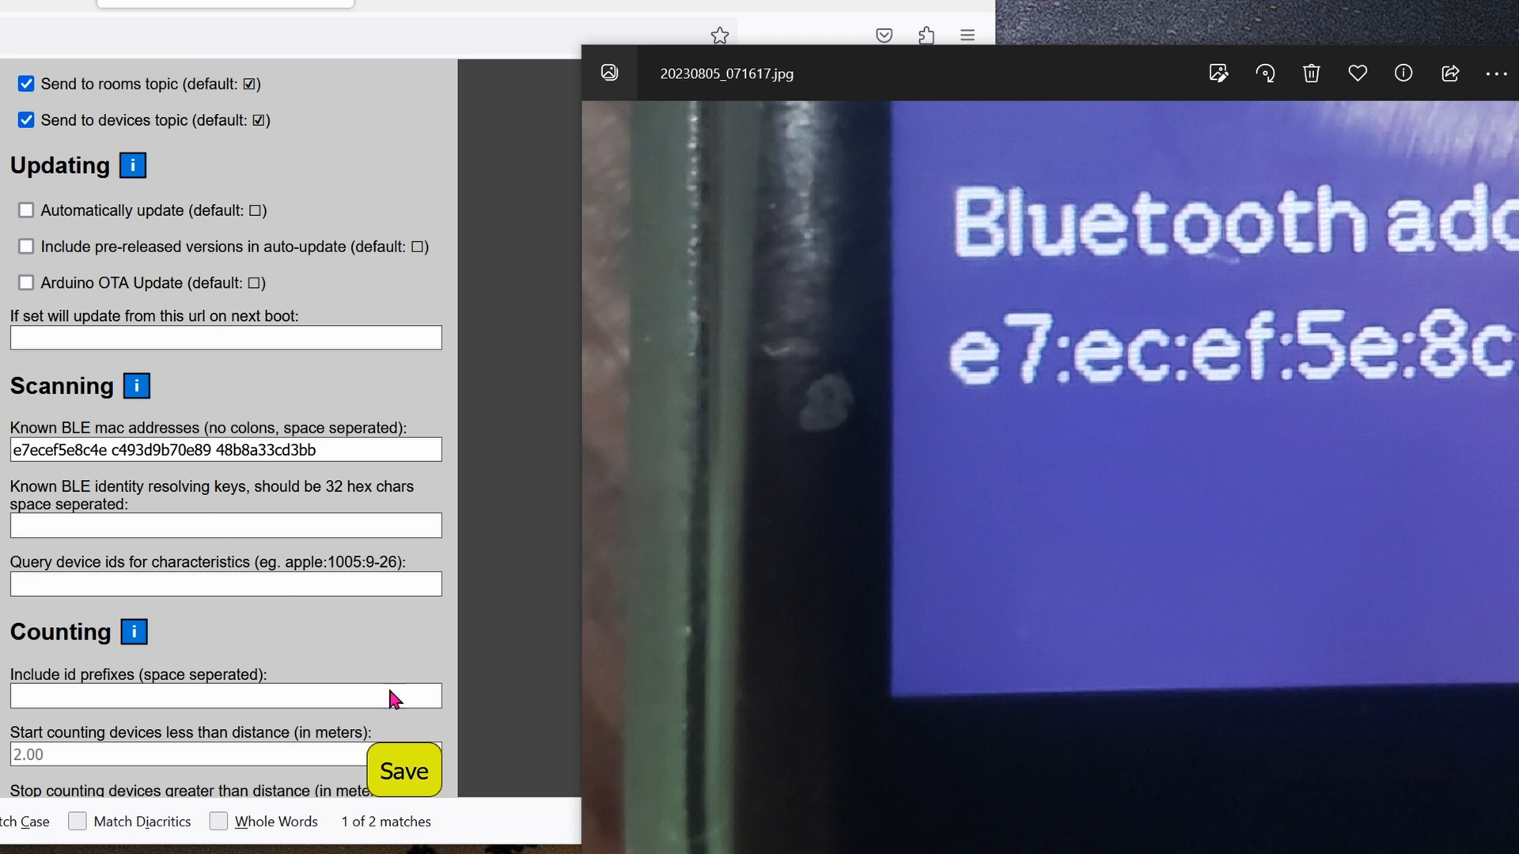
pyautogui.scroll(3)
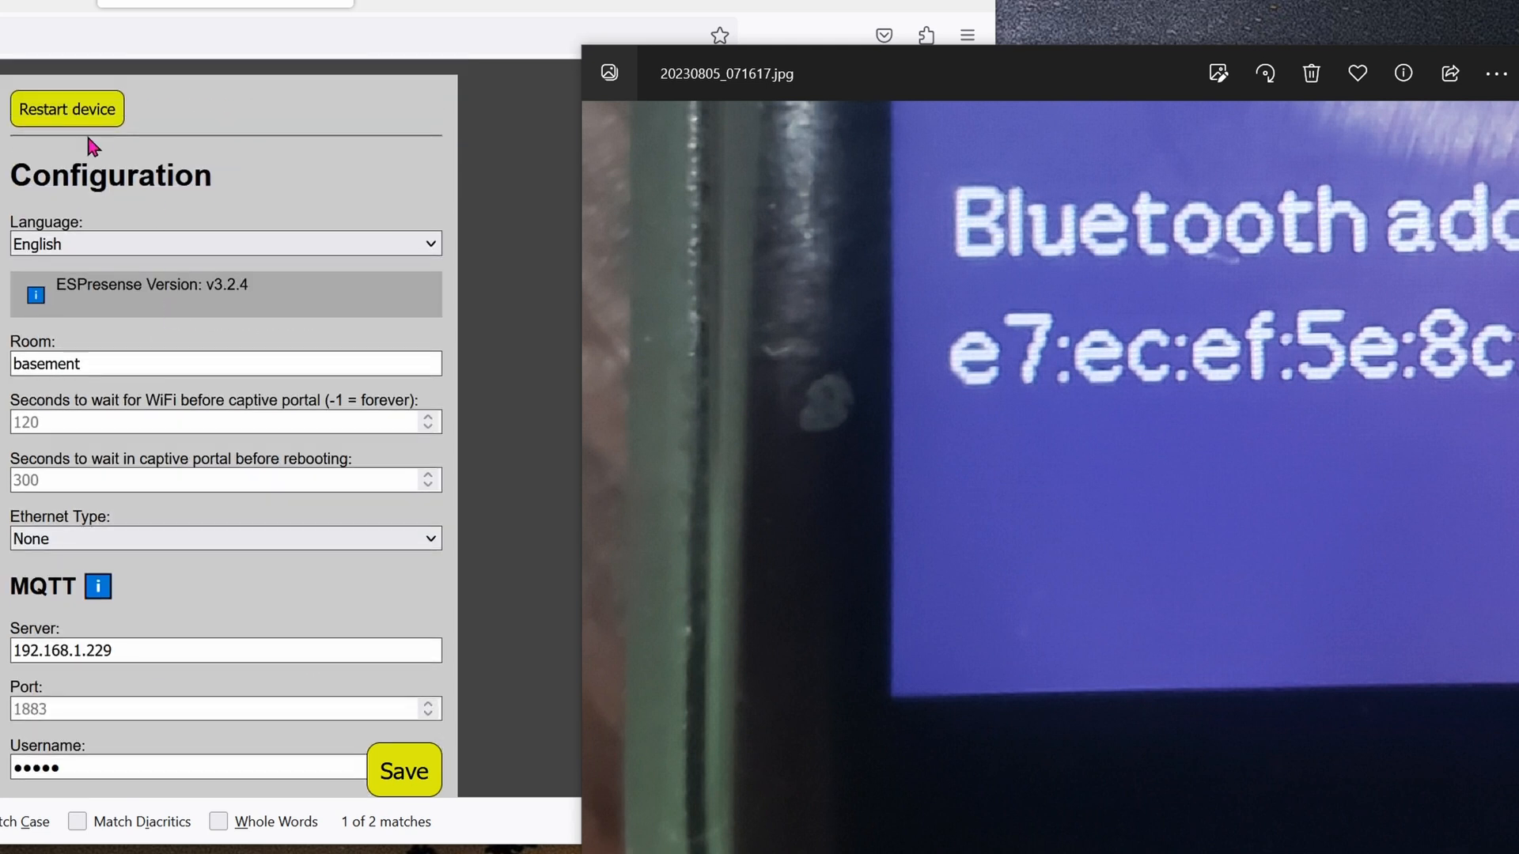
pyautogui.moveTo(93, 135)
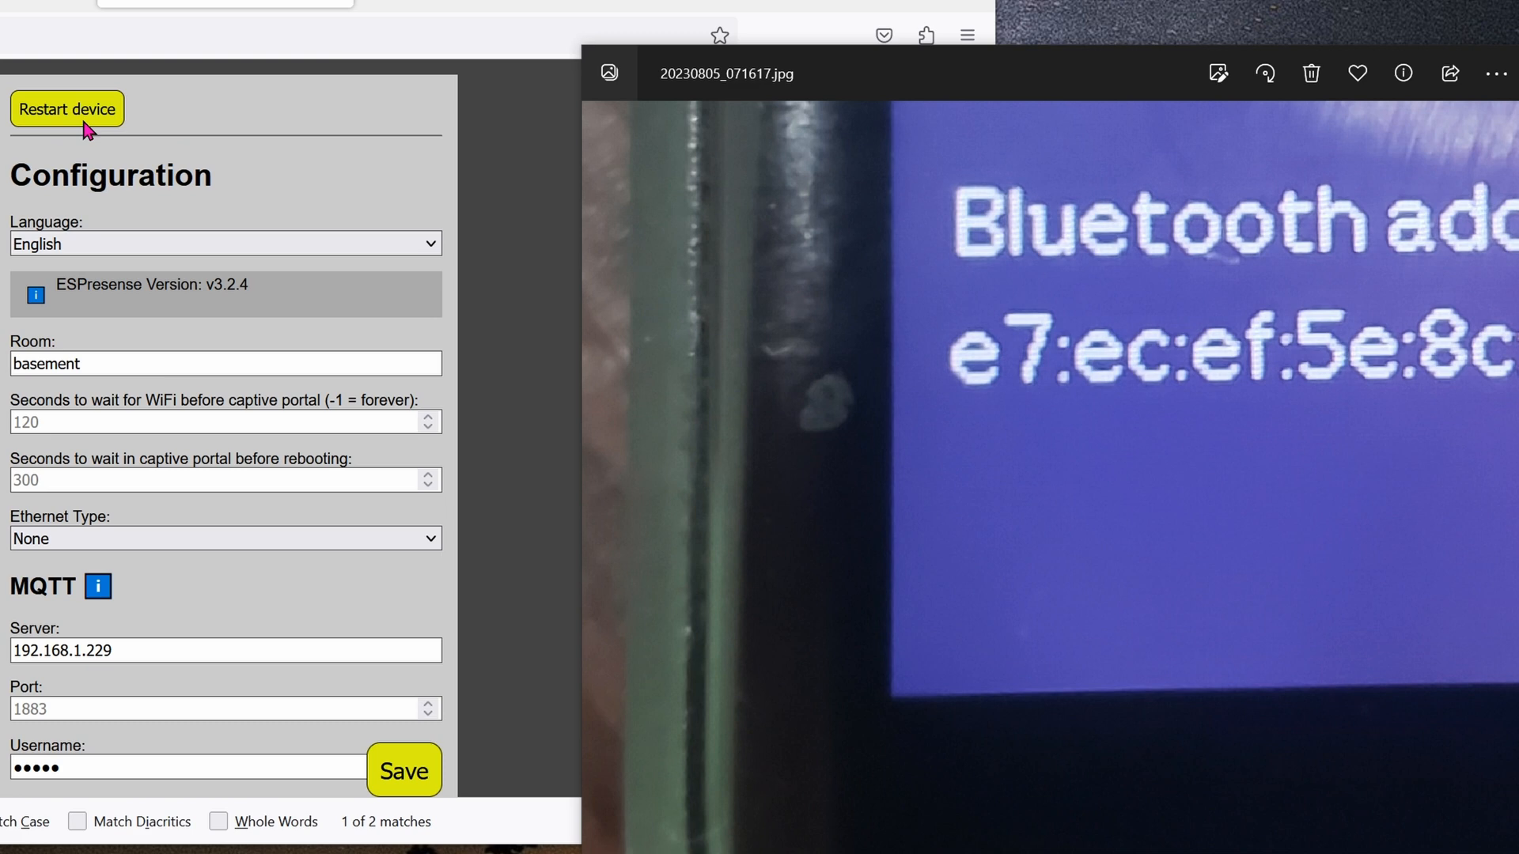
# Append /ui to the node's IP address to load its device enrollment interface
pyautogui.click(344, 35)
pyautogui.write('192.168.1.29/ui')
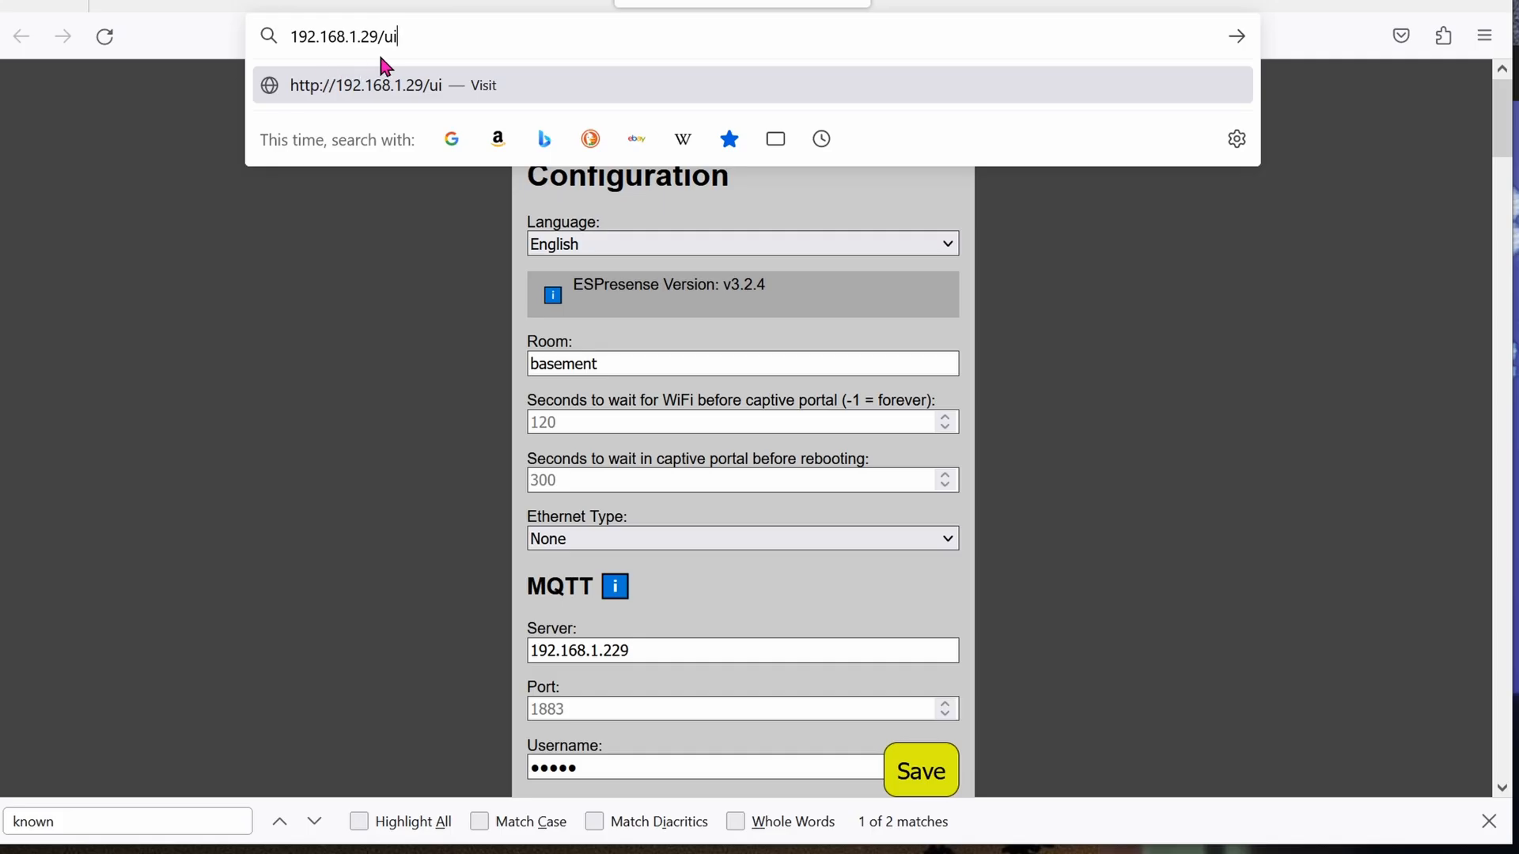
pyautogui.moveTo(449, 23)
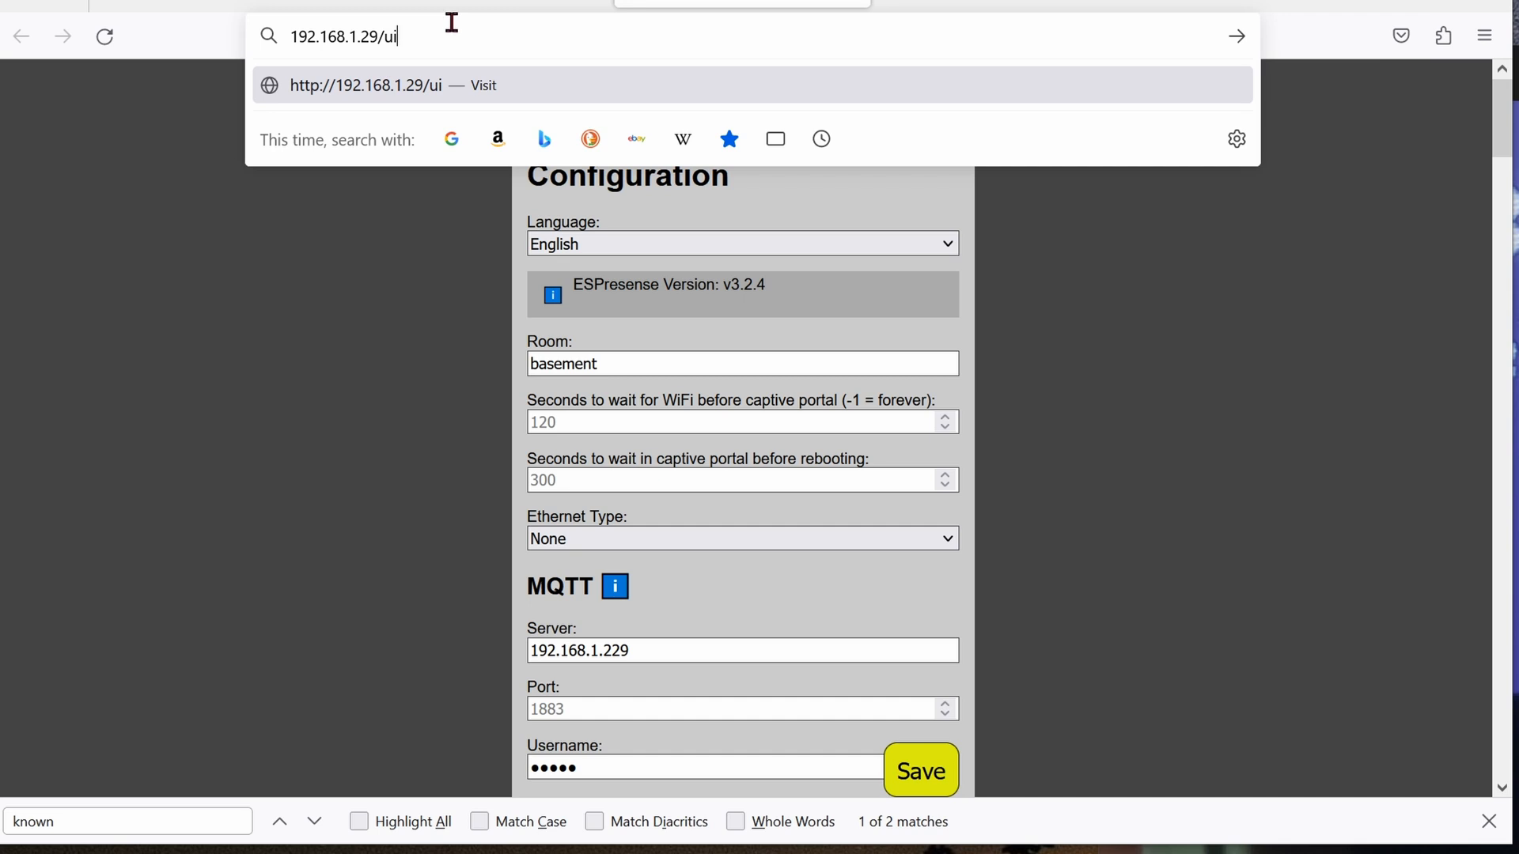
pyautogui.press('Return')
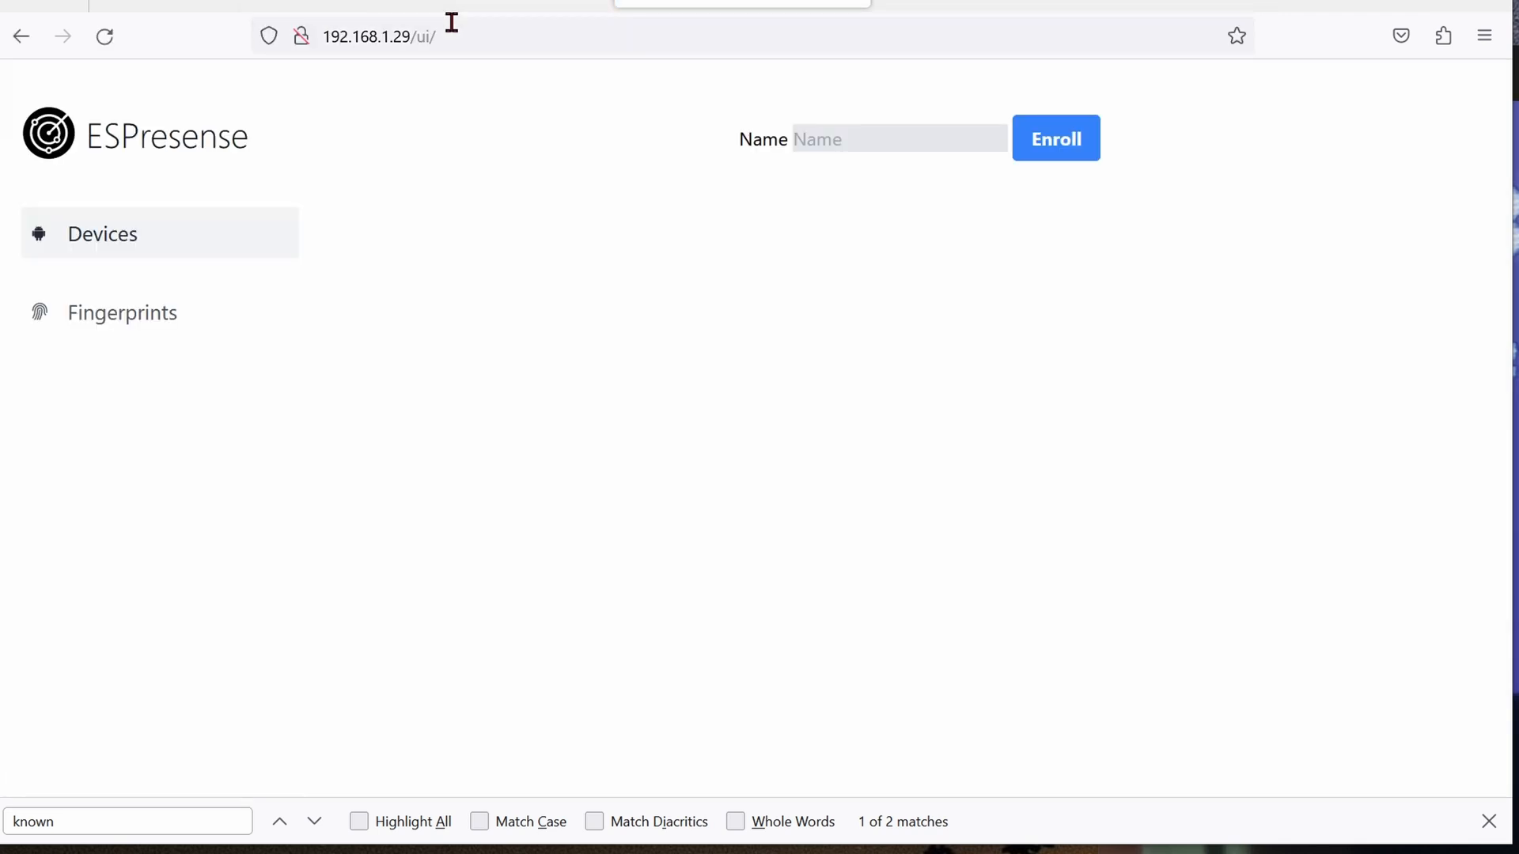
pyautogui.click(122, 312)
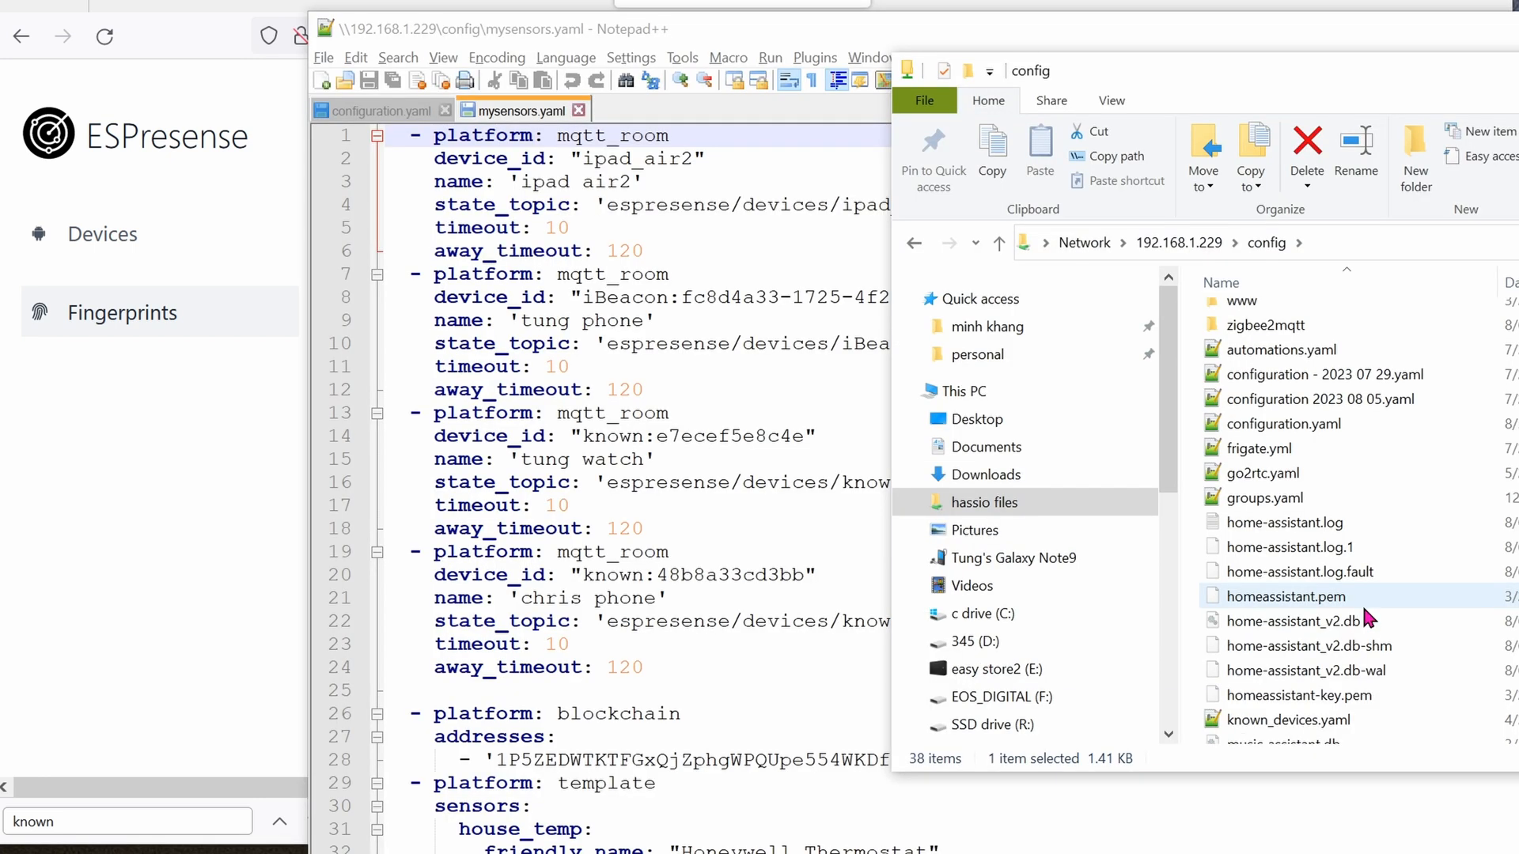
# Select configuration.yaml in the config share for editing in Notepad++
pyautogui.click(1283, 423)
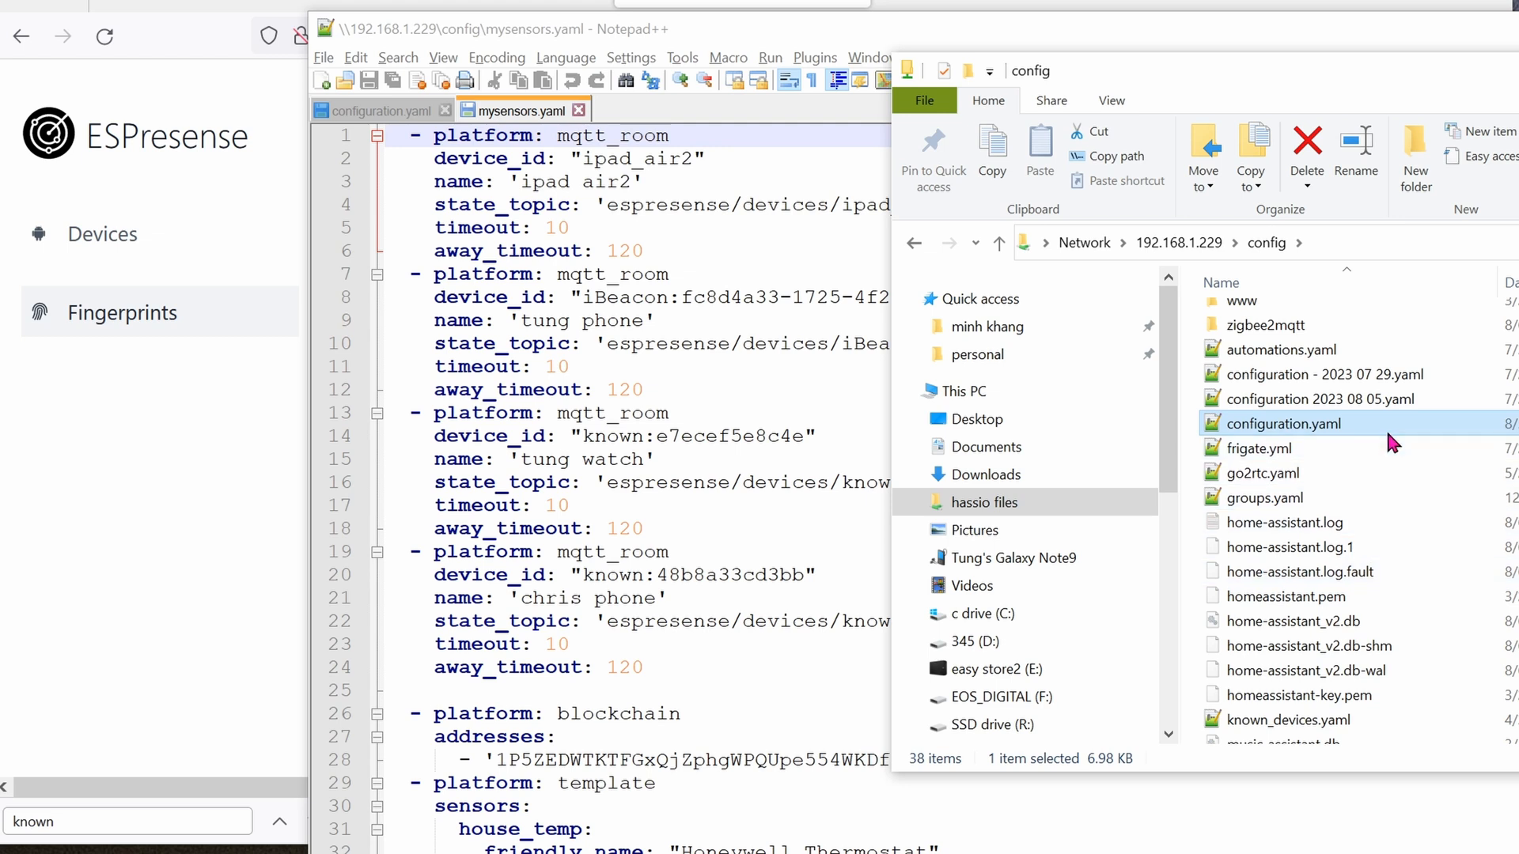
pyautogui.moveTo(1422, 523)
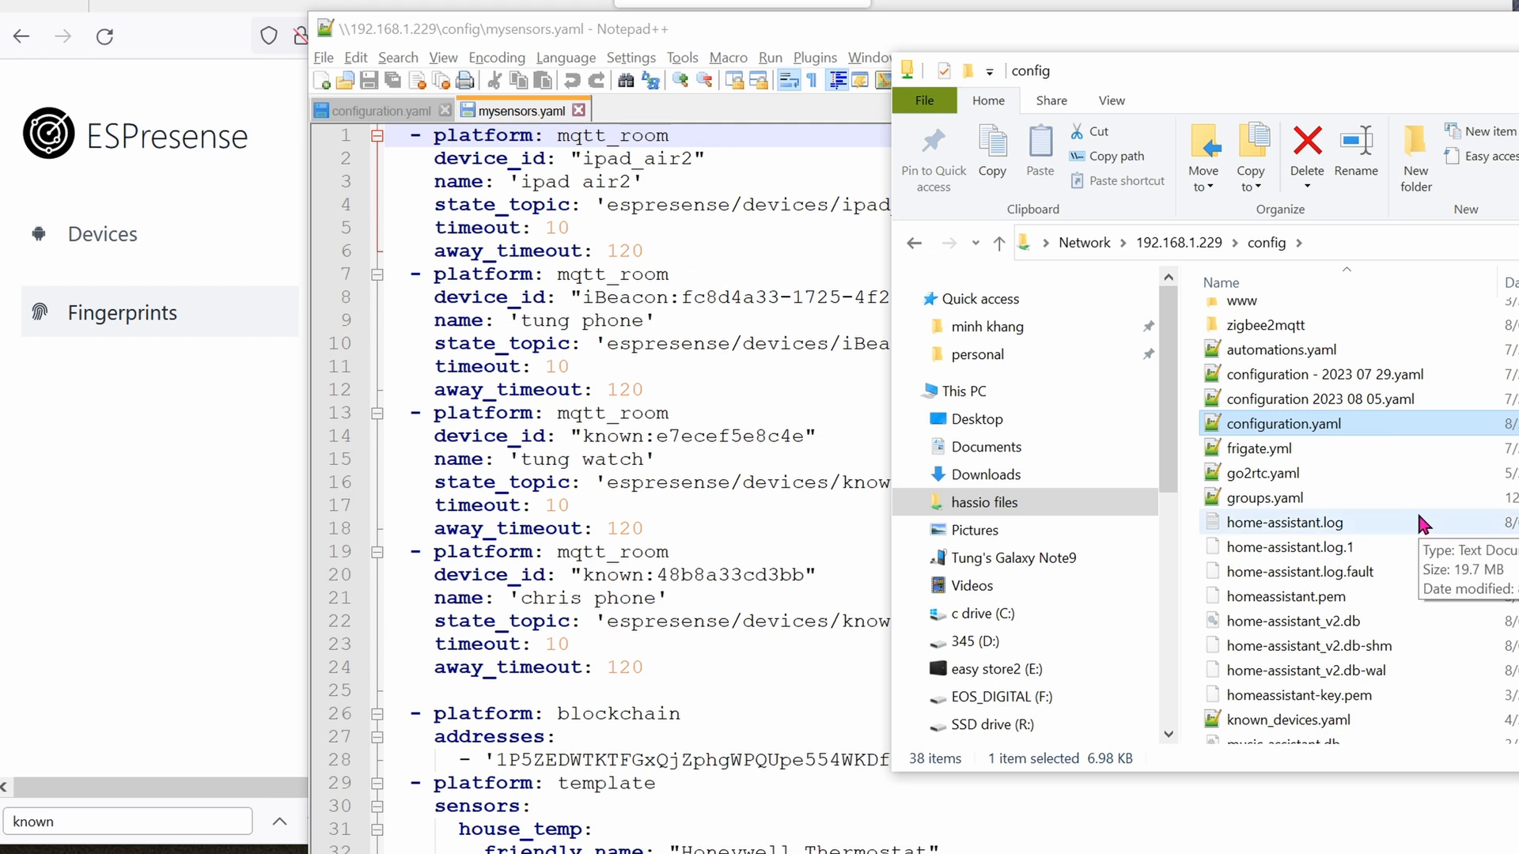
pyautogui.moveTo(1275, 535)
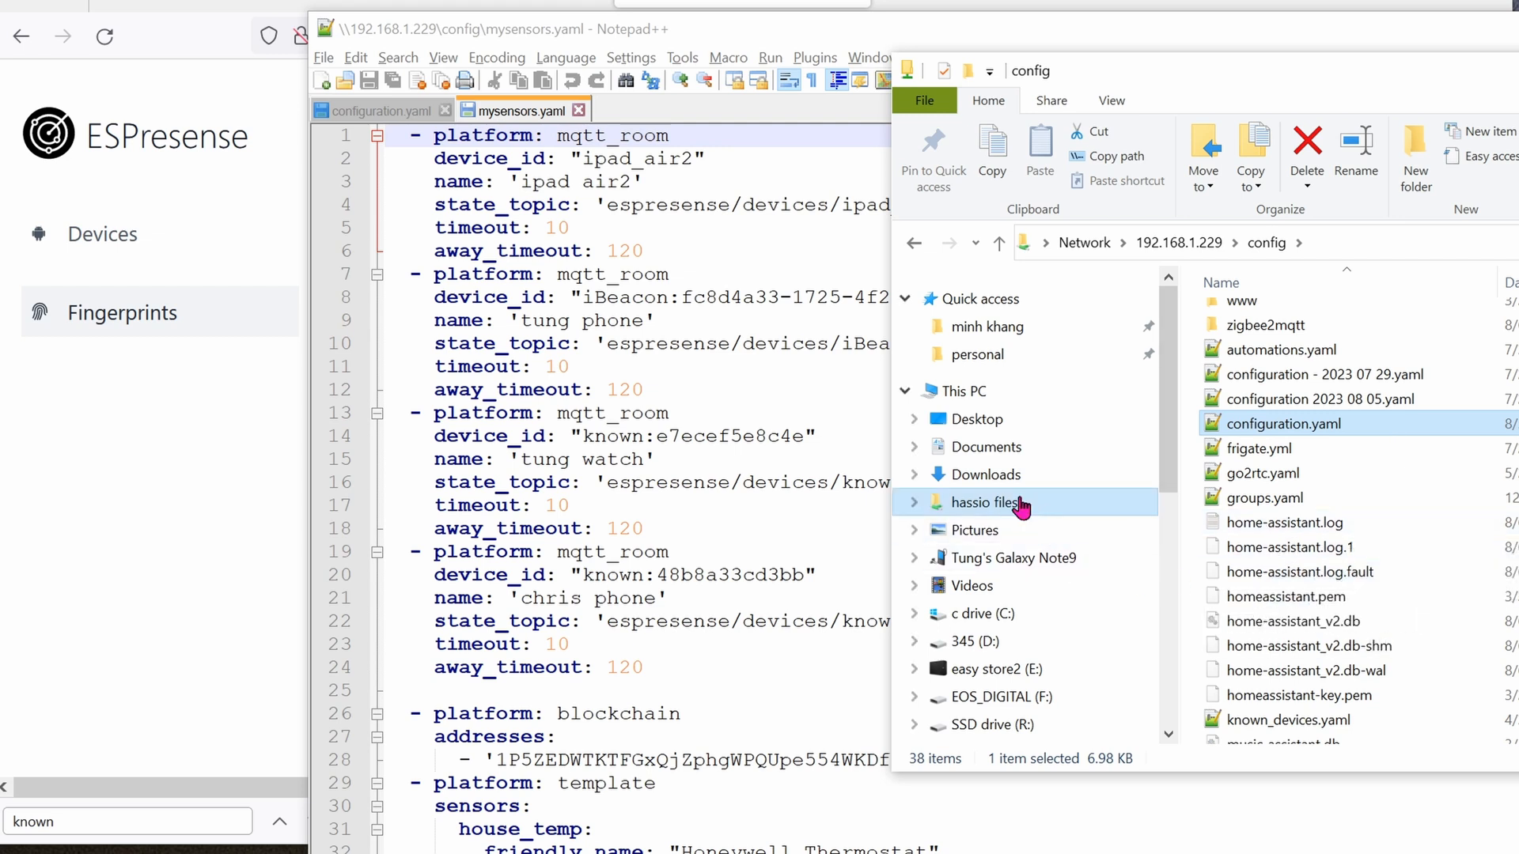
pyautogui.moveTo(1308, 456)
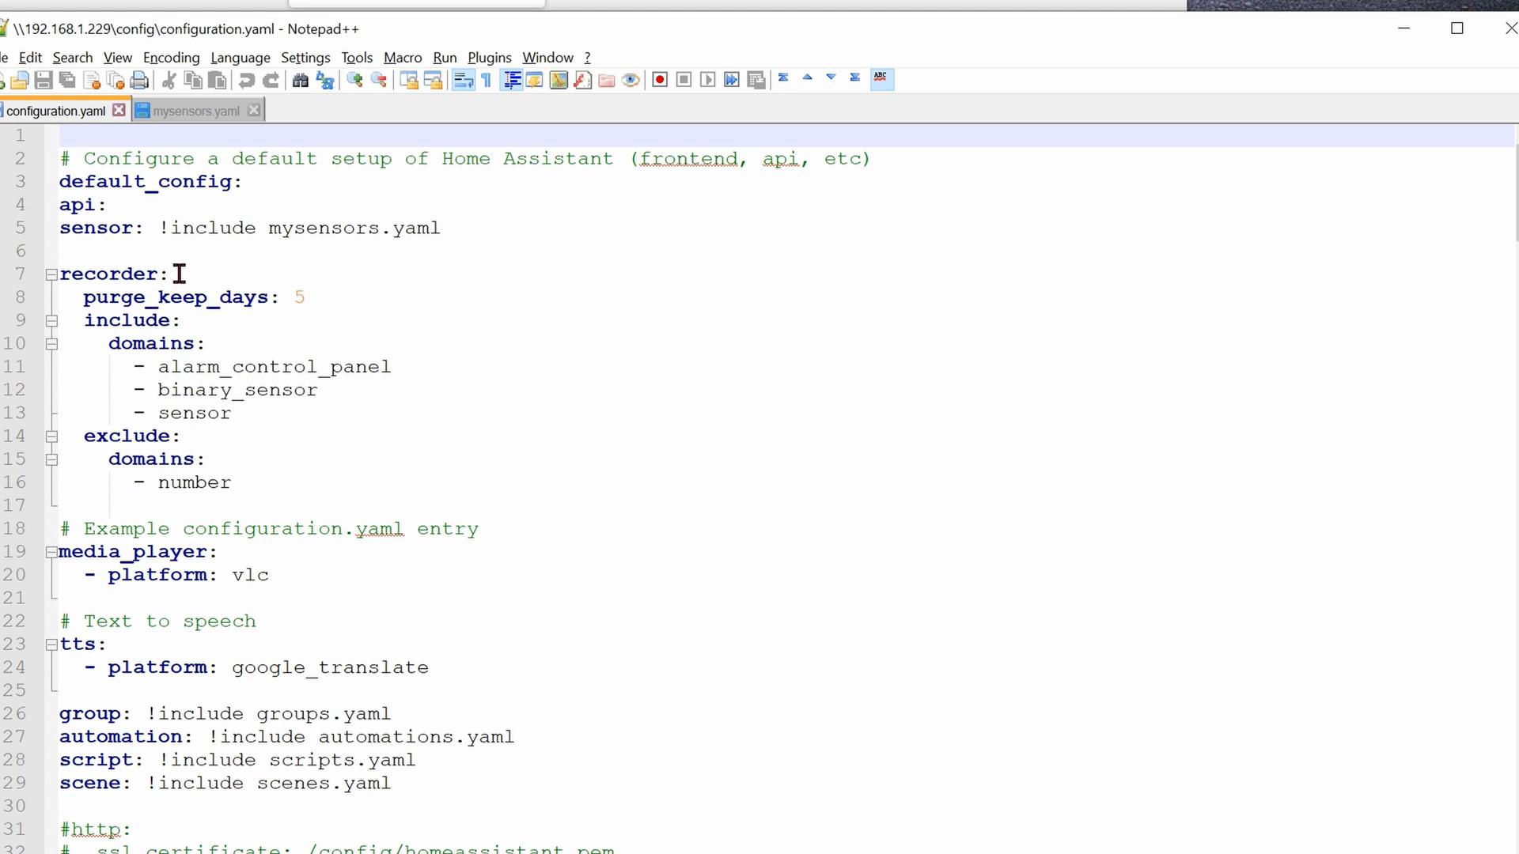
pyautogui.moveTo(353, 276)
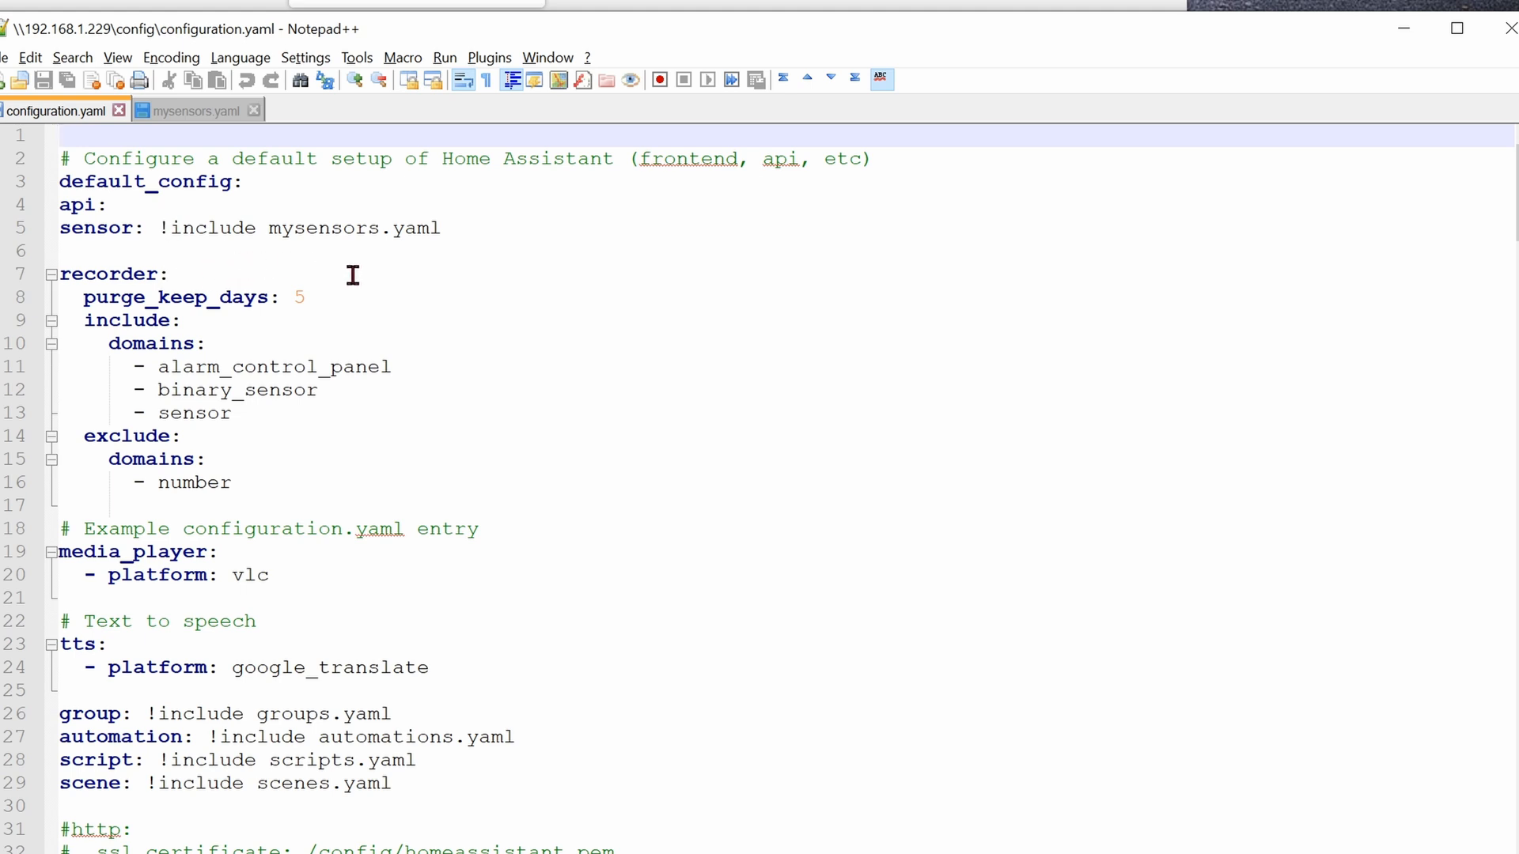
# Switch to mysensors.yaml and highlight the iPad sensor's state_topic parts (devices, ipad_air2) and away_timeout
pyautogui.doubleClick(323, 228)
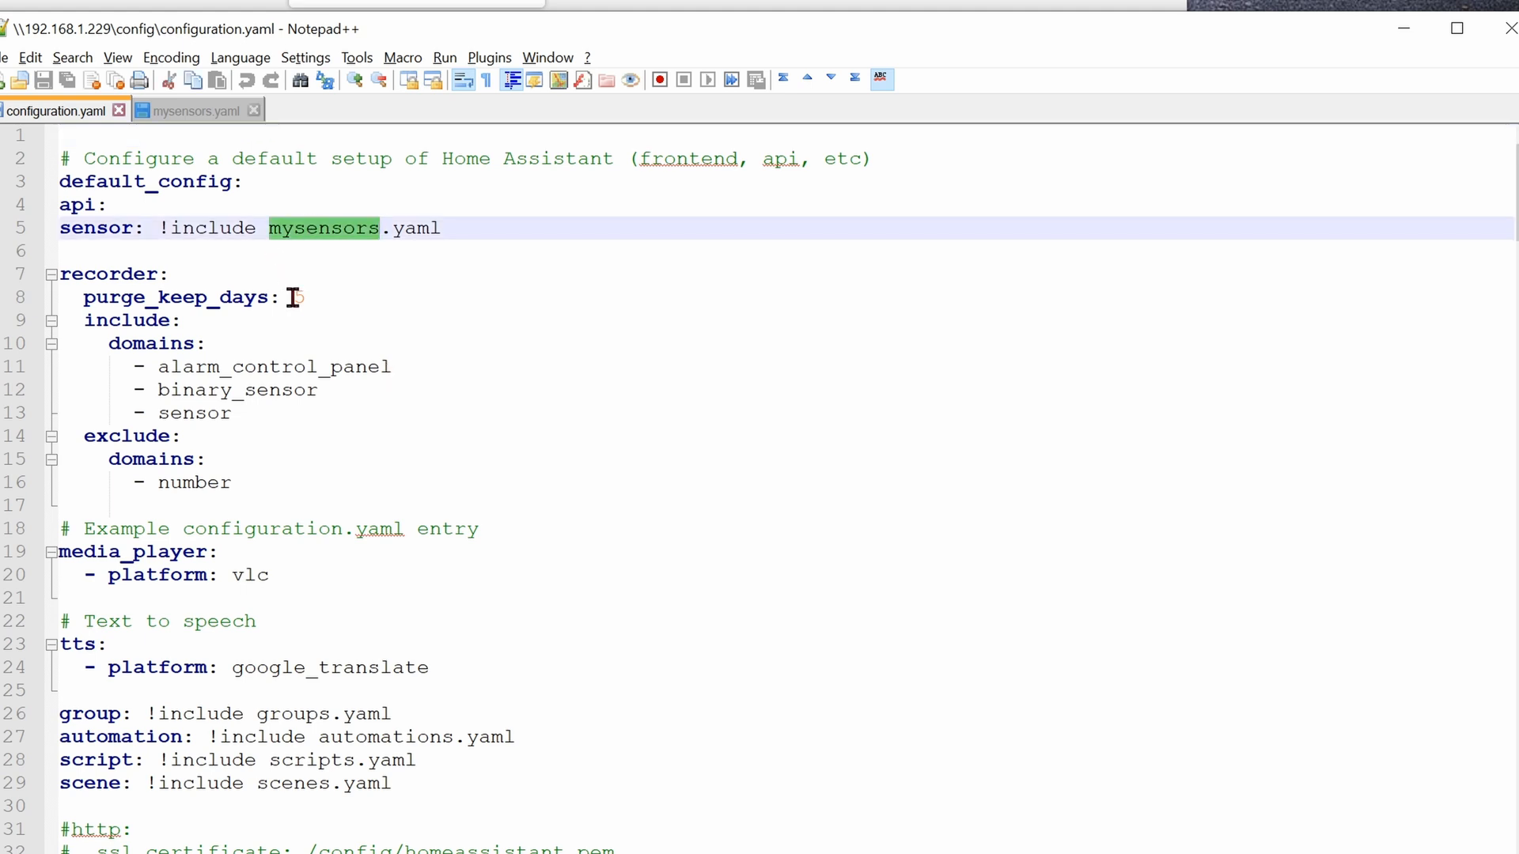
pyautogui.click(195, 110)
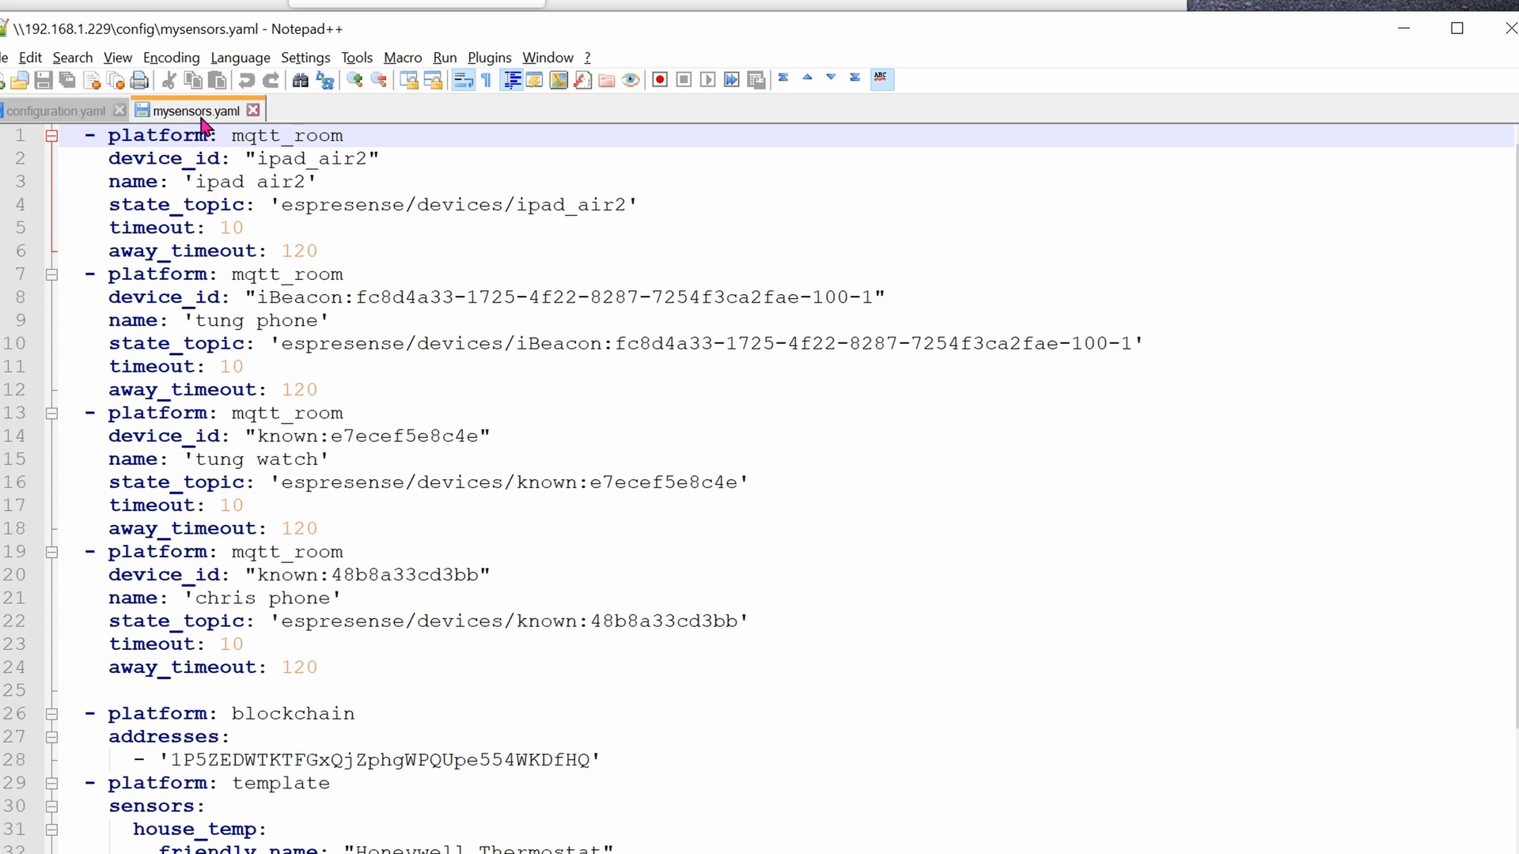
pyautogui.moveTo(398, 137)
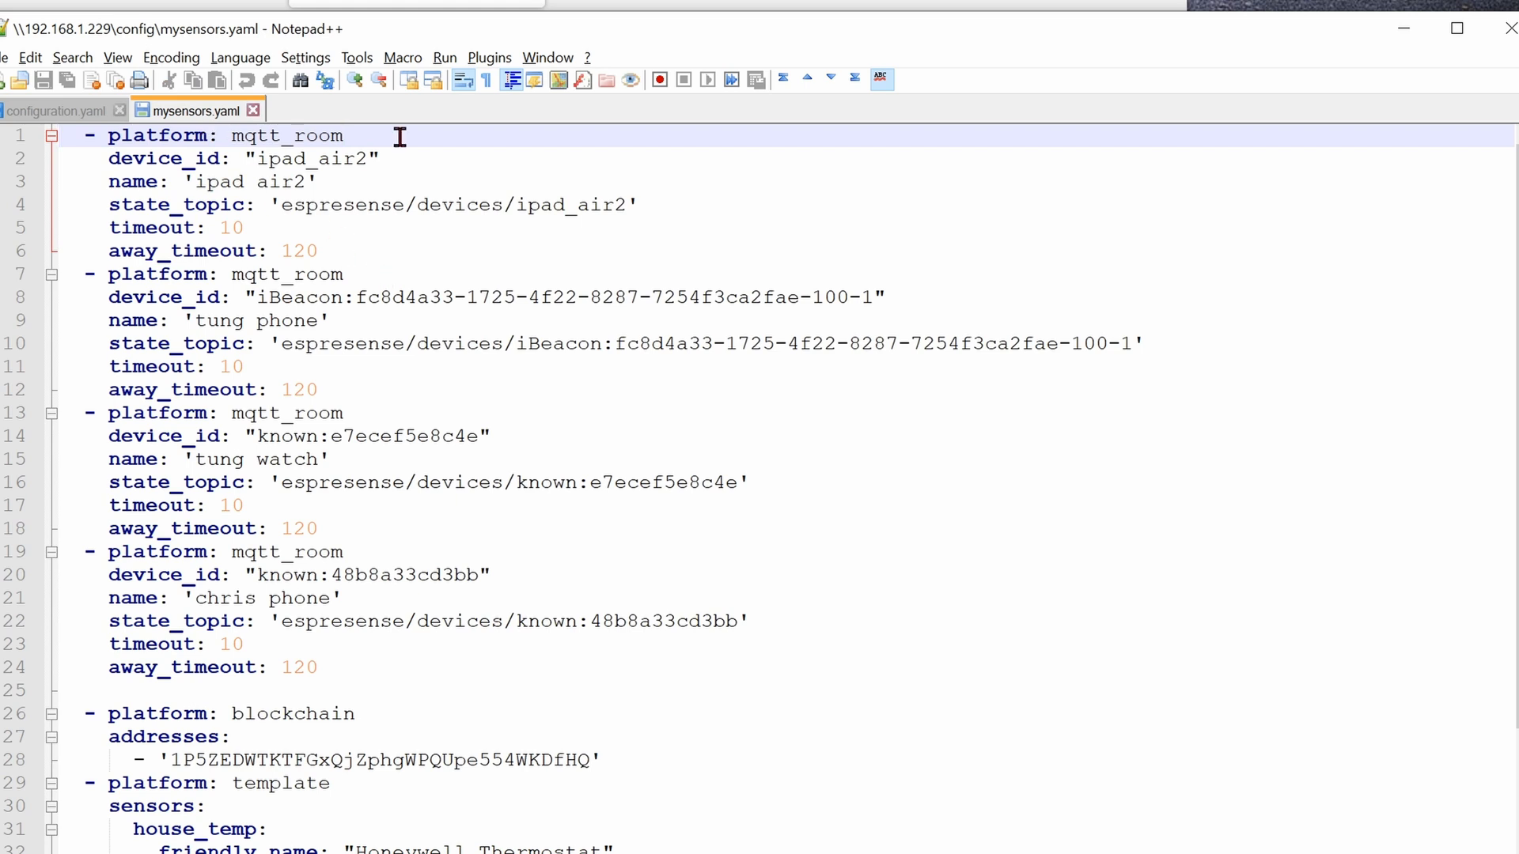
pyautogui.moveTo(161, 136)
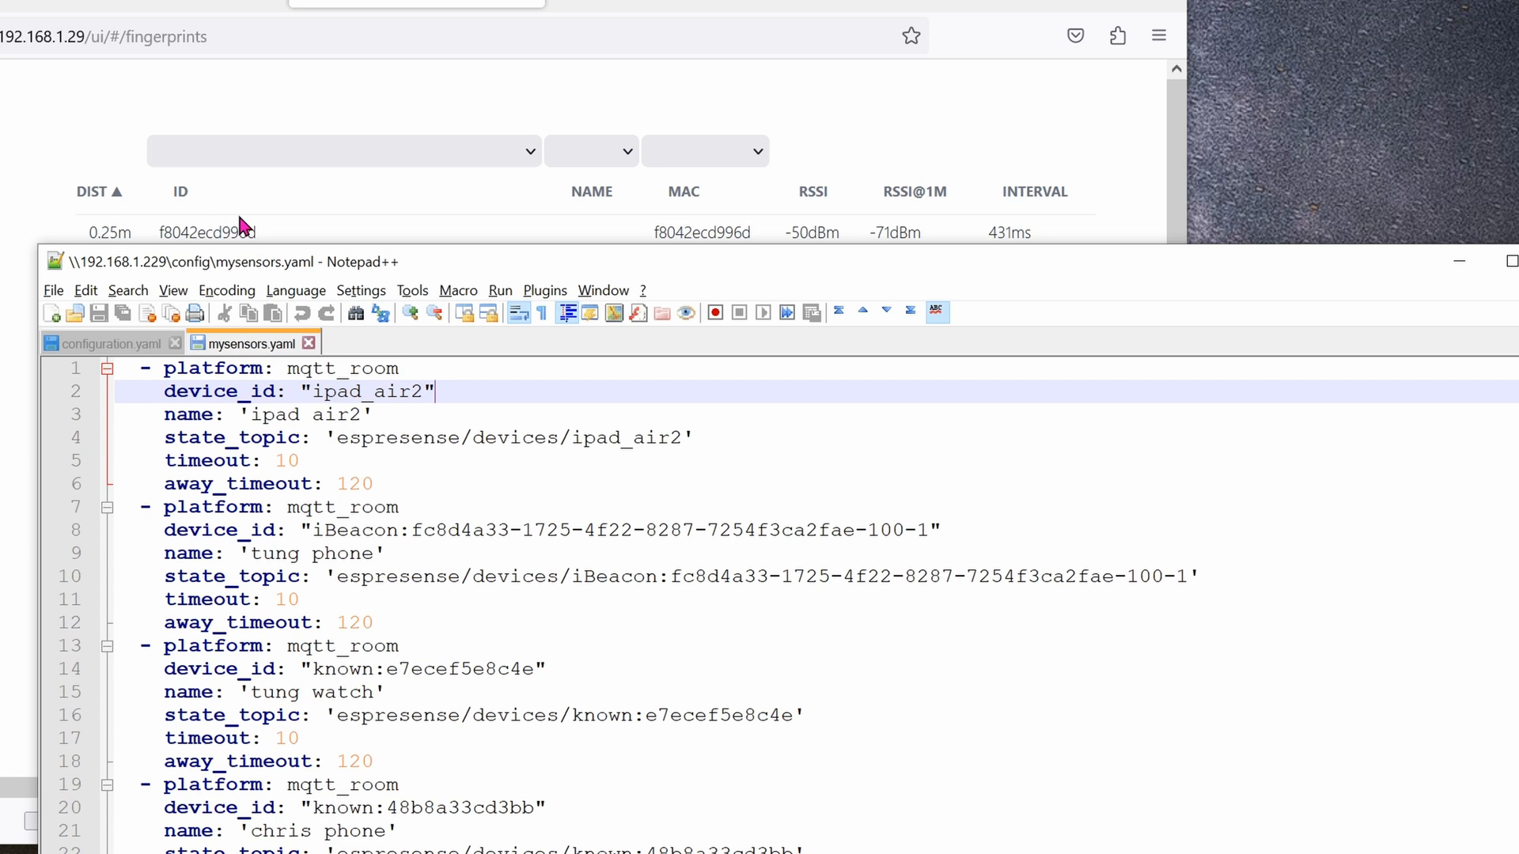
pyautogui.moveTo(295, 220)
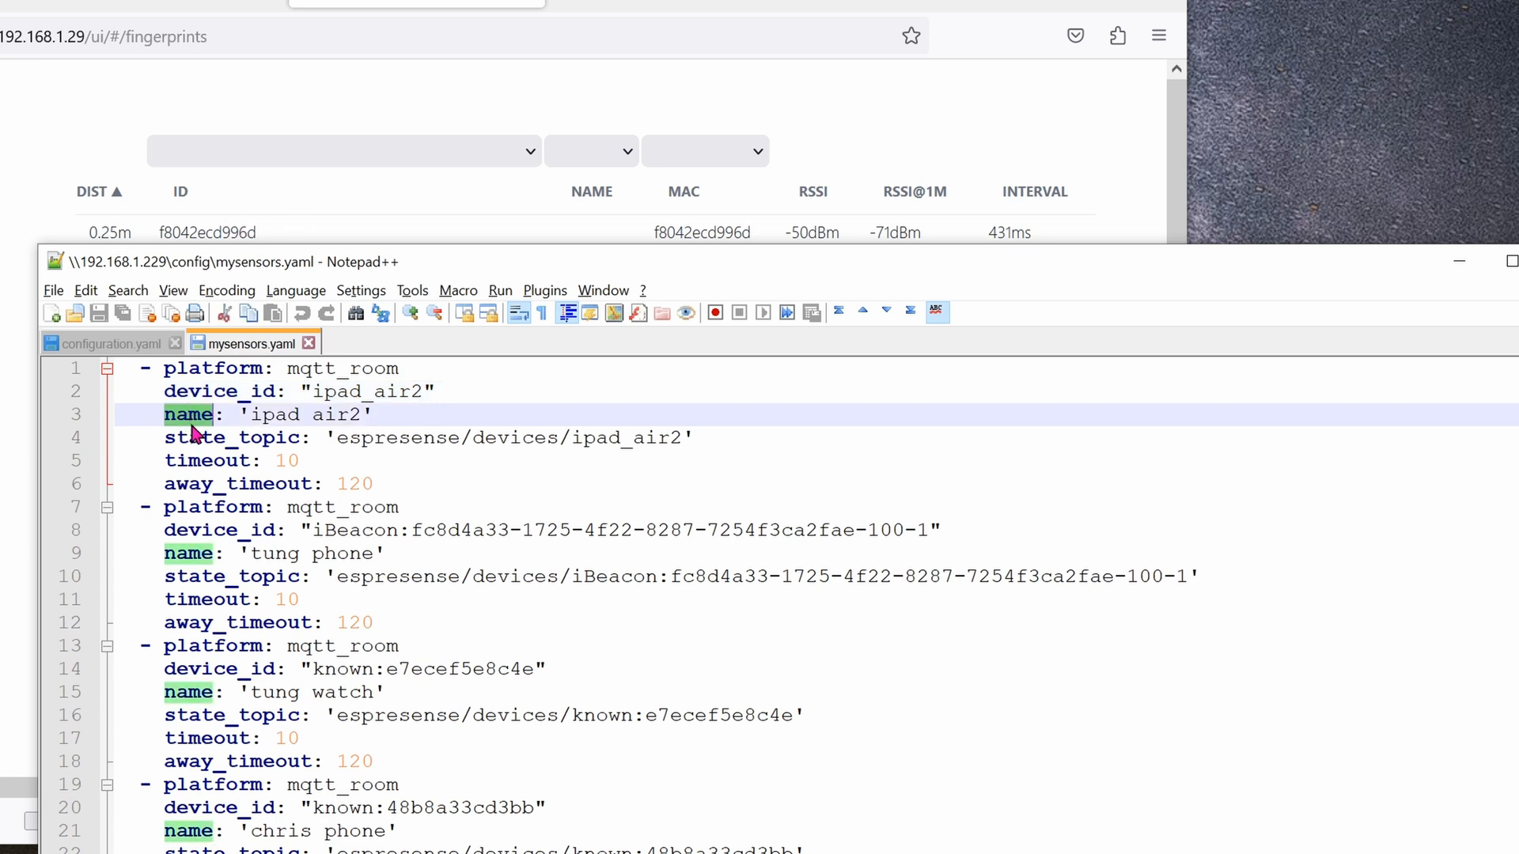
pyautogui.click(523, 437)
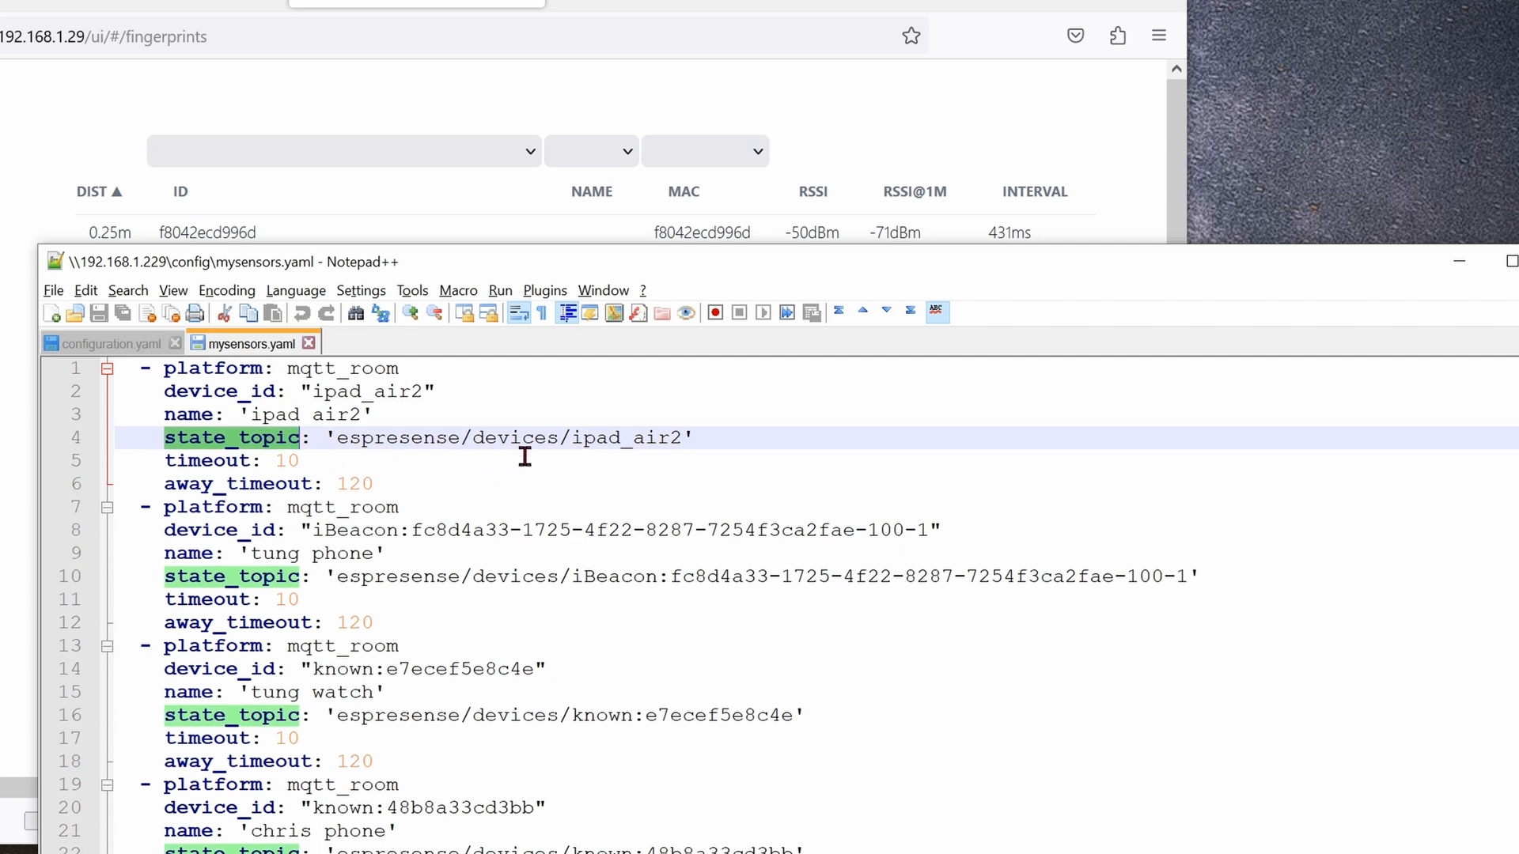
pyautogui.doubleClick(516, 437)
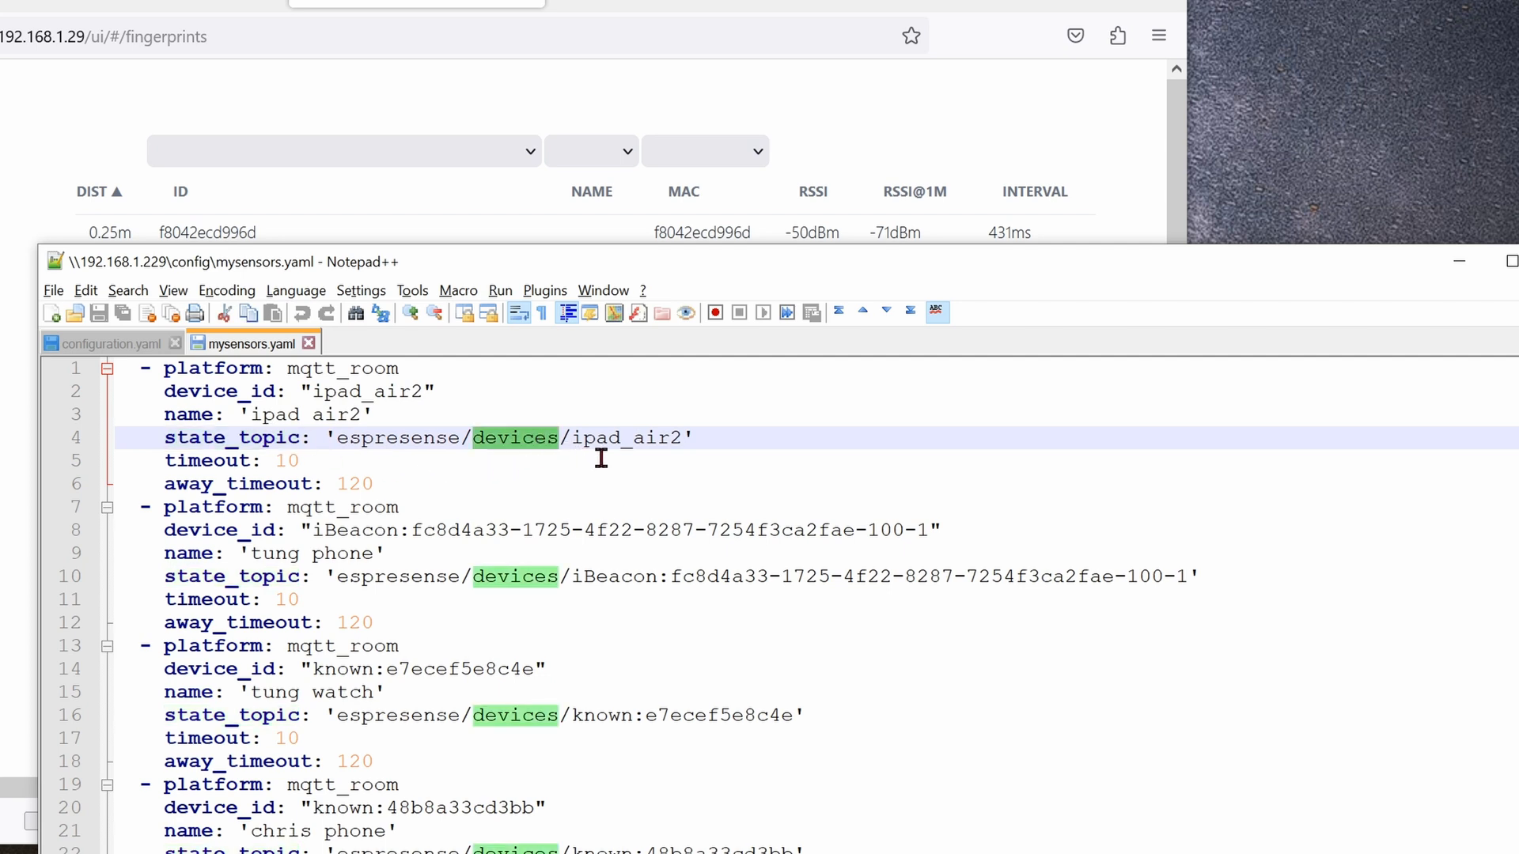
pyautogui.moveTo(612, 450)
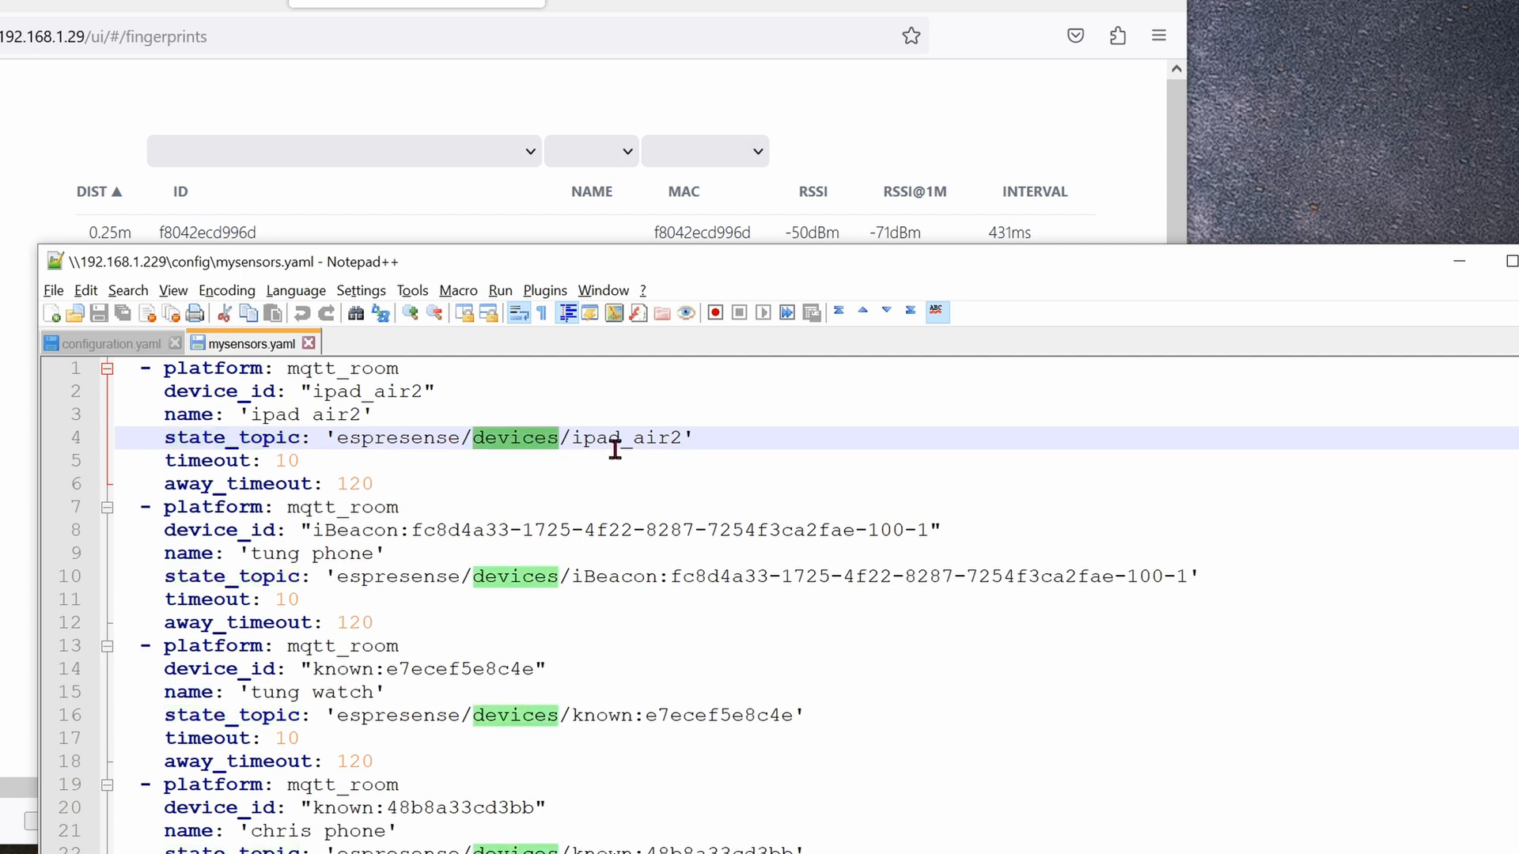
pyautogui.doubleClick(625, 437)
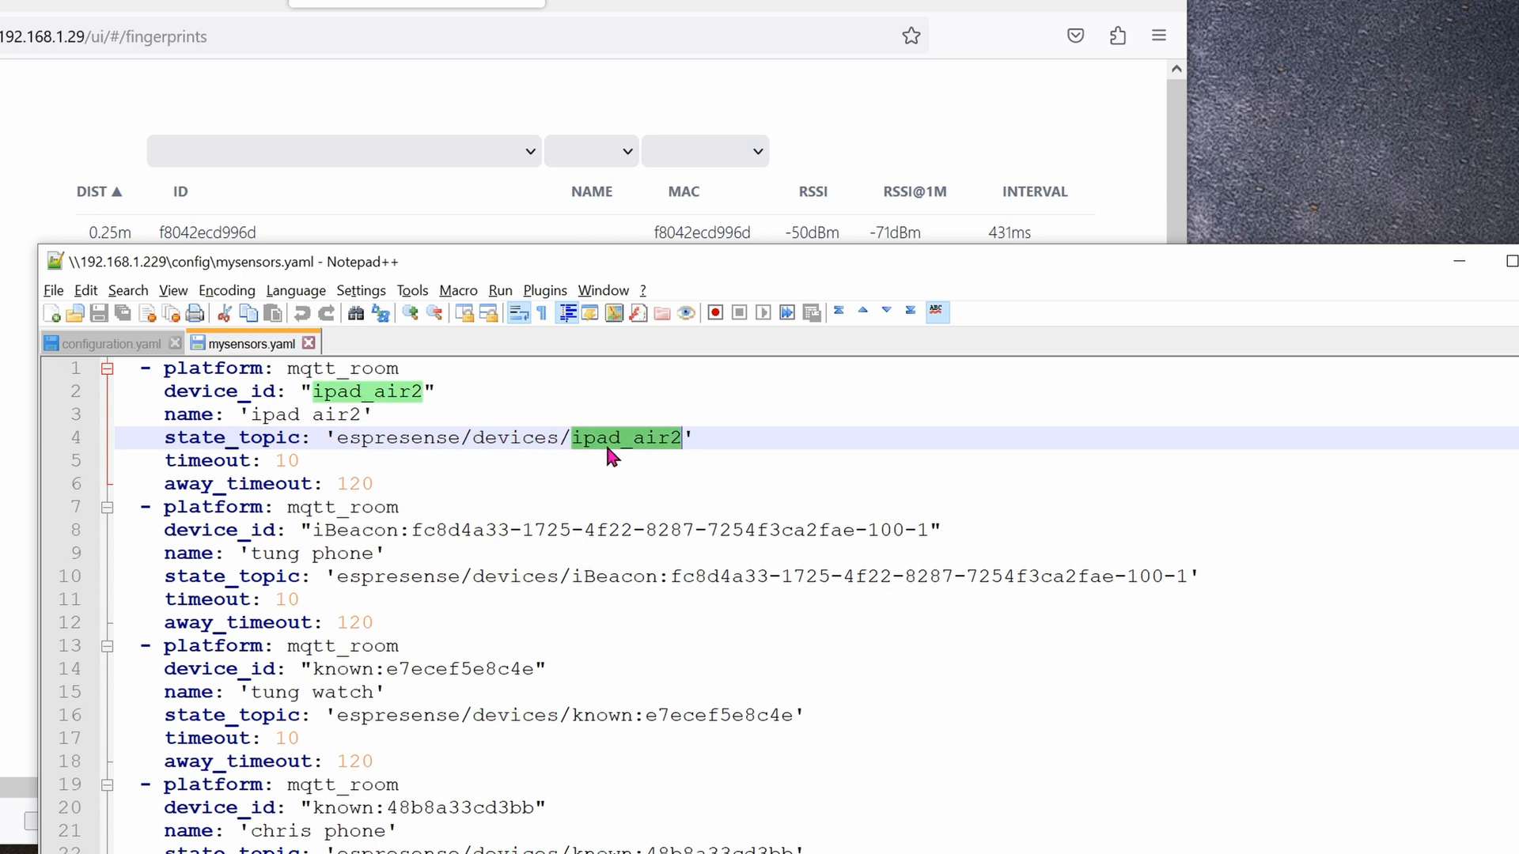
pyautogui.click(427, 484)
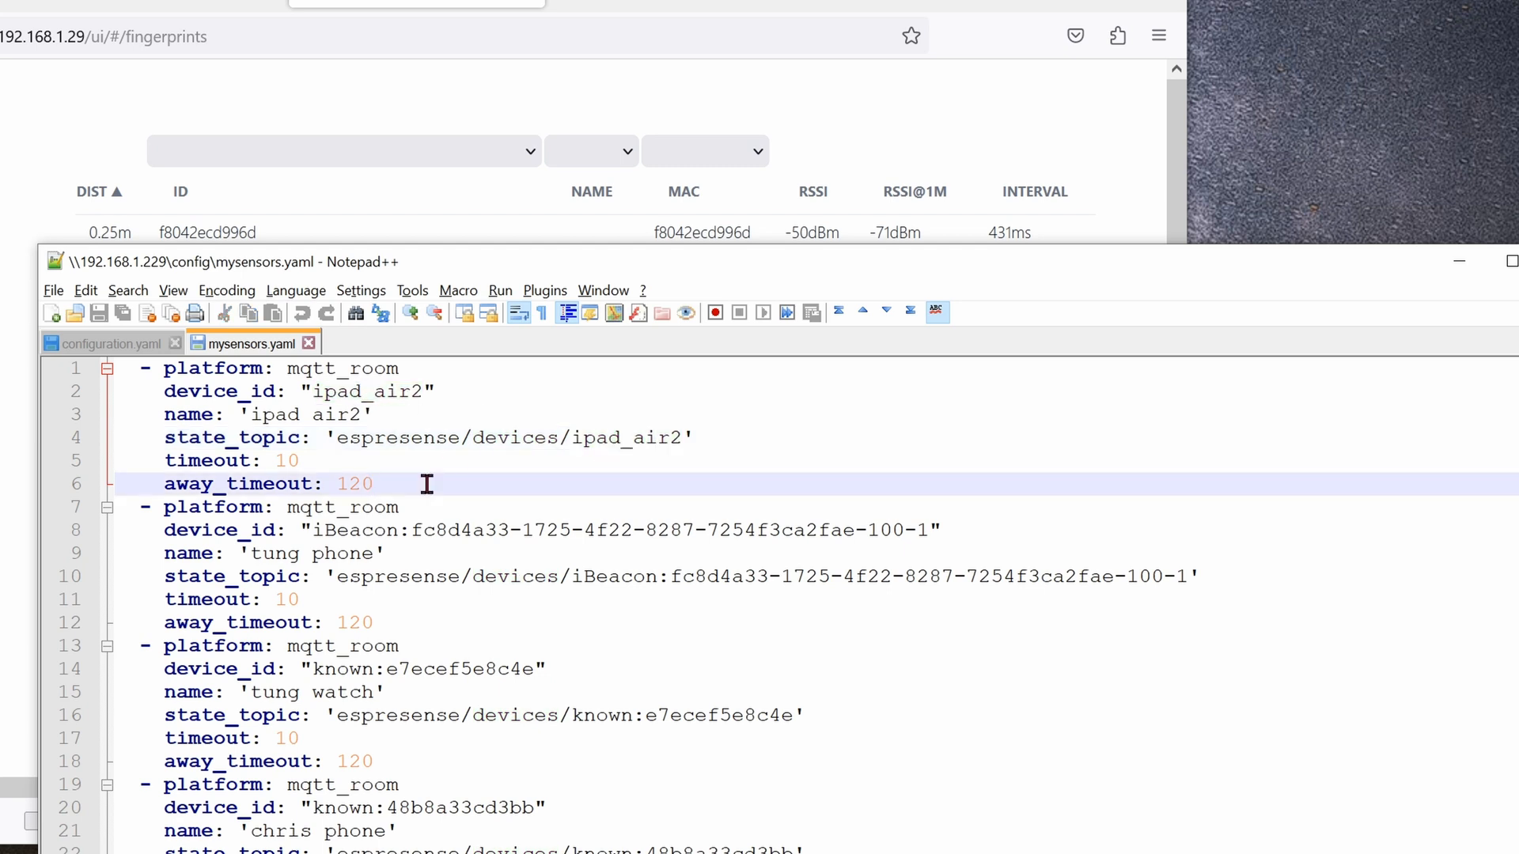
pyautogui.click(376, 483)
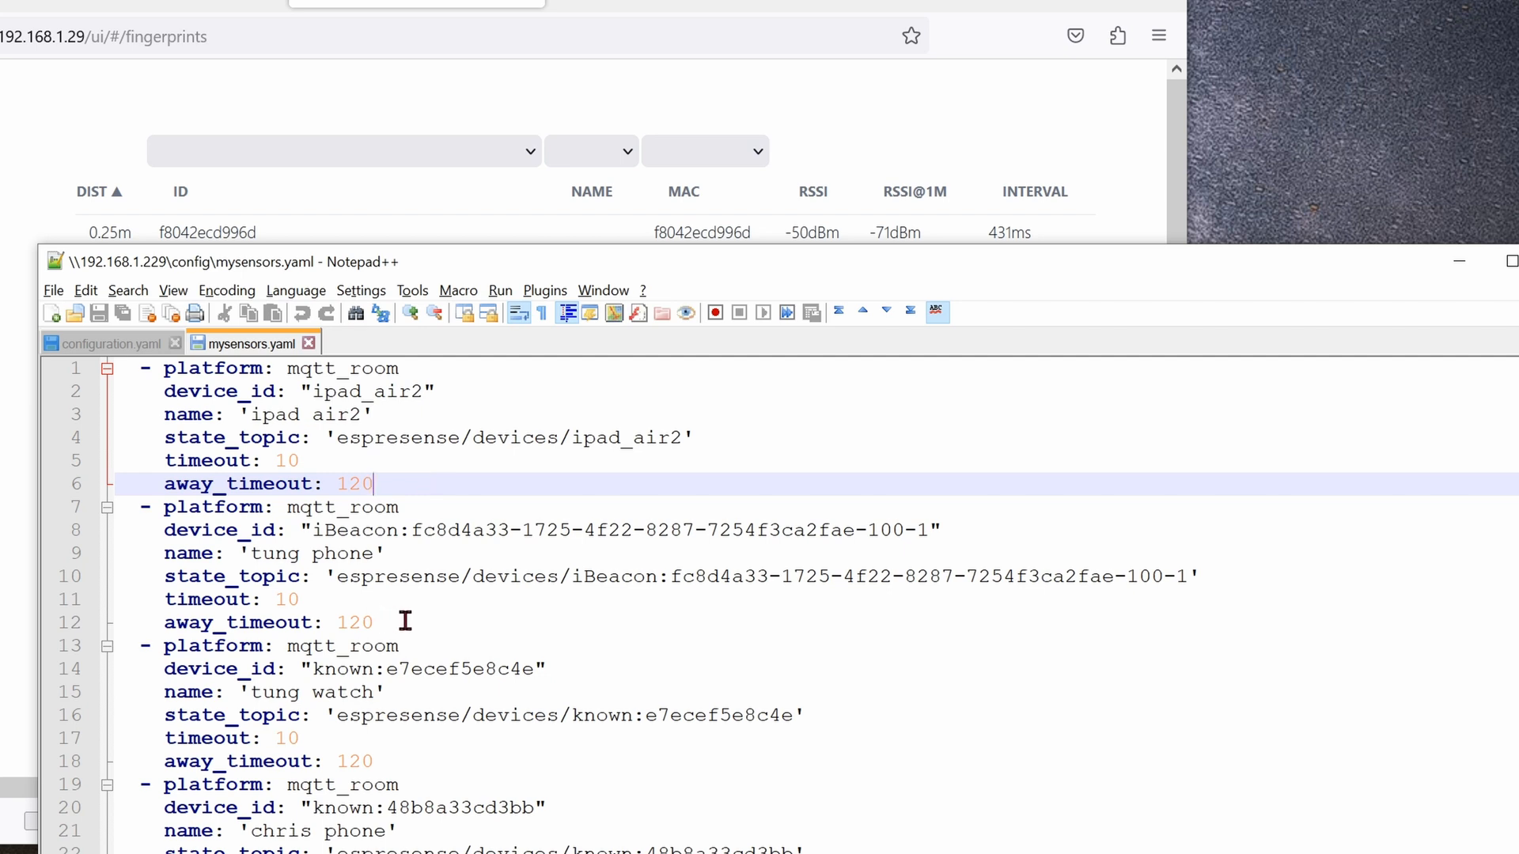
pyautogui.moveTo(433, 553)
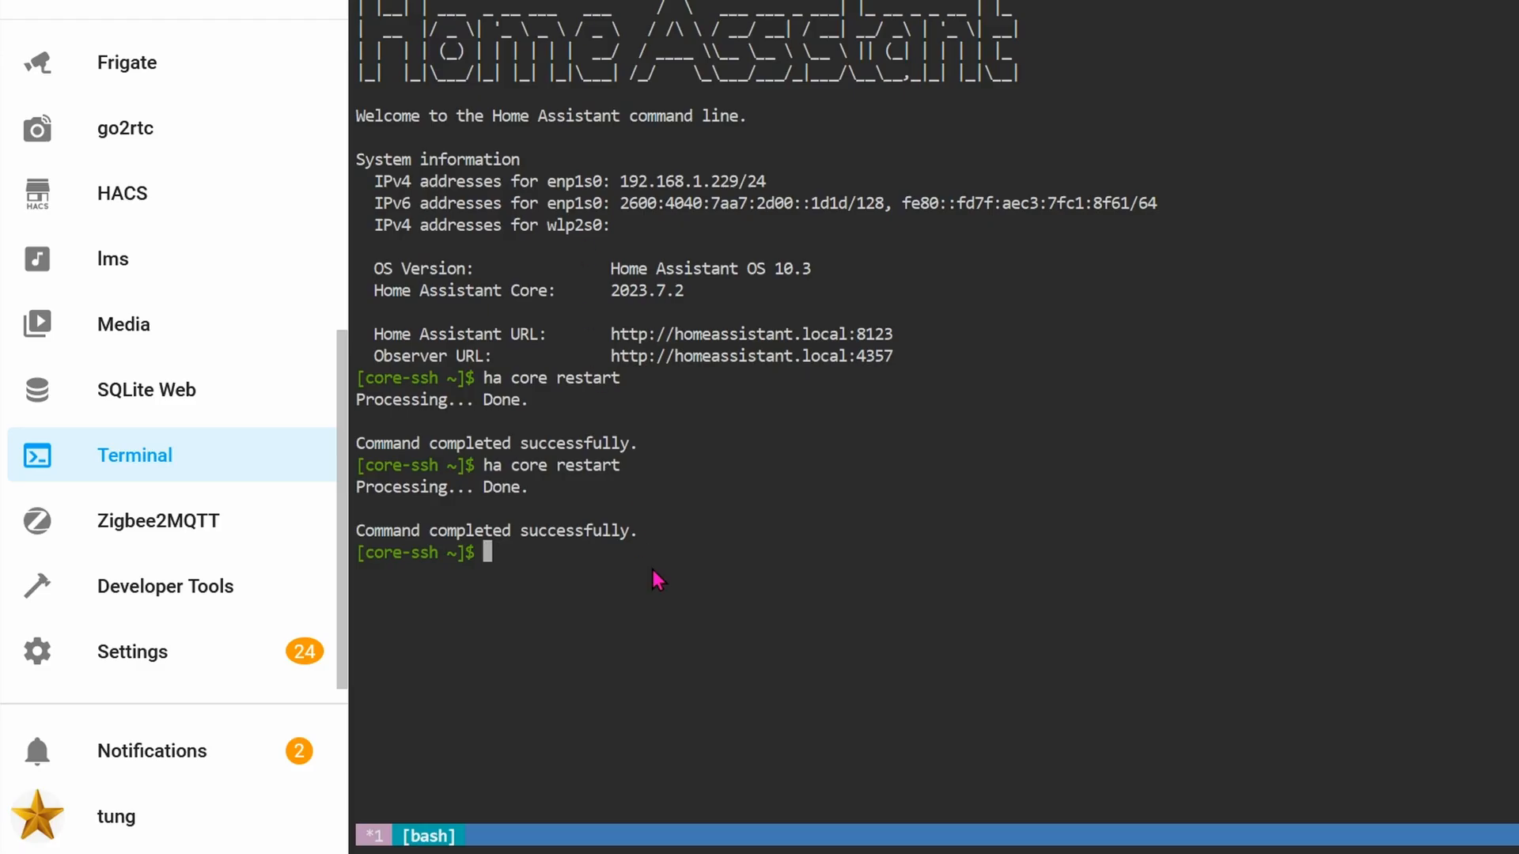
pyautogui.moveTo(78, 470)
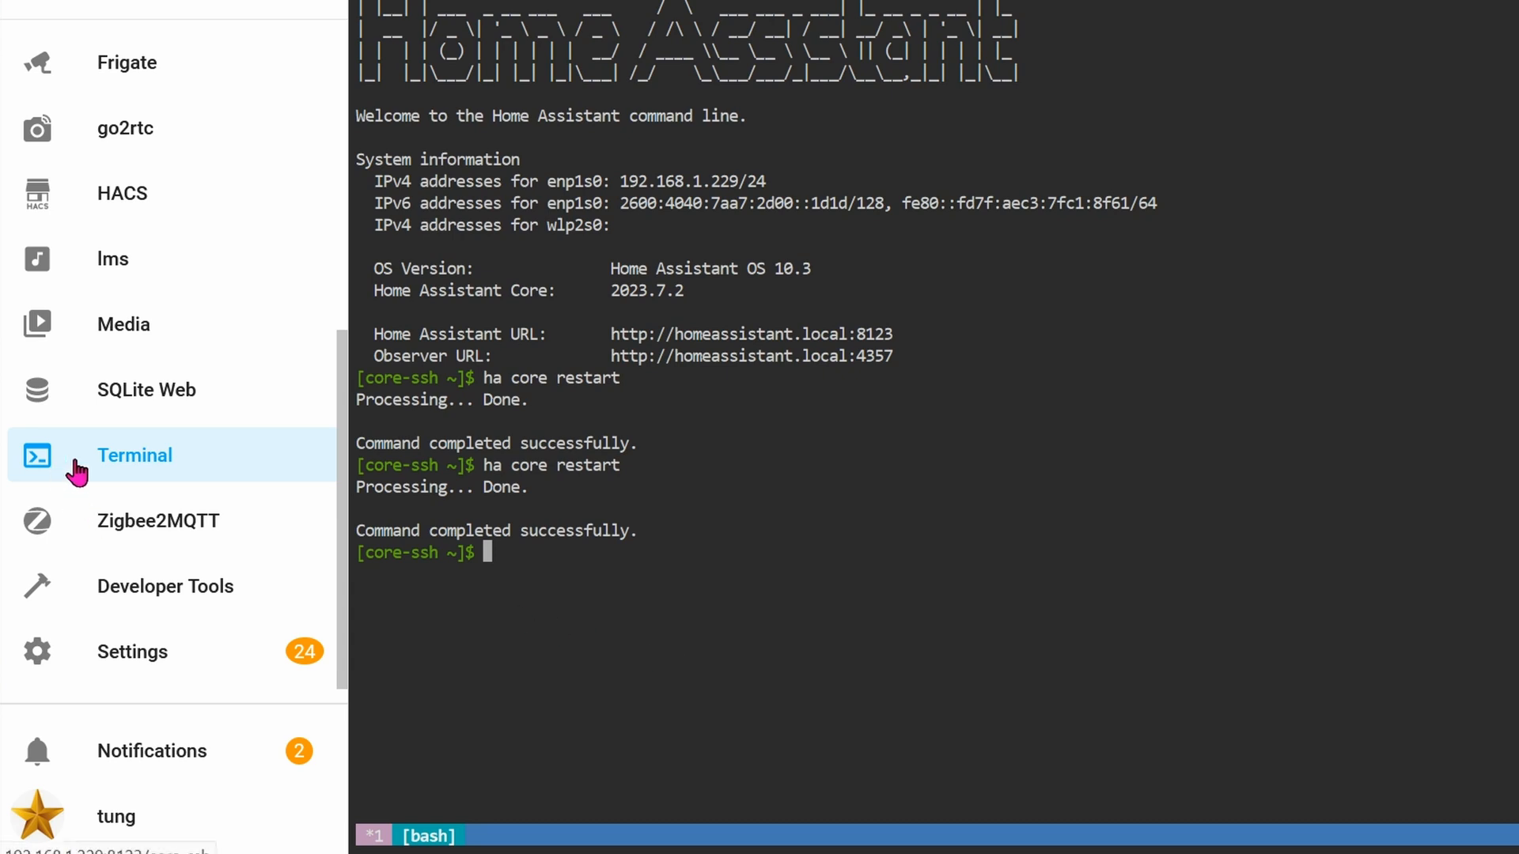
# Enter 'ha core restart' in the Terminal add-on and go to Developer Tools
pyautogui.write('ha core restart')
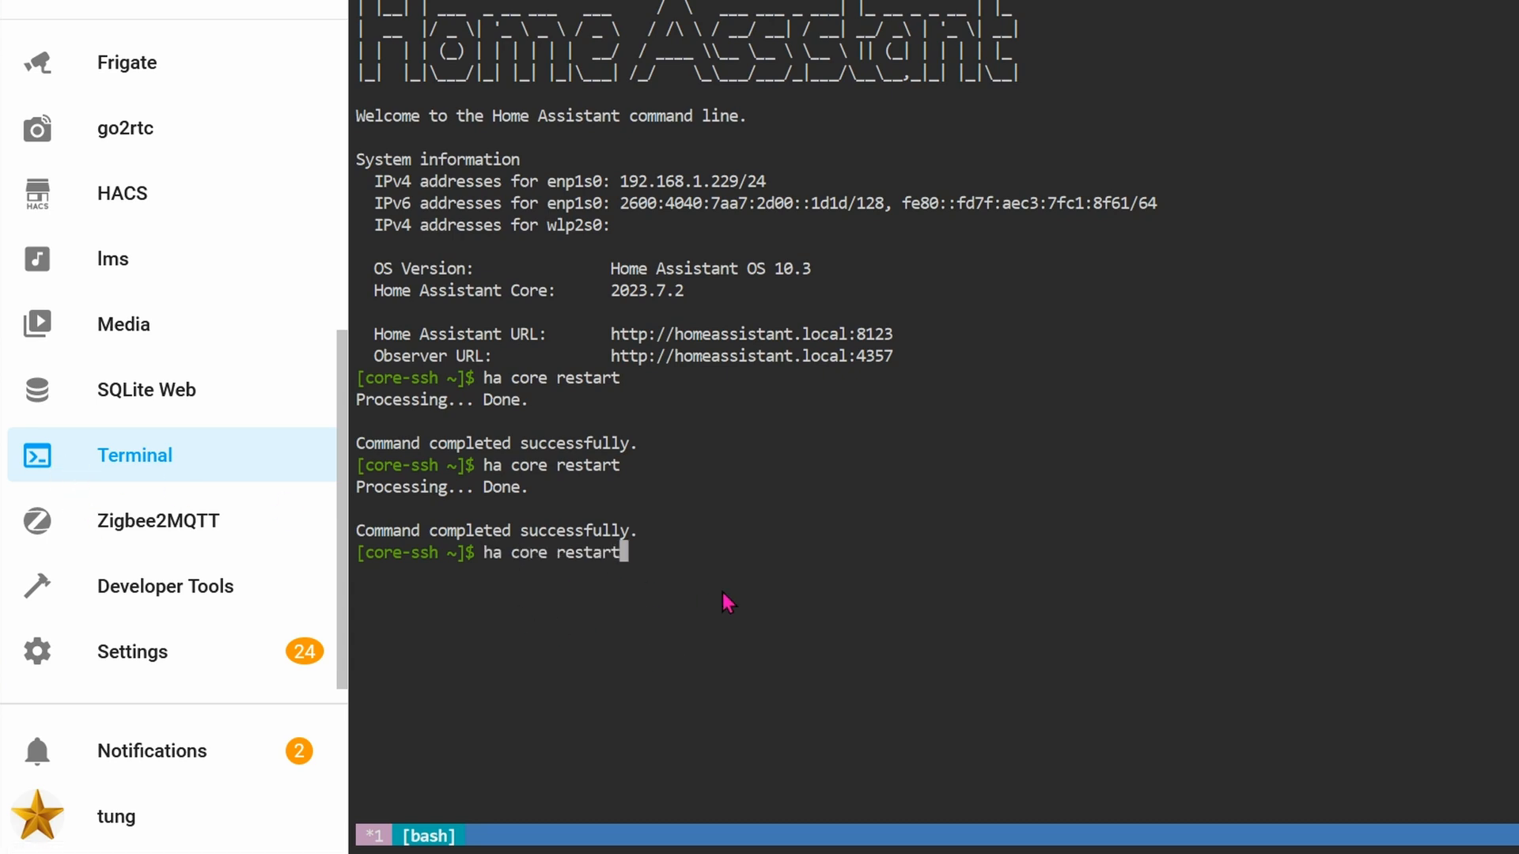
pyautogui.click(165, 586)
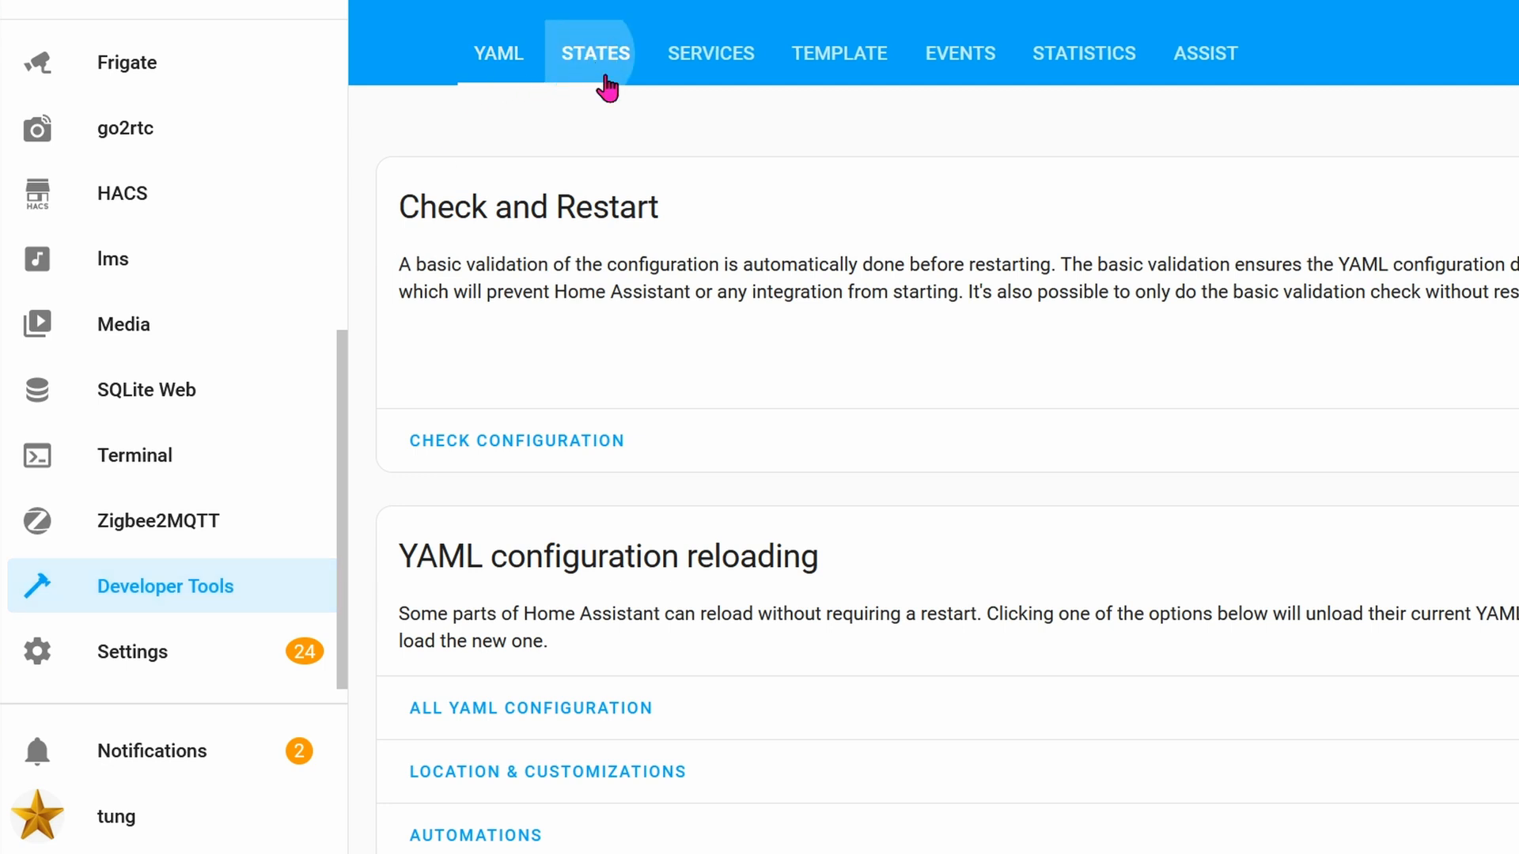
pyautogui.click(595, 53)
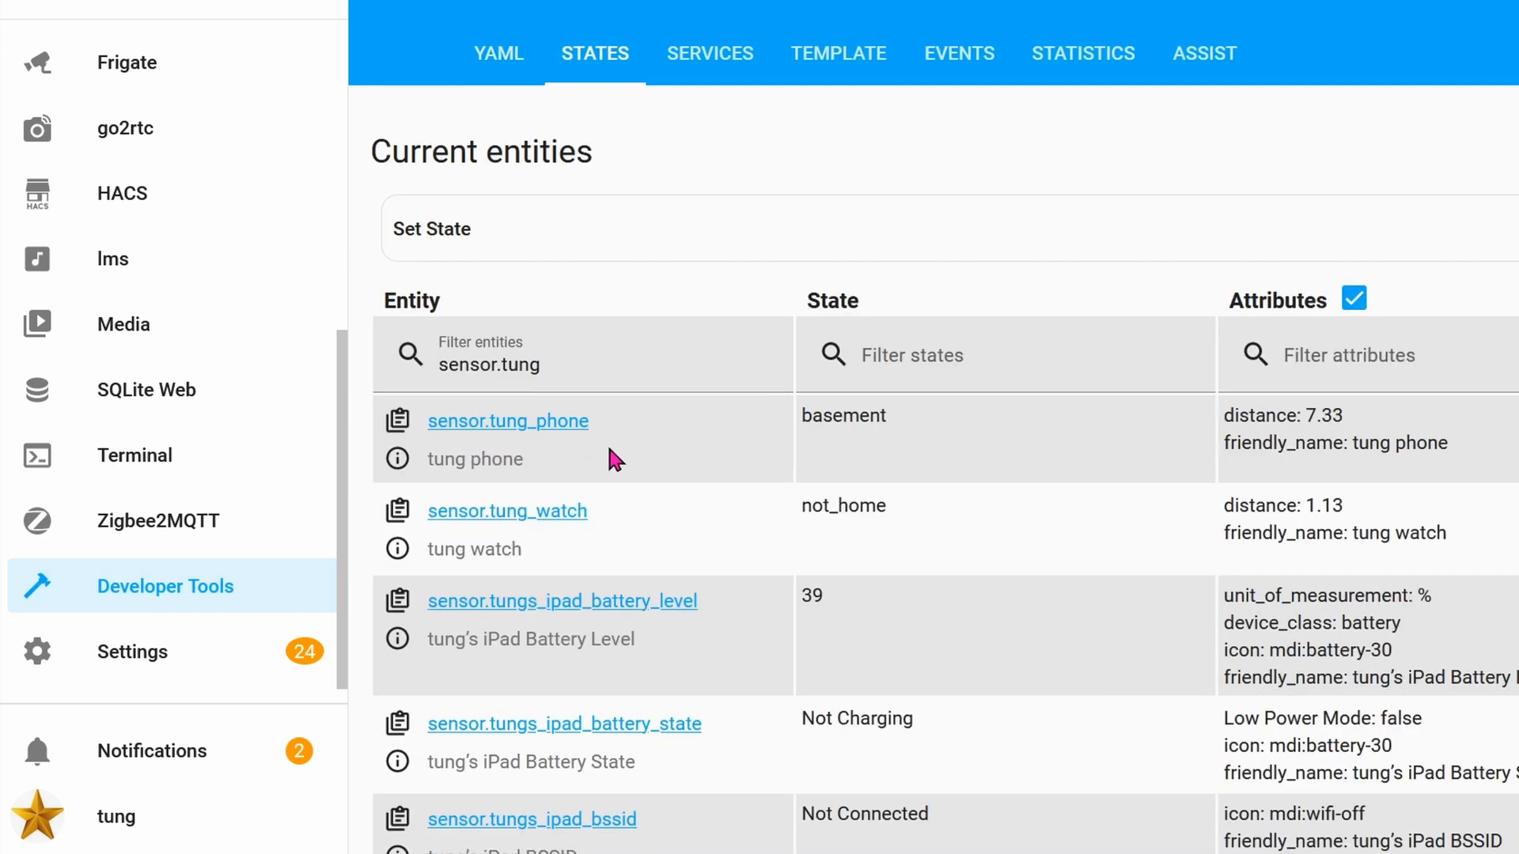
pyautogui.moveTo(803, 448)
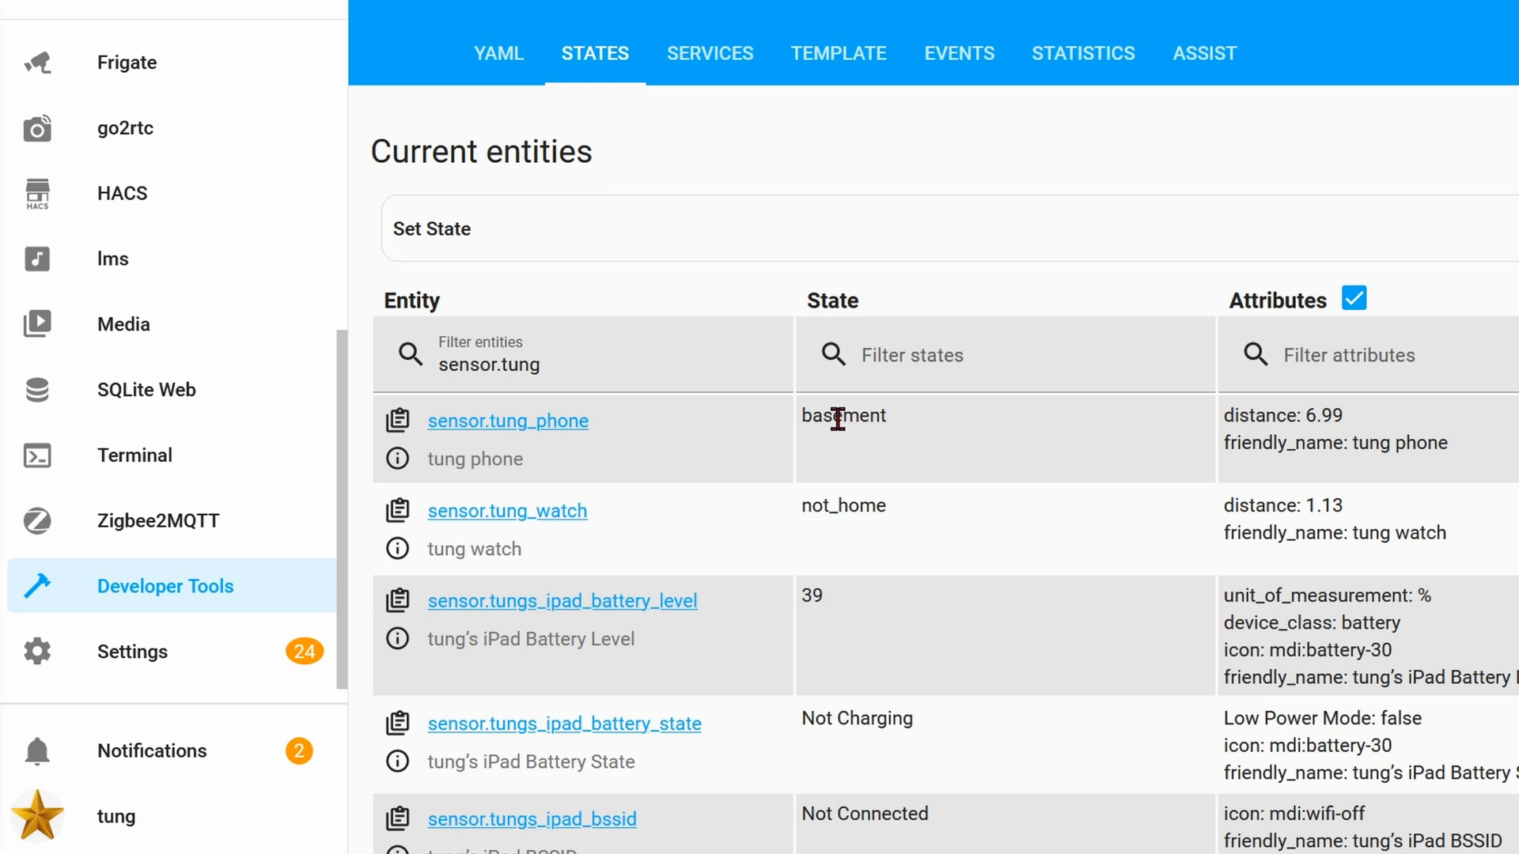
pyautogui.moveTo(625, 535)
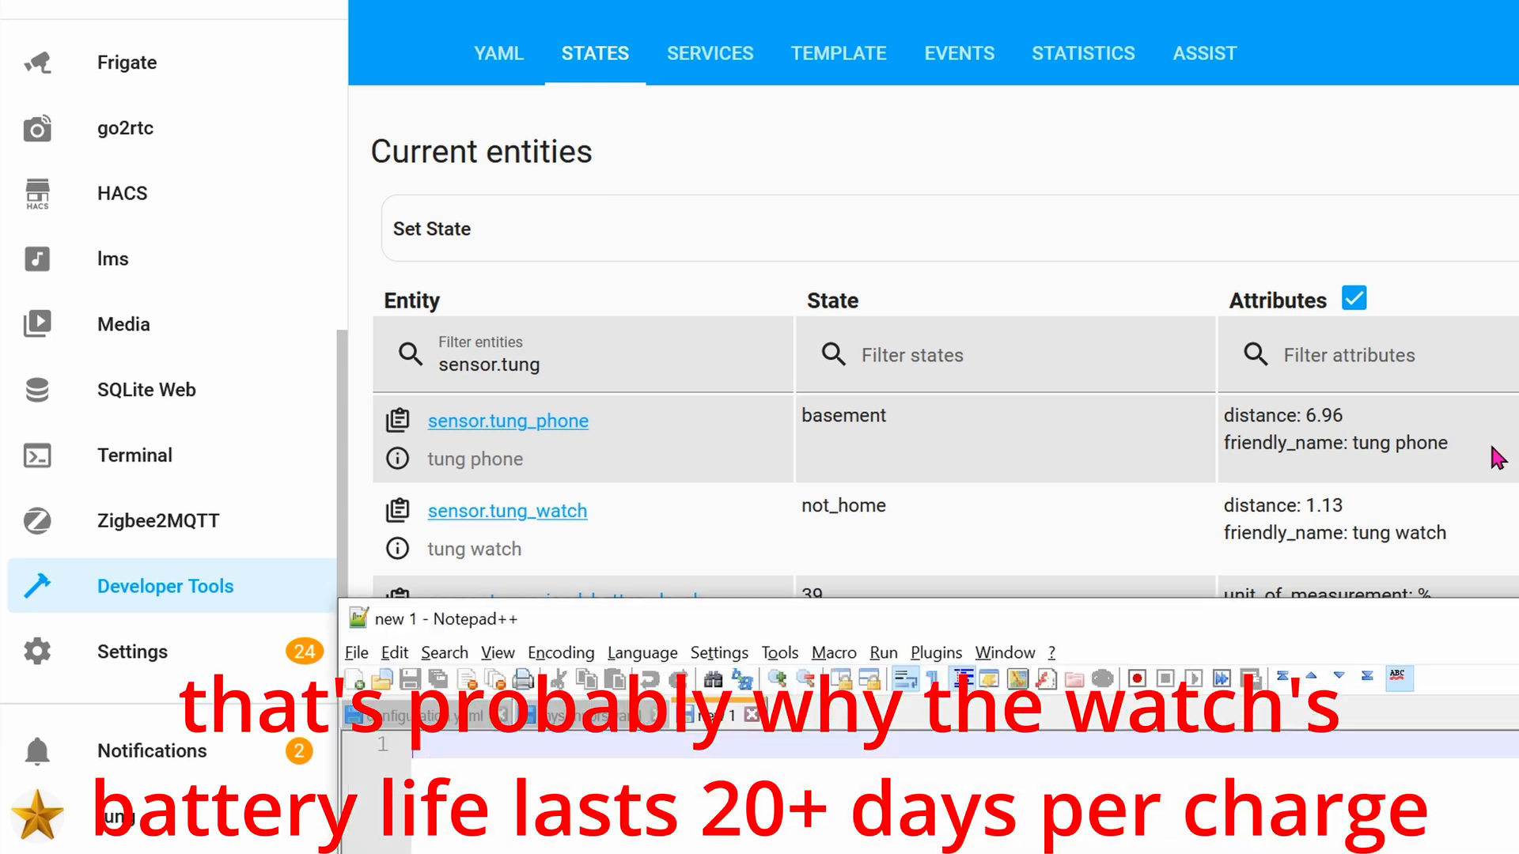
pyautogui.moveTo(1259, 436)
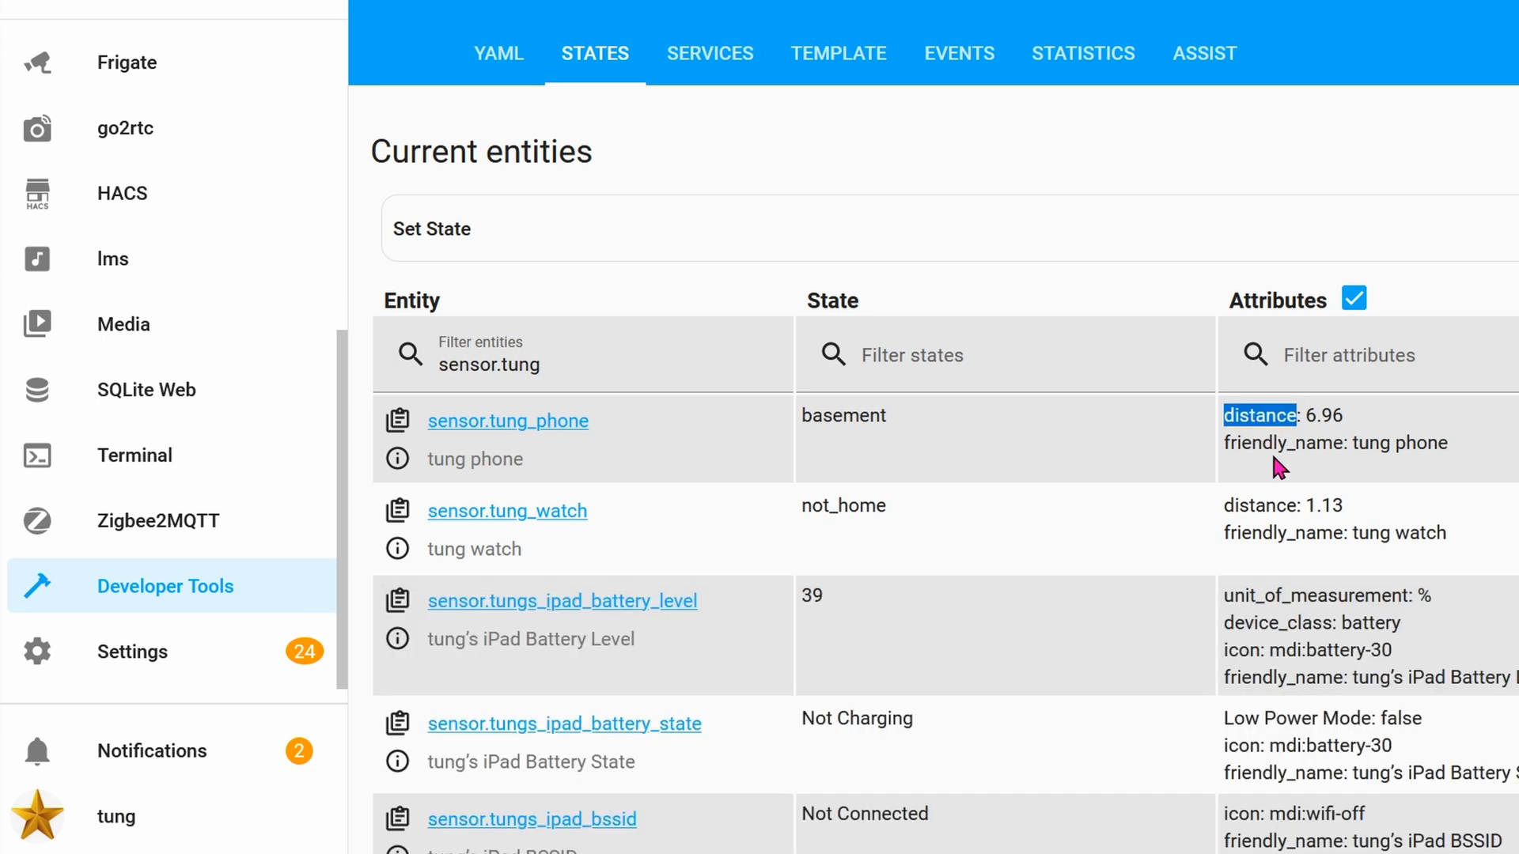
pyautogui.moveTo(1383, 432)
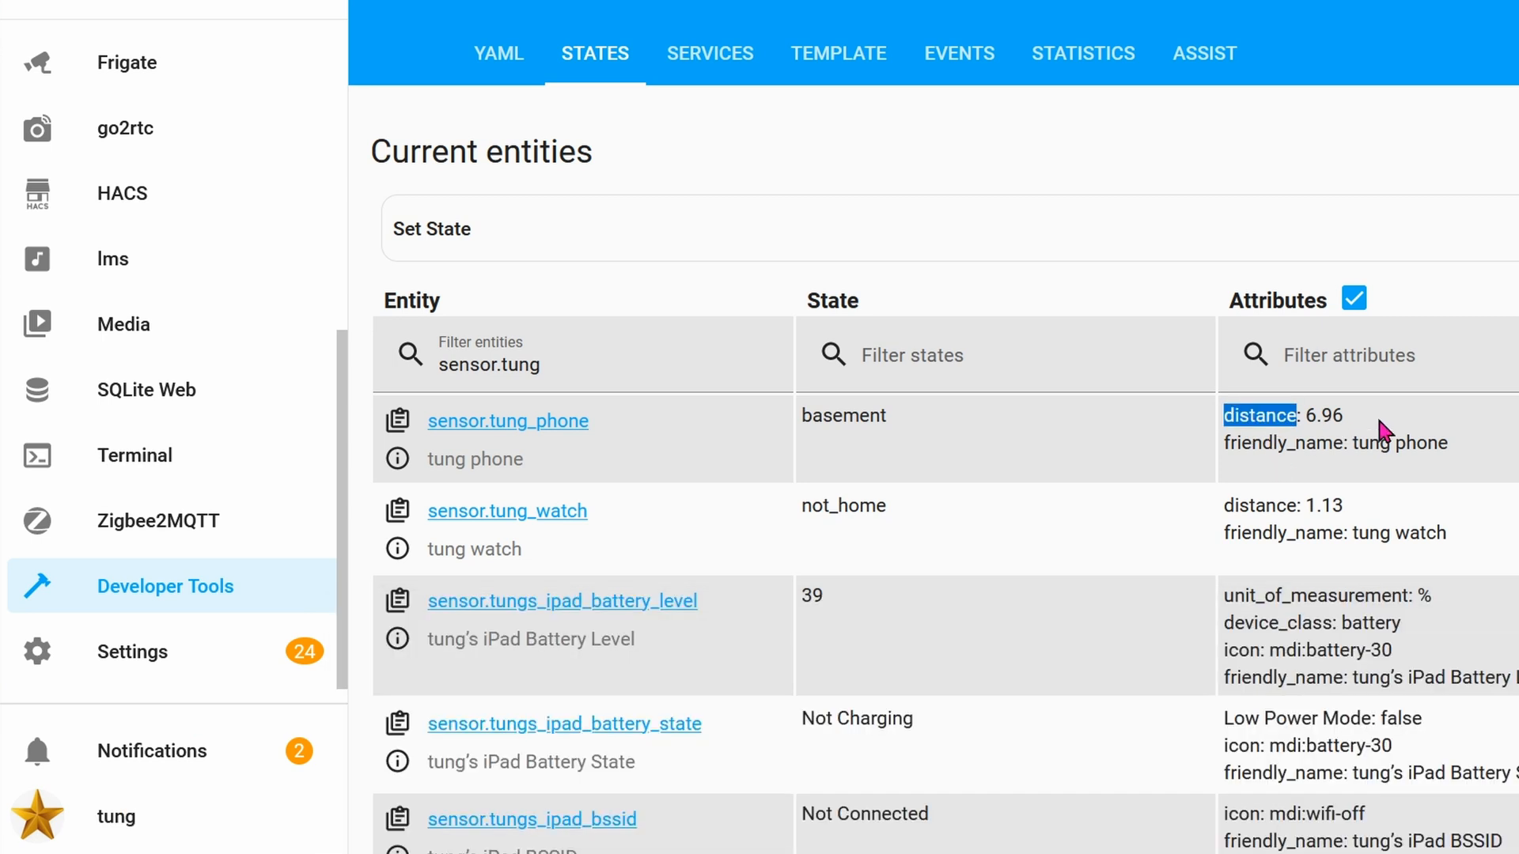
pyautogui.moveTo(955, 545)
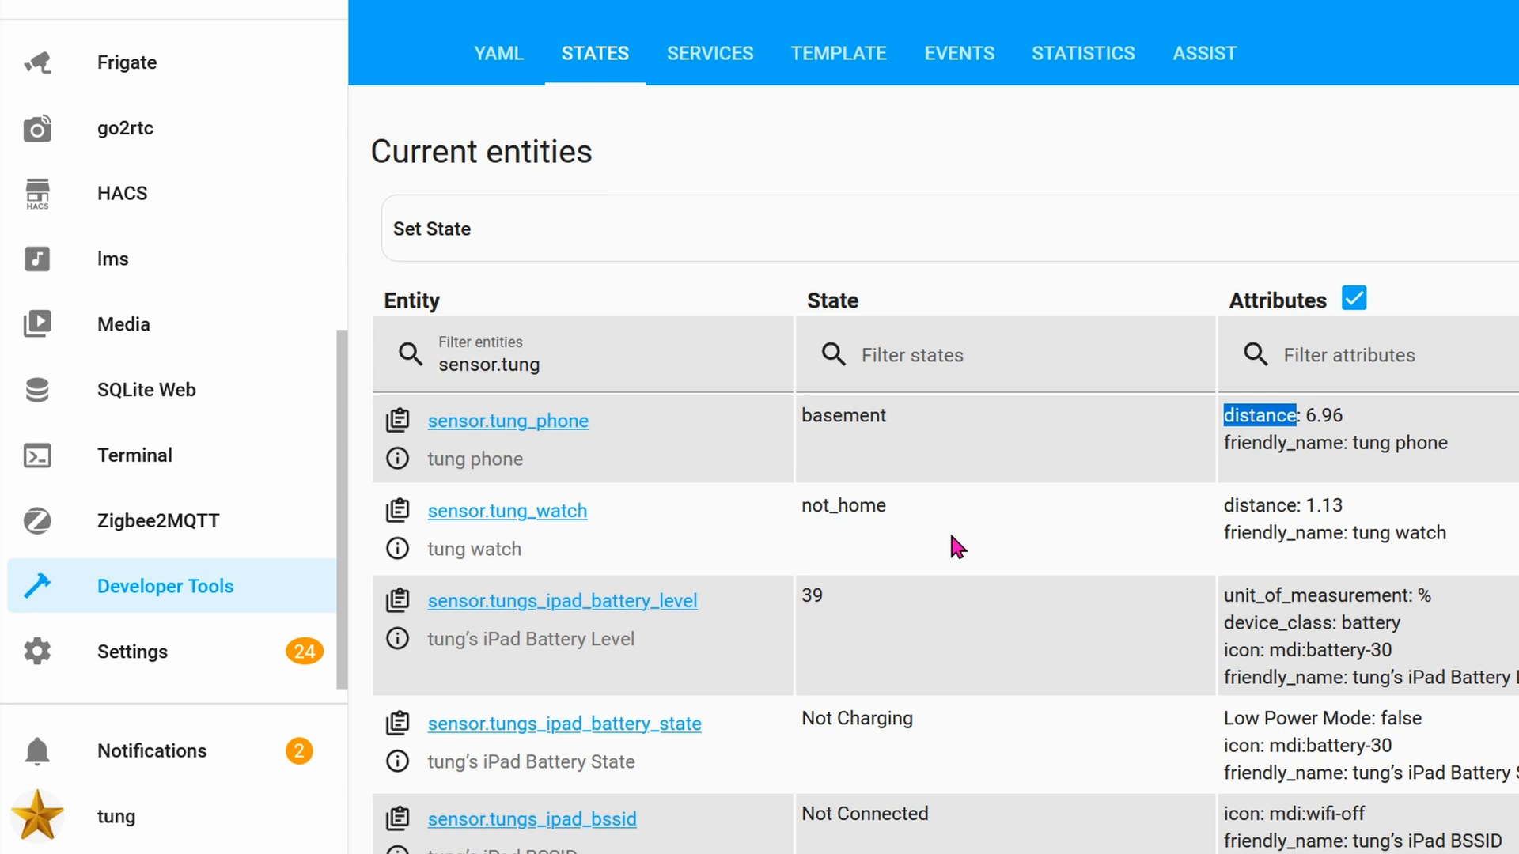
pyautogui.moveTo(919, 561)
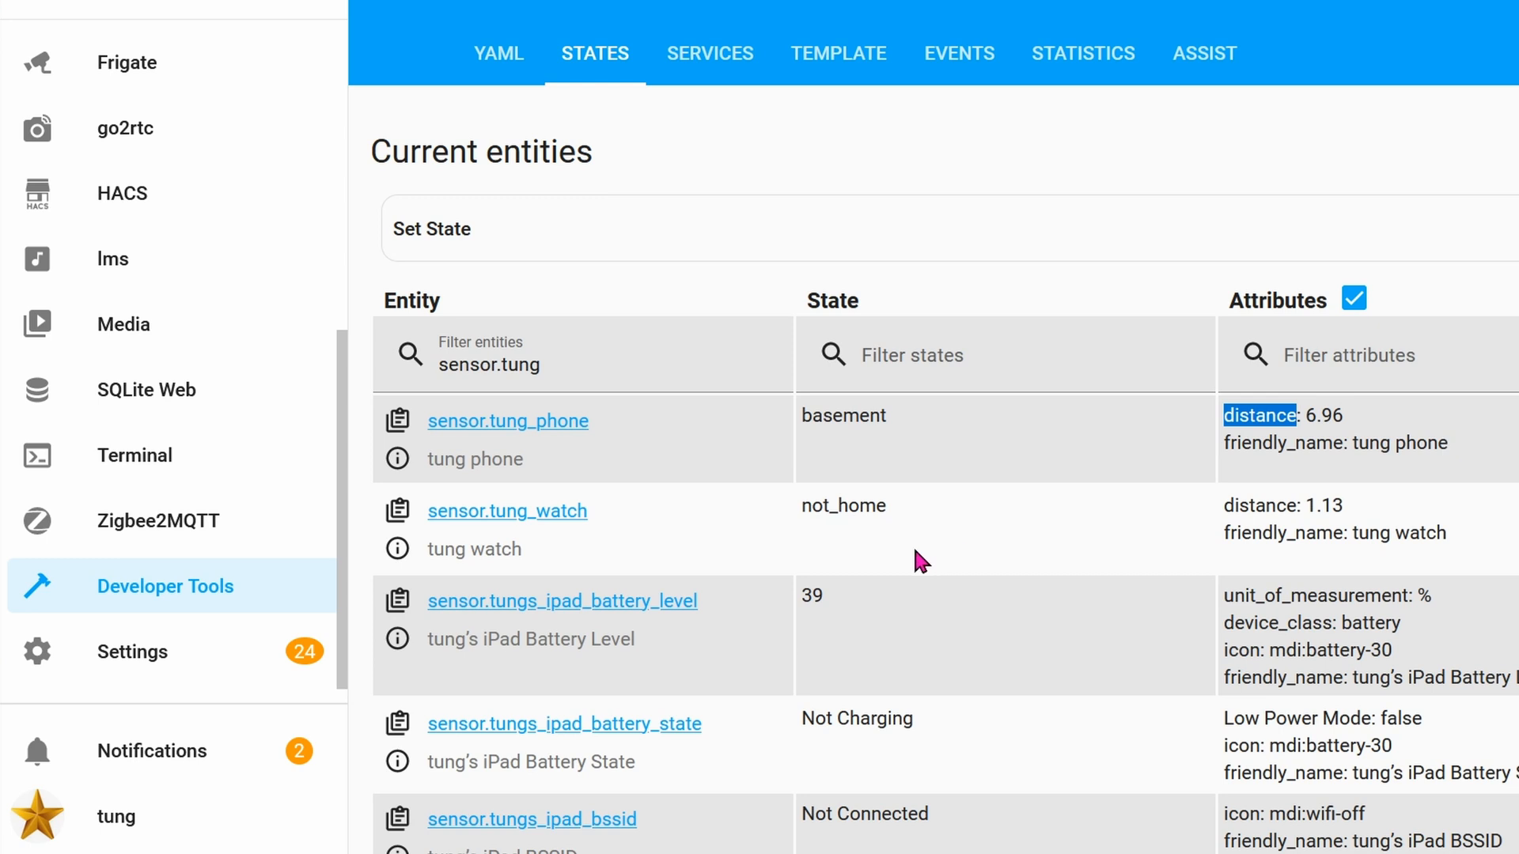
pyautogui.moveTo(903, 440)
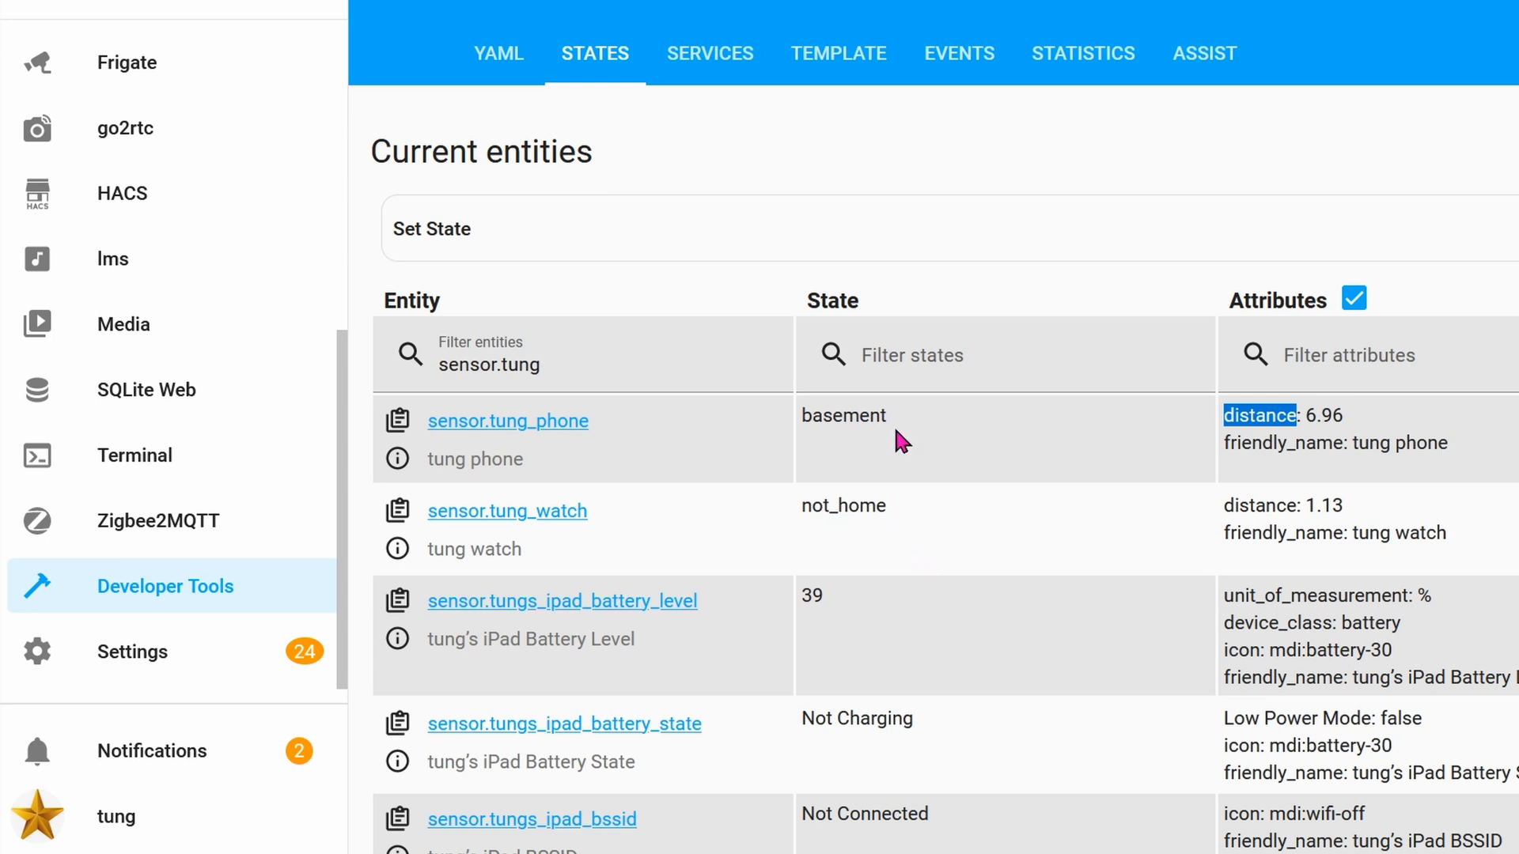
pyautogui.moveTo(968, 458)
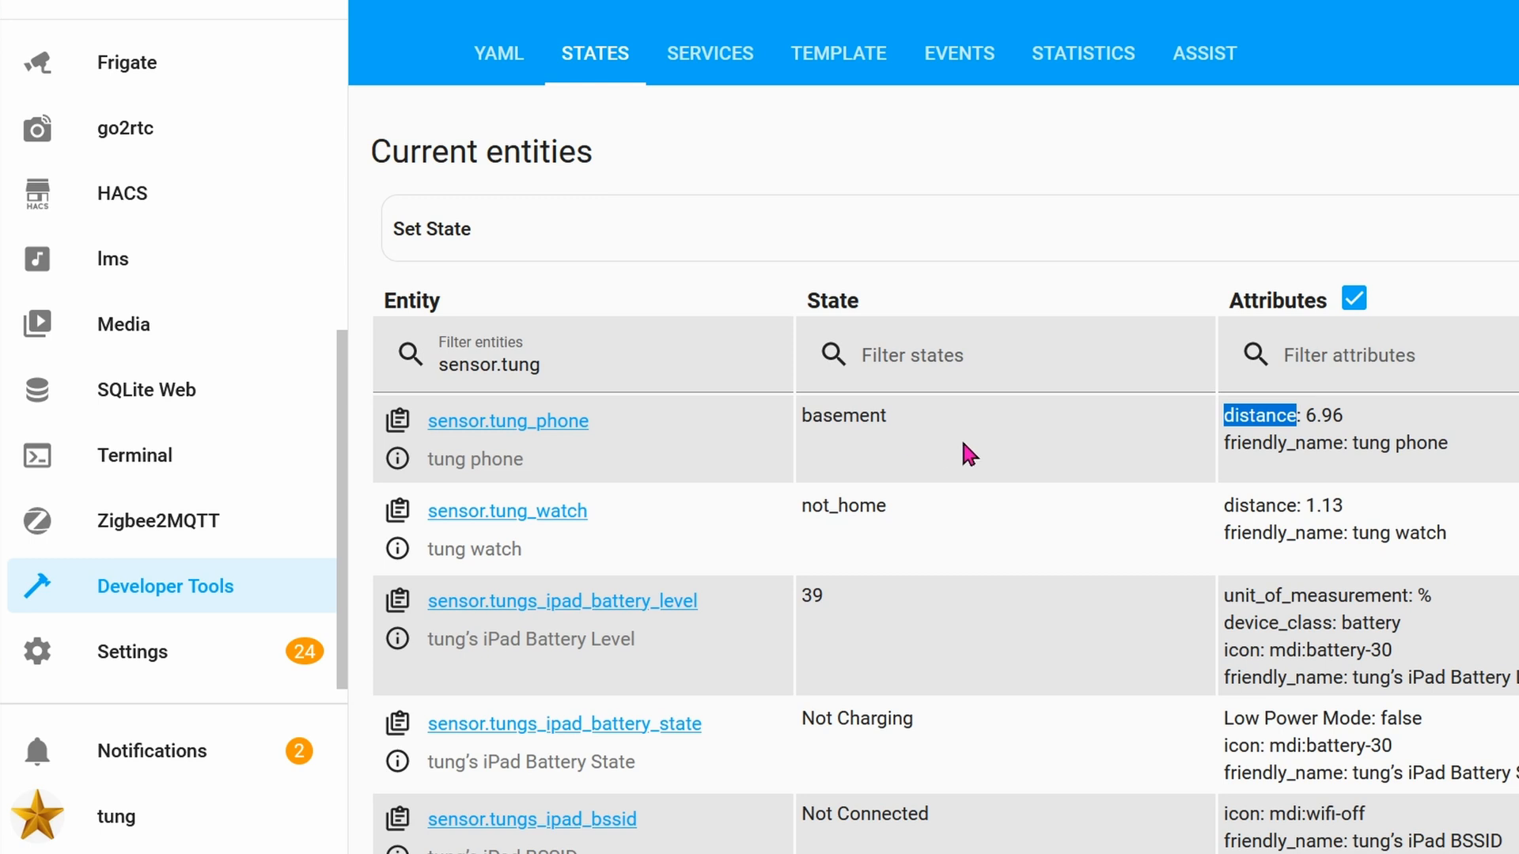
pyautogui.moveTo(954, 448)
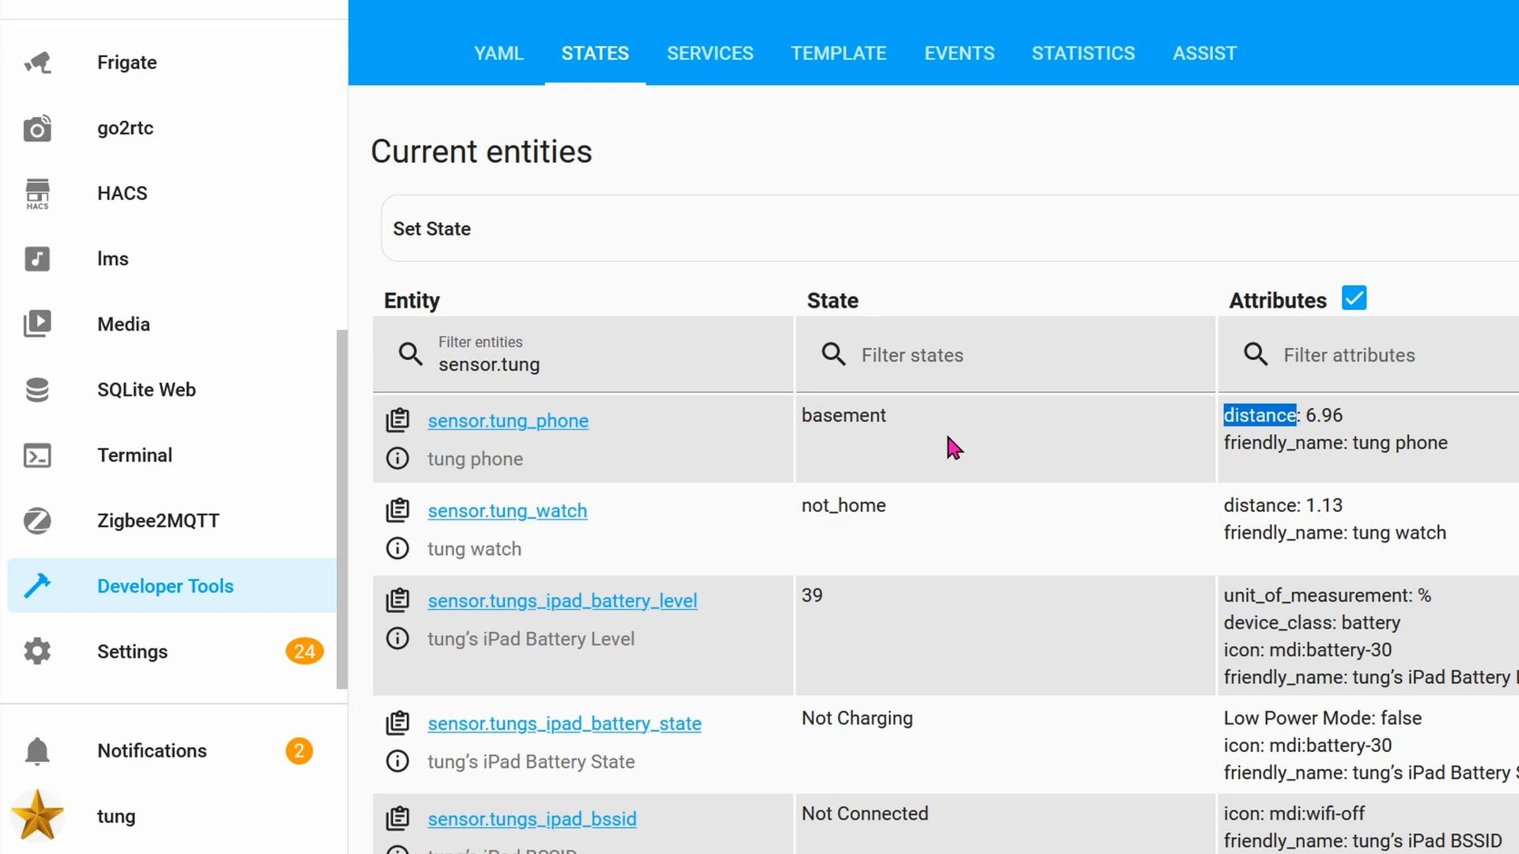
pyautogui.moveTo(957, 465)
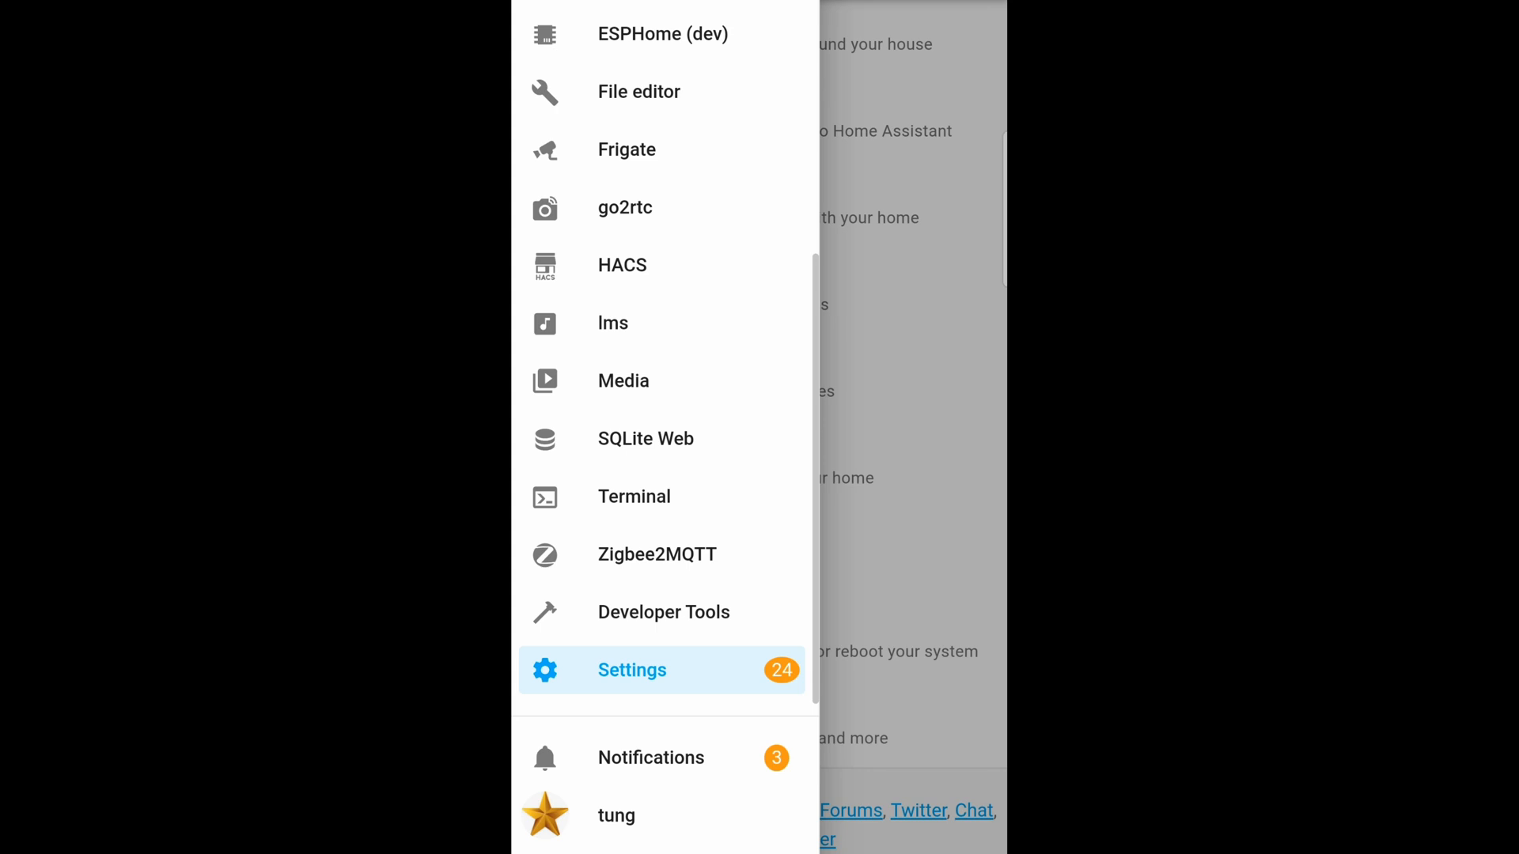
# Go to the Settings page from the sidebar and continue into its listed options
pyautogui.click(631, 669)
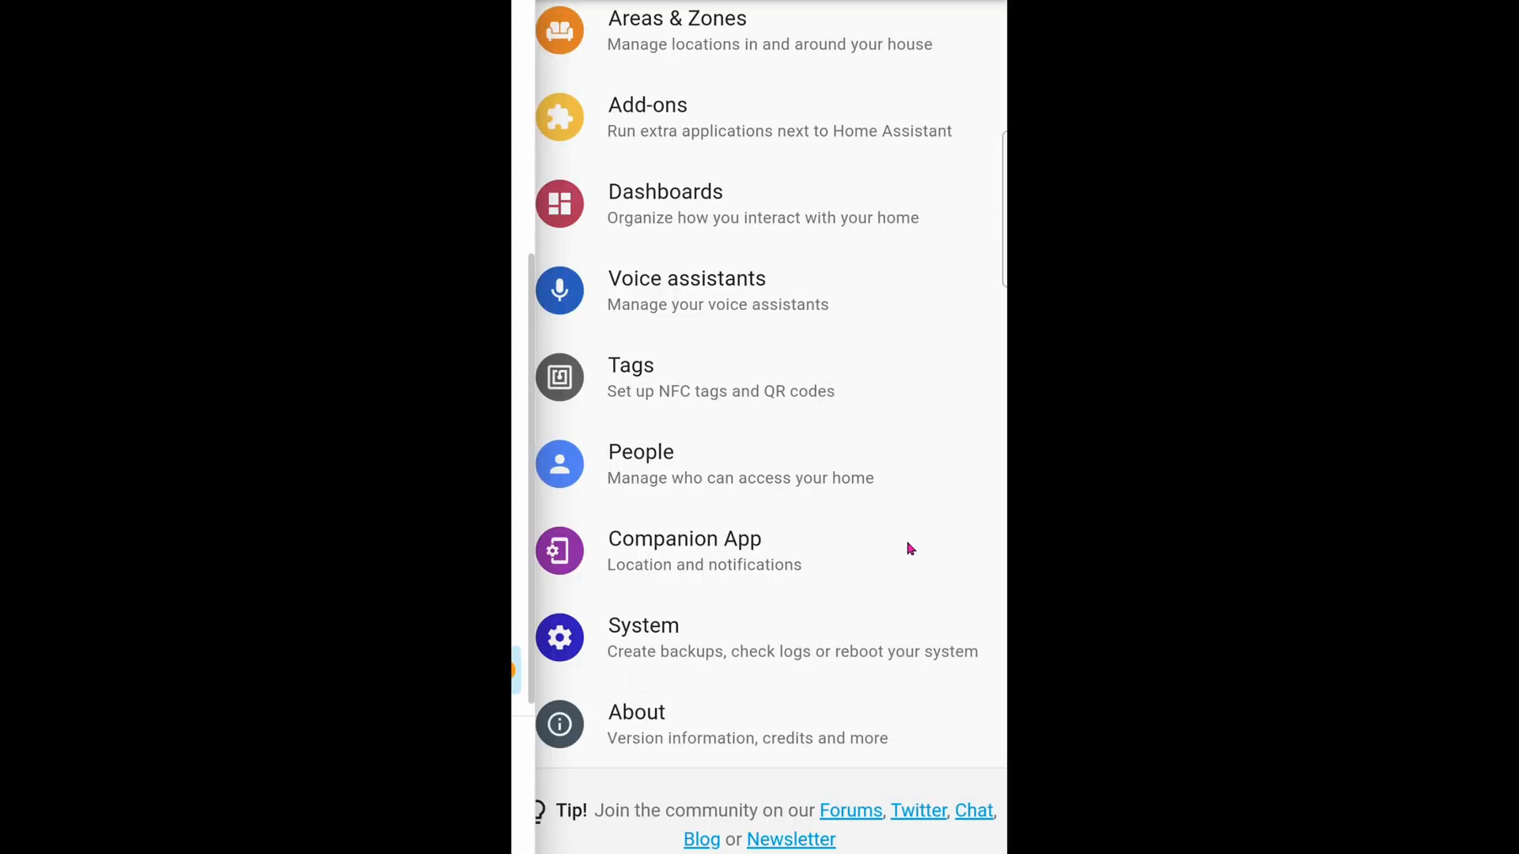
pyautogui.click(684, 539)
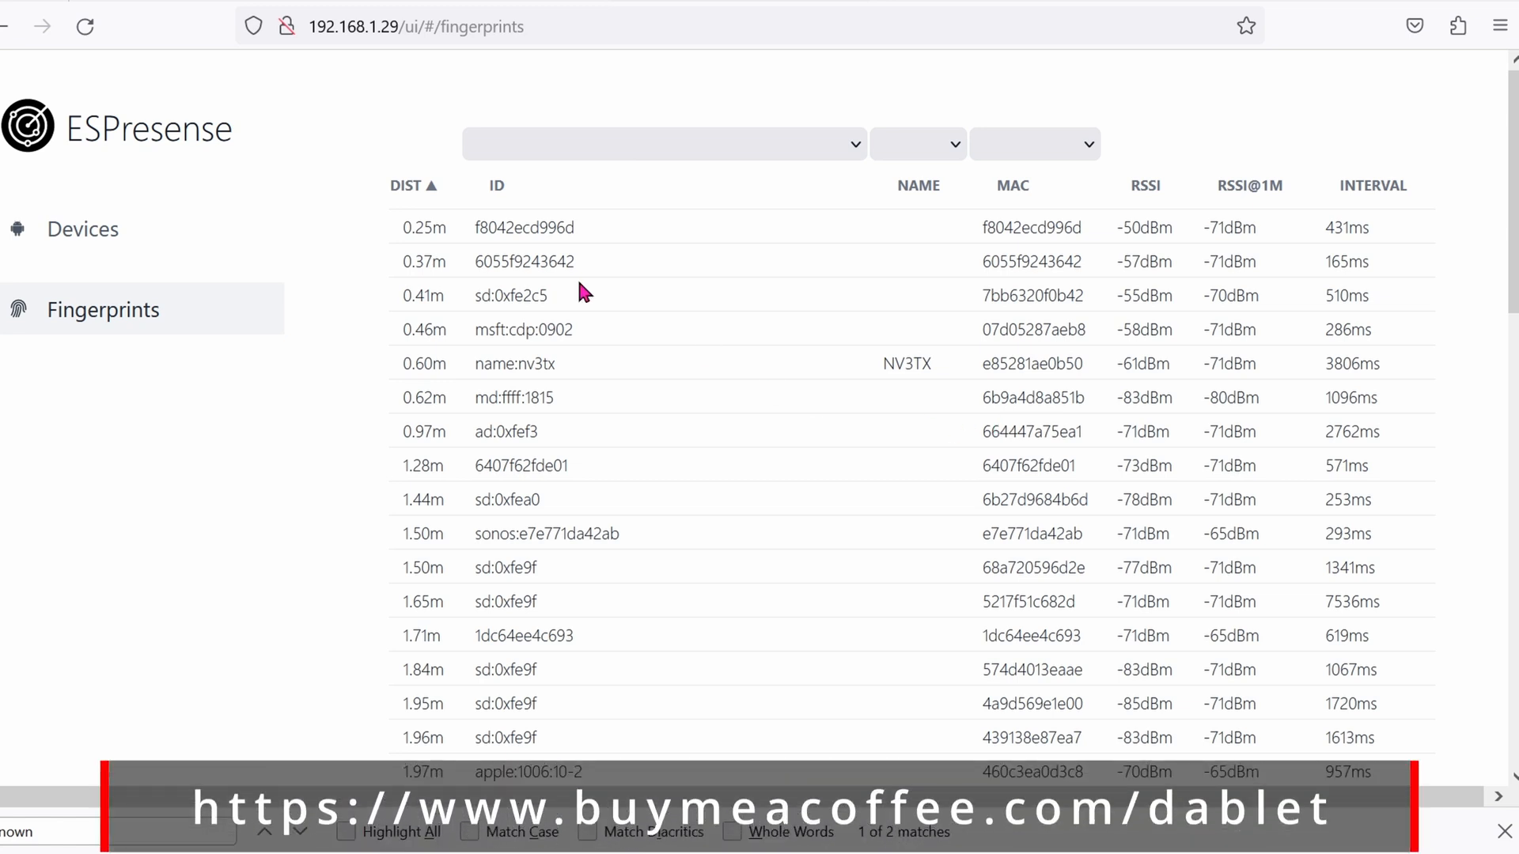
# Scroll the Fingerprints device list down to the farthest entries around 7.65 m
pyautogui.scroll(-3)
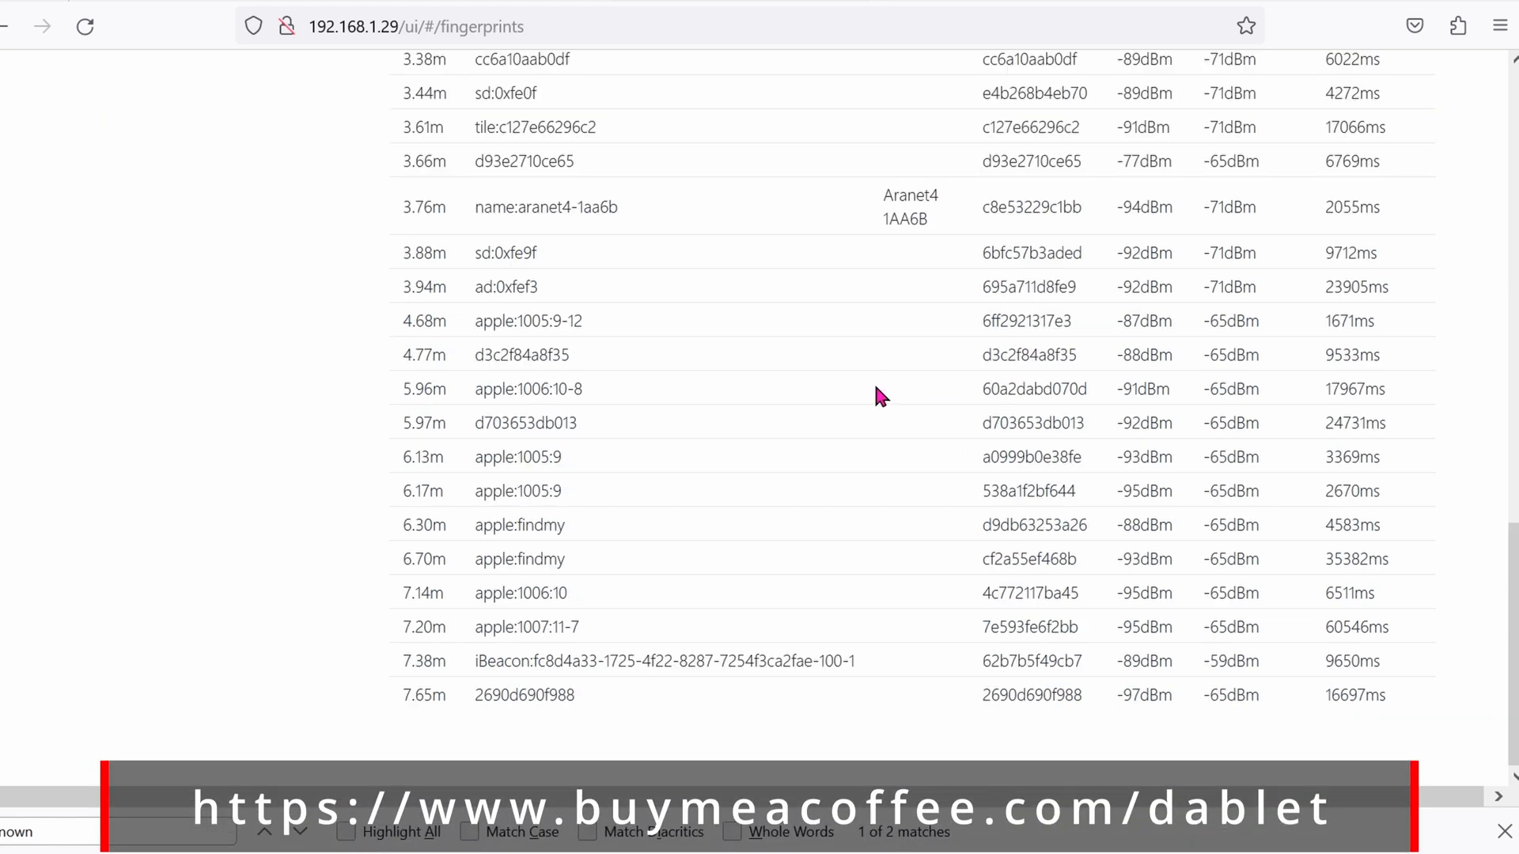
pyautogui.moveTo(482, 715)
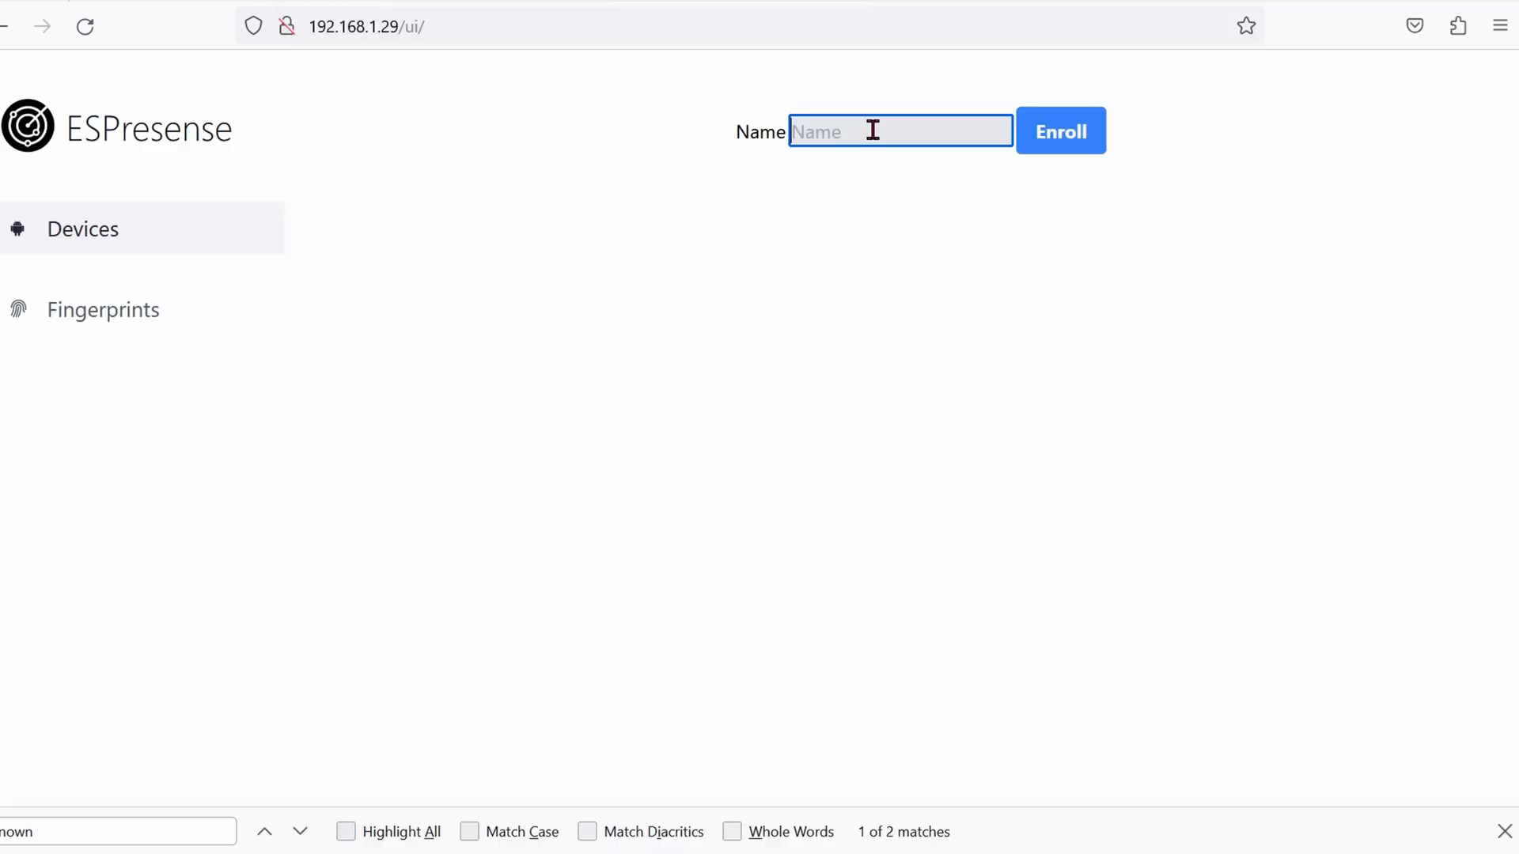
pyautogui.moveTo(920, 130)
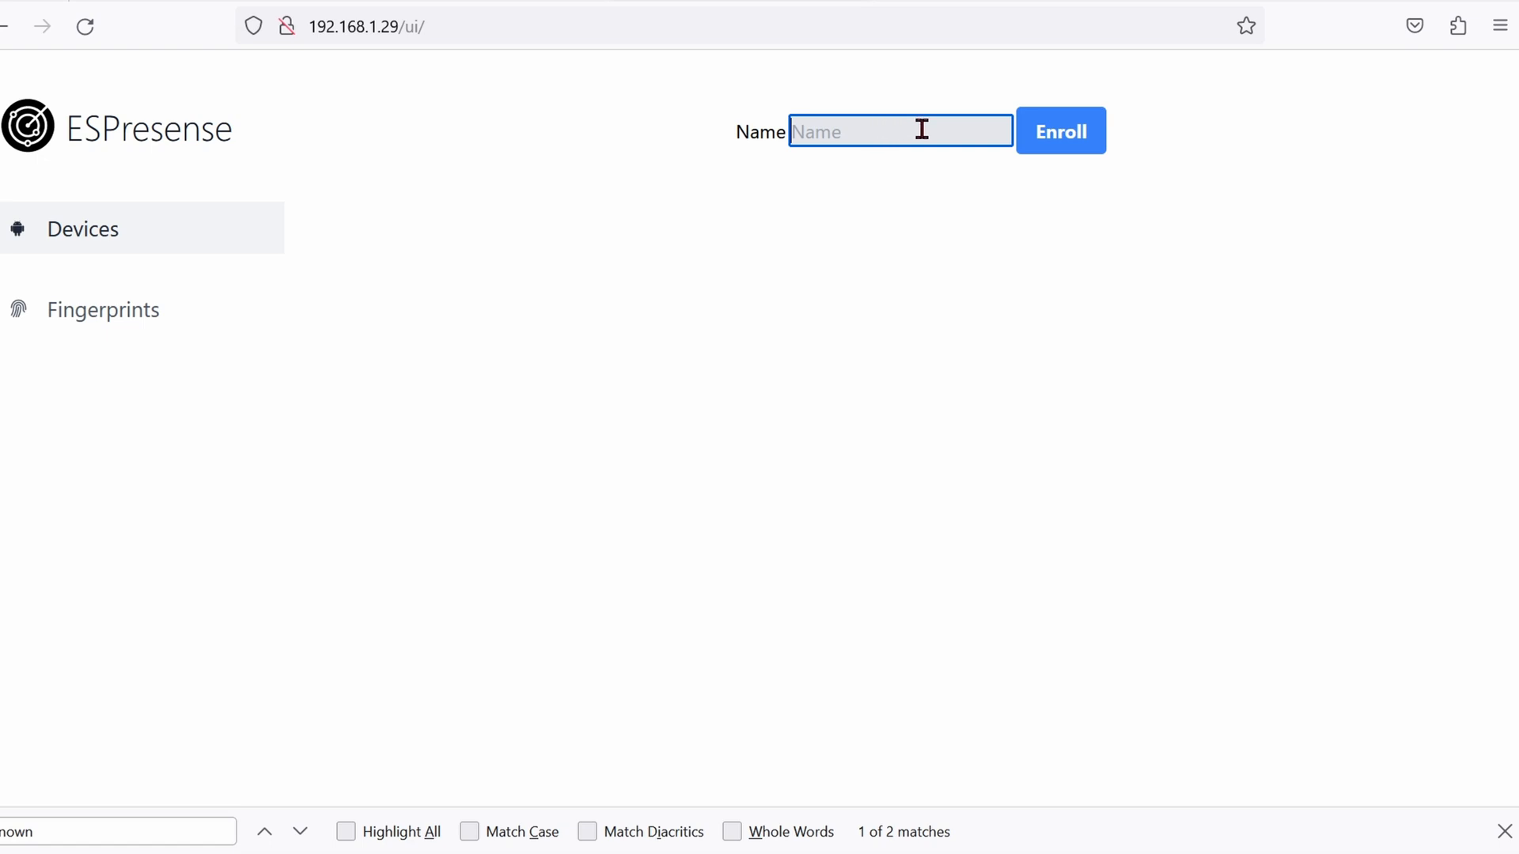
pyautogui.moveTo(433, 62)
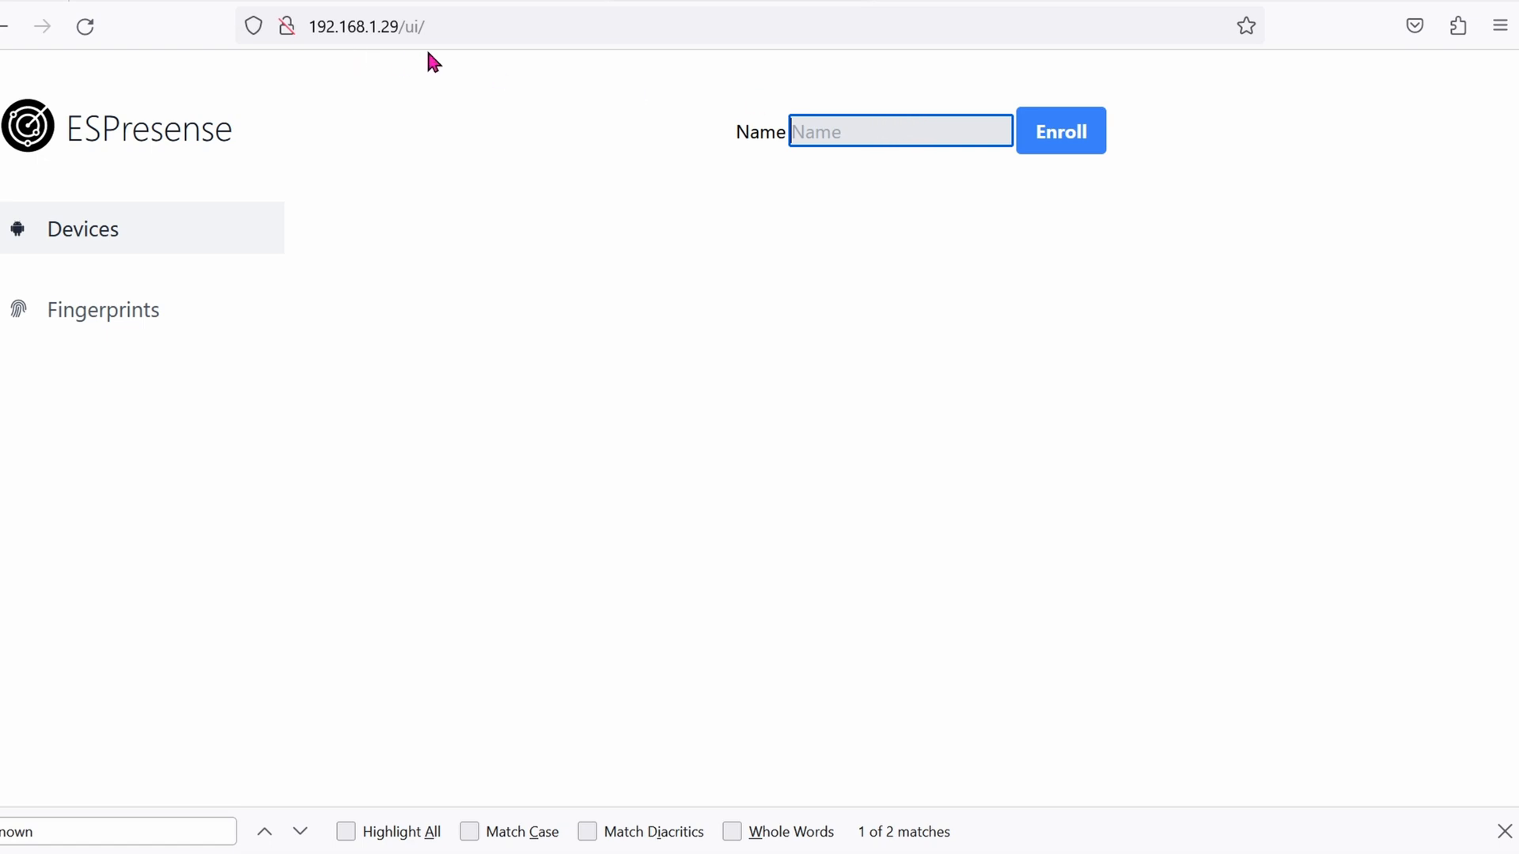
# Enter 'ipad air2' as the device name on the ESPresense Devices enrollment form
pyautogui.write('ipad air2')
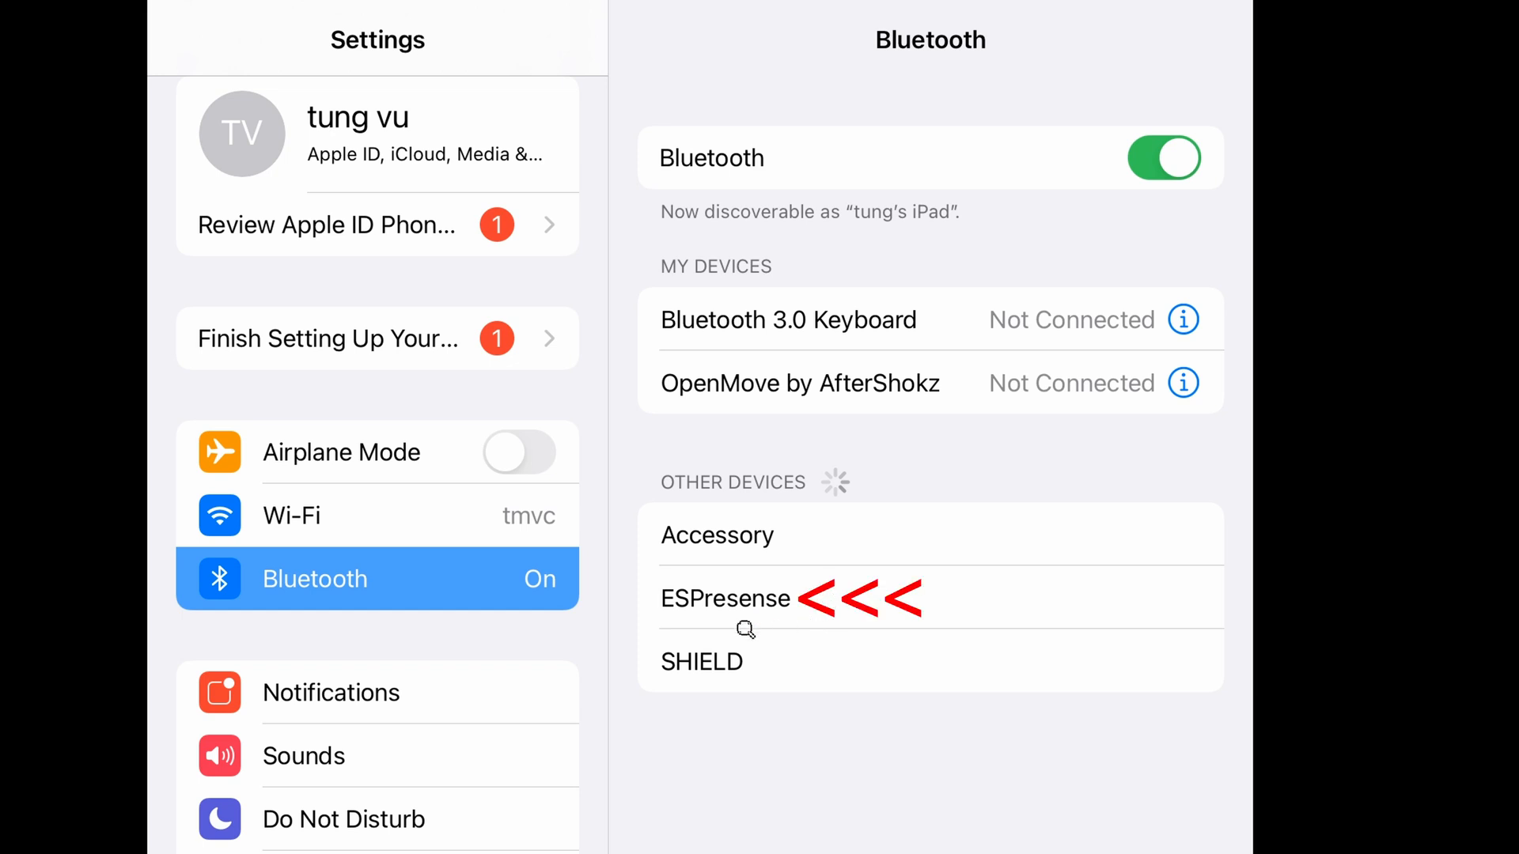
pyautogui.moveTo(759, 639)
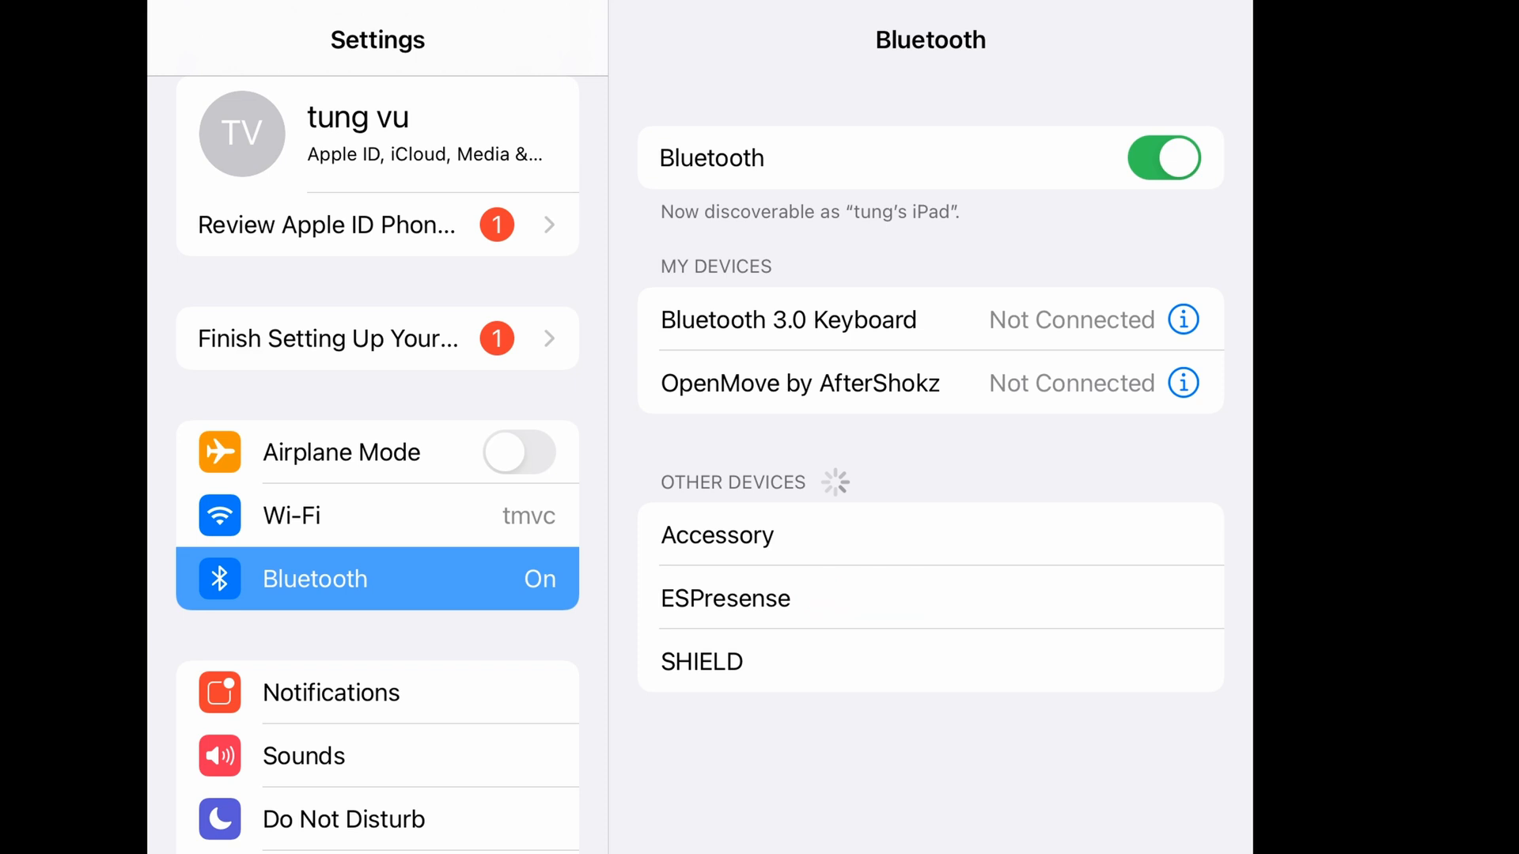
pyautogui.moveTo(691, 605)
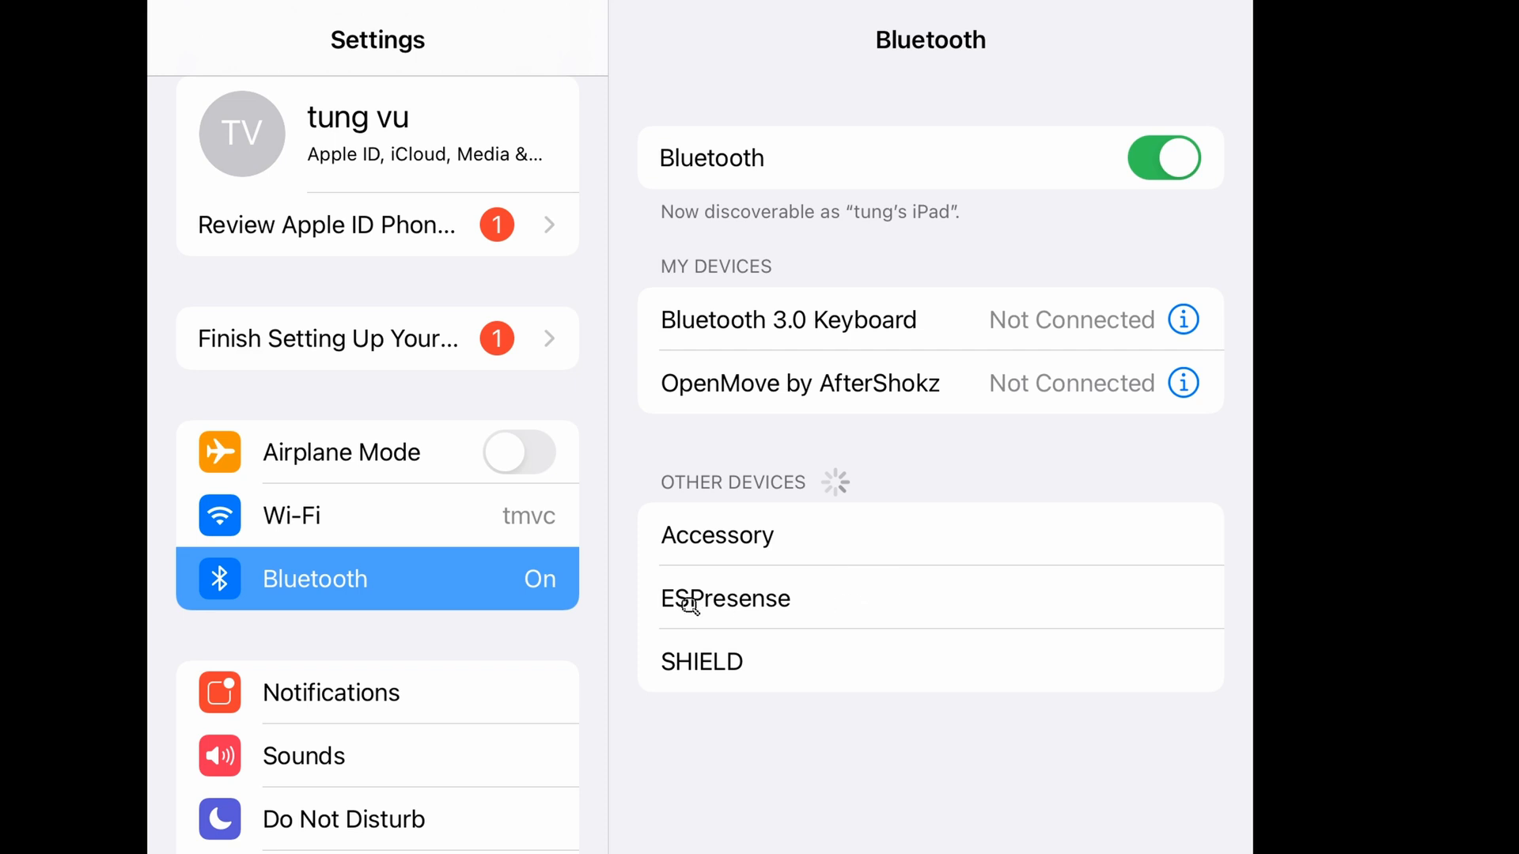
pyautogui.moveTo(840, 615)
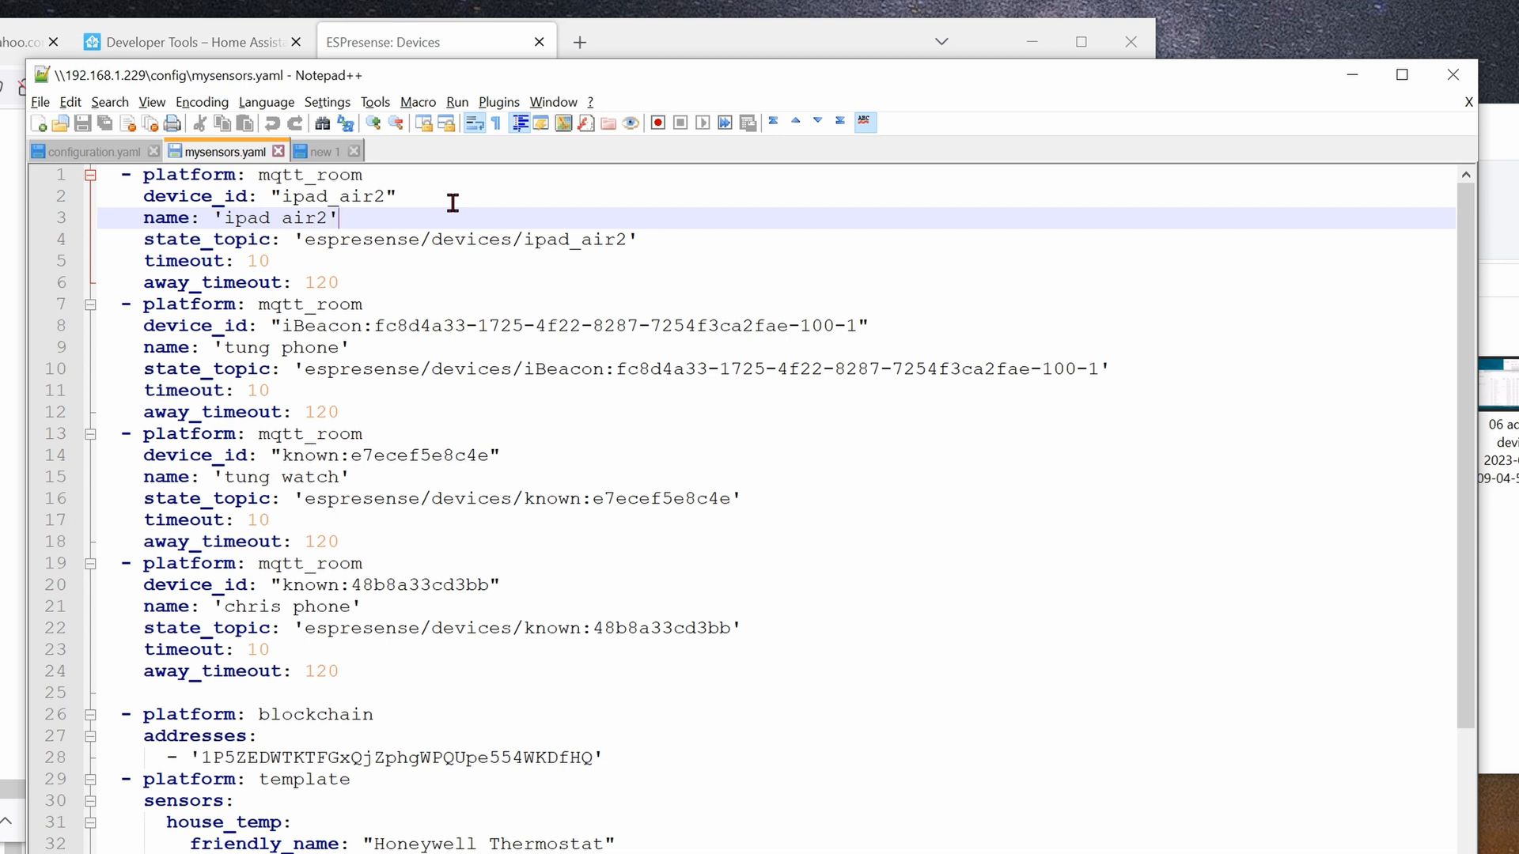
# Confirm device_id ipad_air2 matches the espresense/devices/ipad_air2 state topic
pyautogui.doubleClick(333, 196)
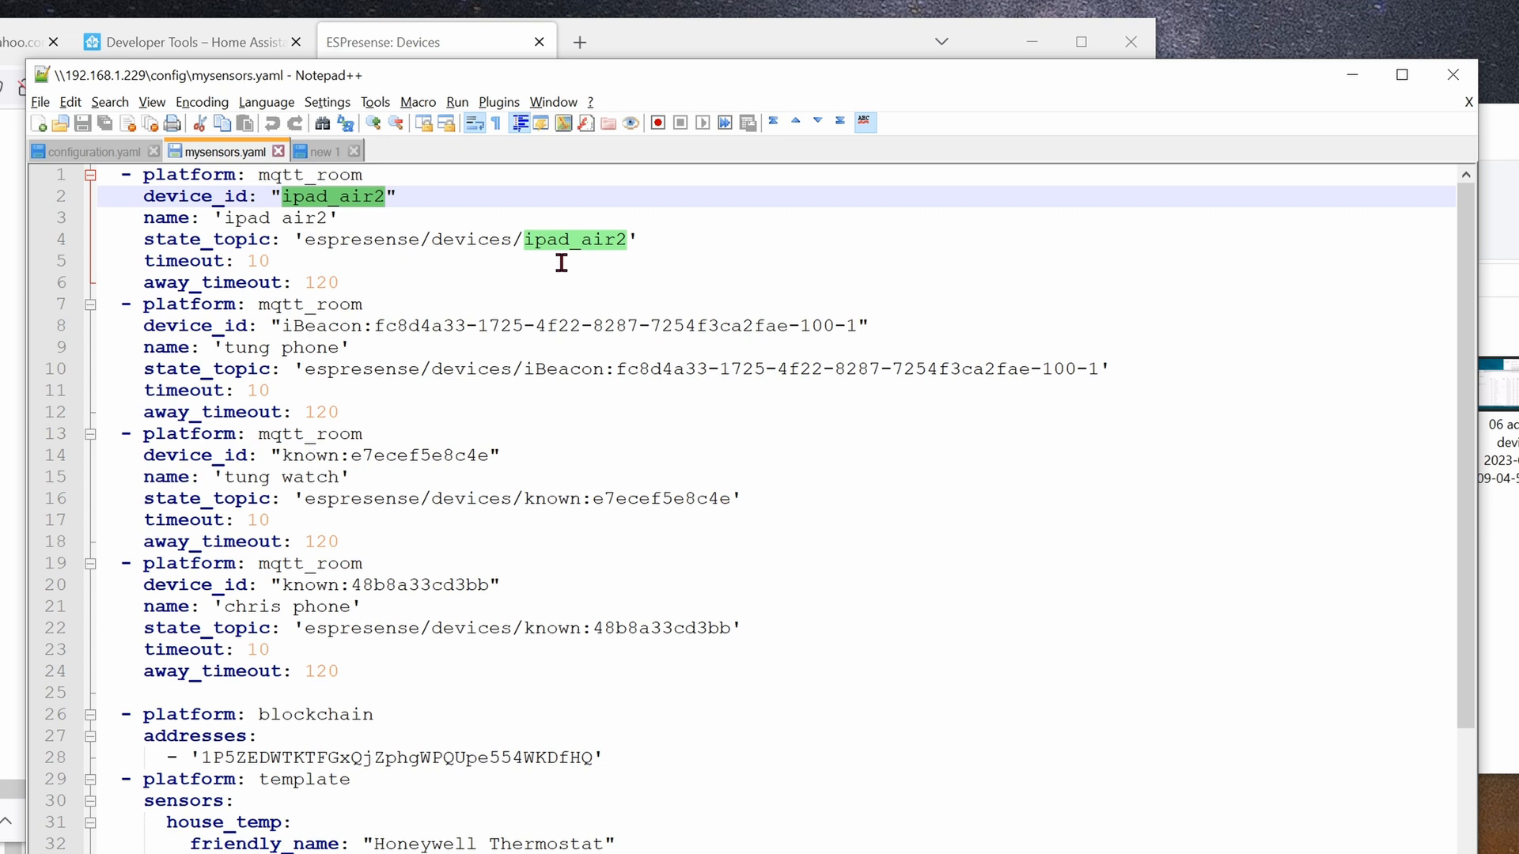
pyautogui.click(691, 261)
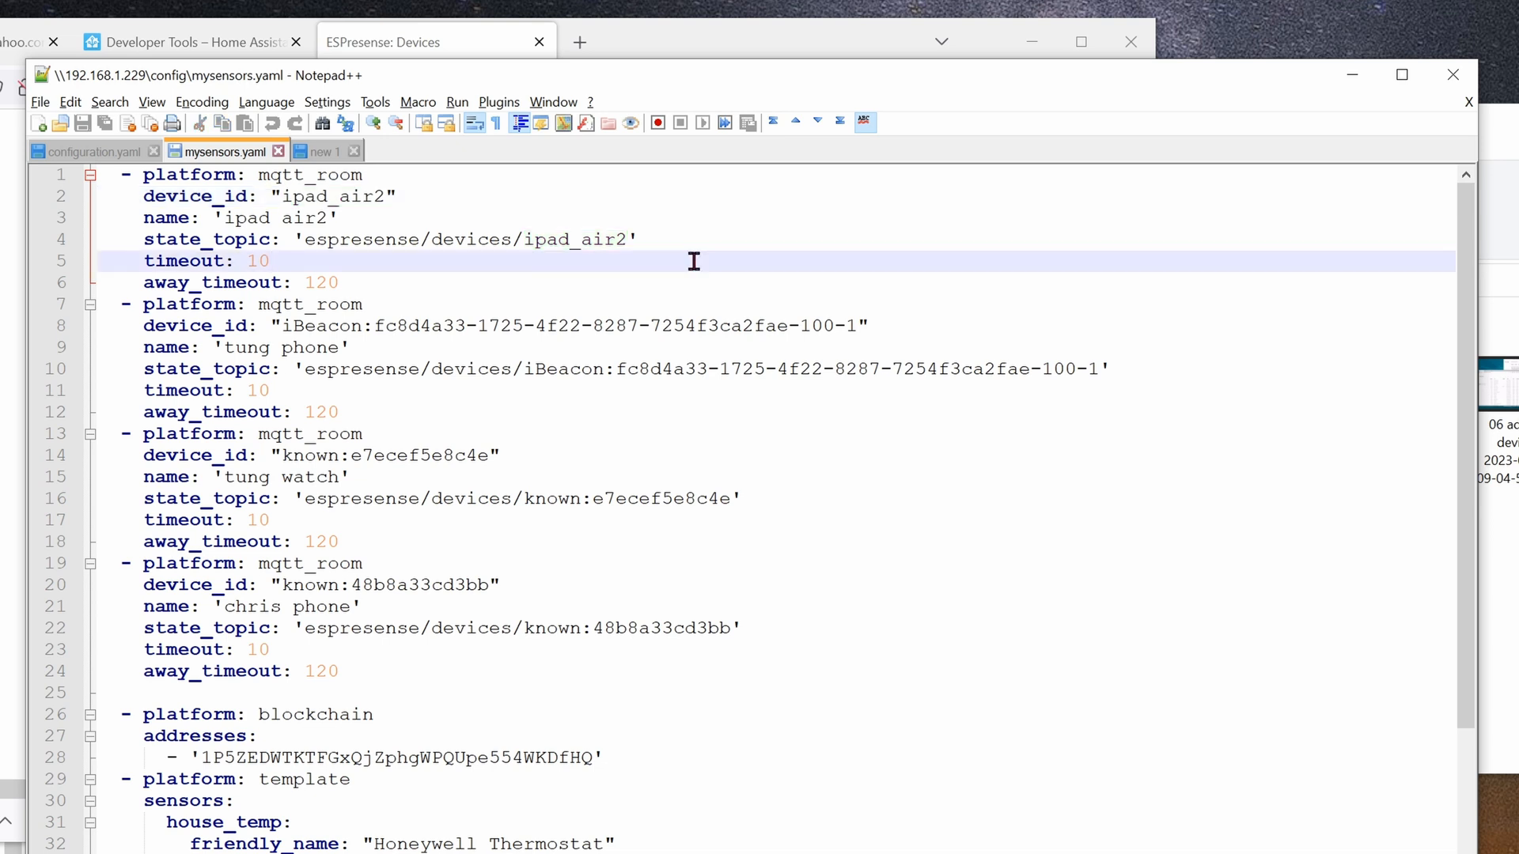